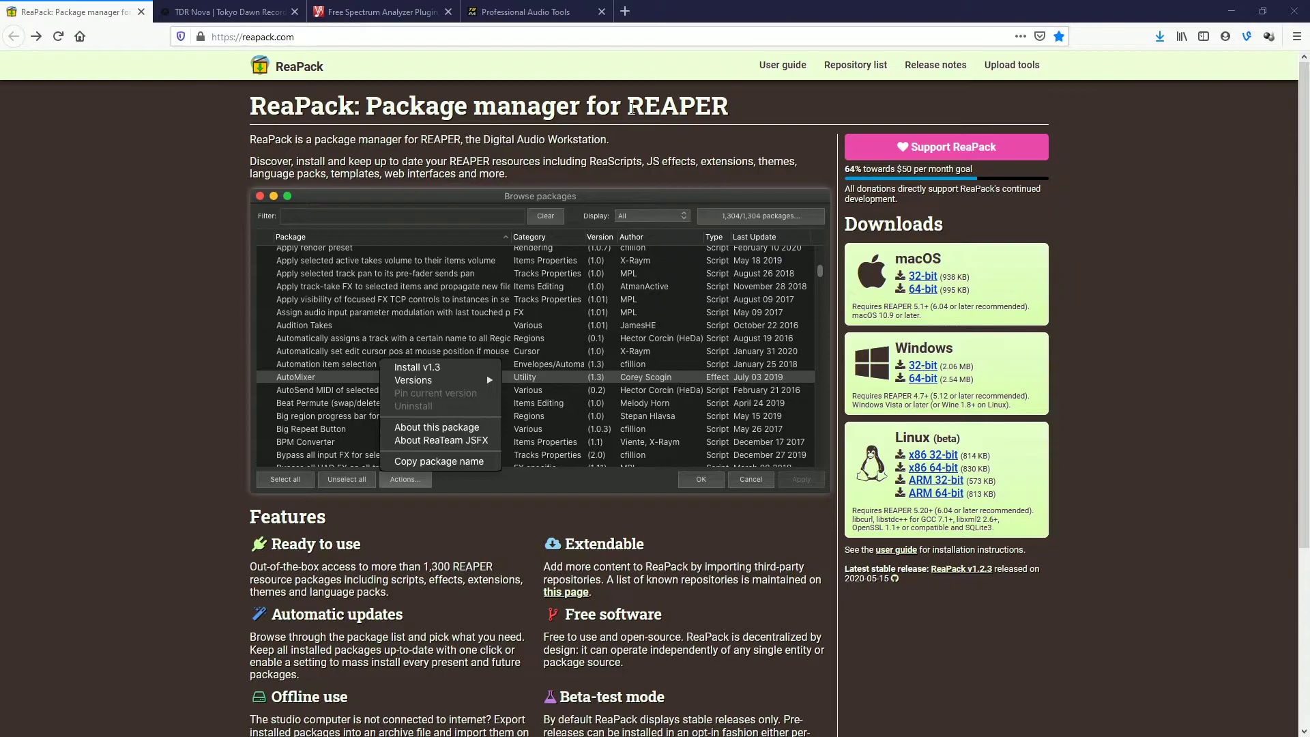
pyautogui.moveTo(1034, 386)
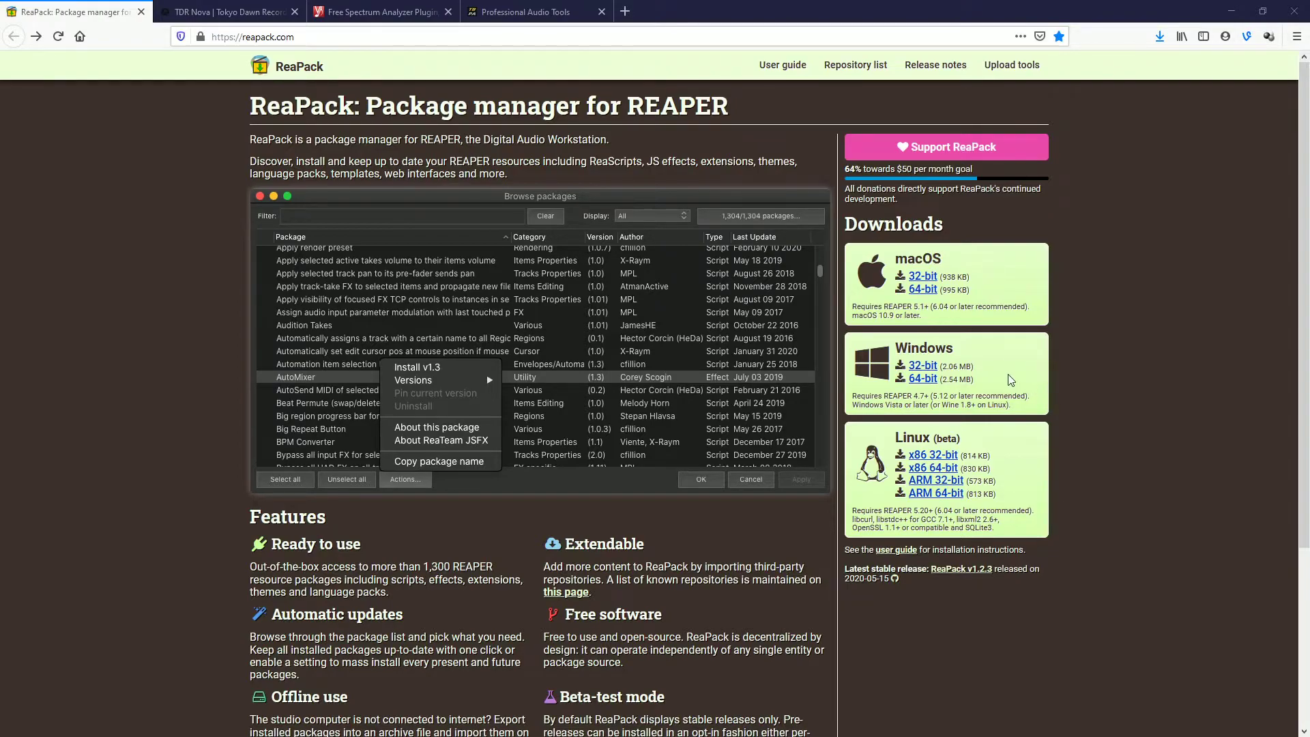
pyautogui.moveTo(923, 378)
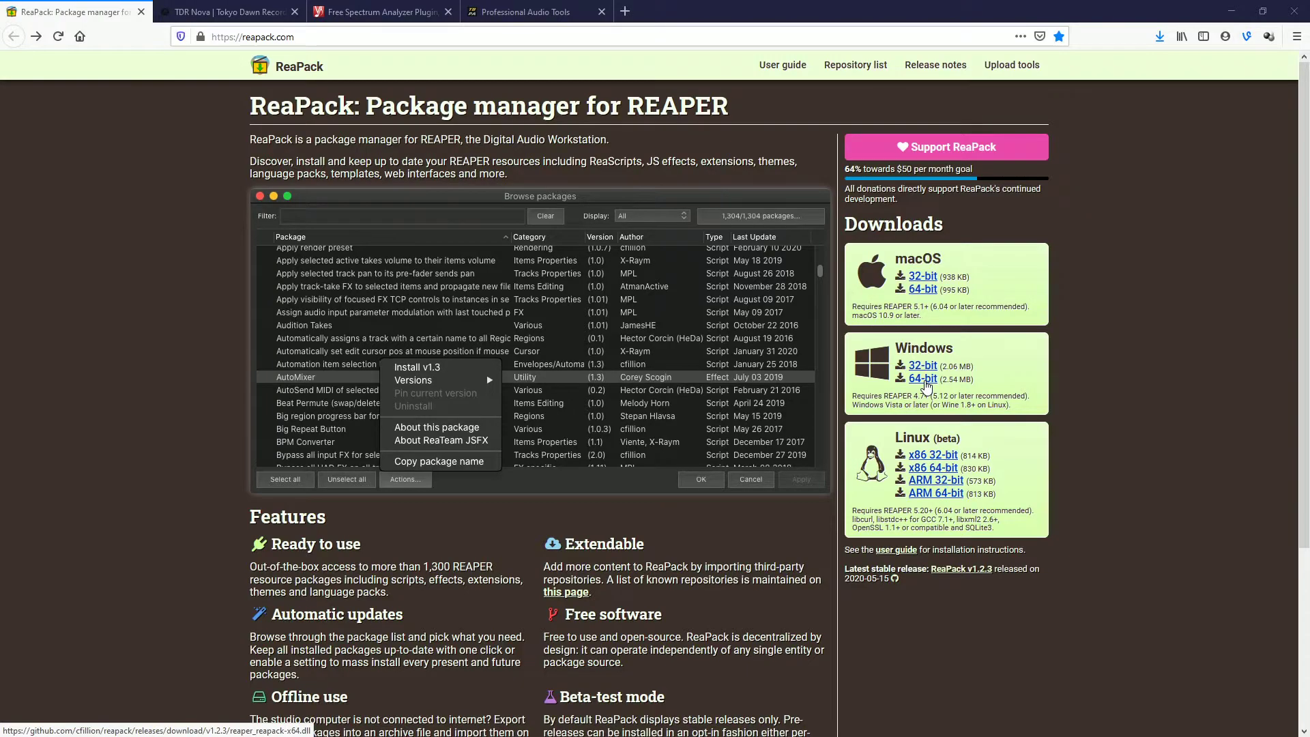
# Download and save the 64-bit Windows ReaPack extension file.
pyautogui.click(922, 379)
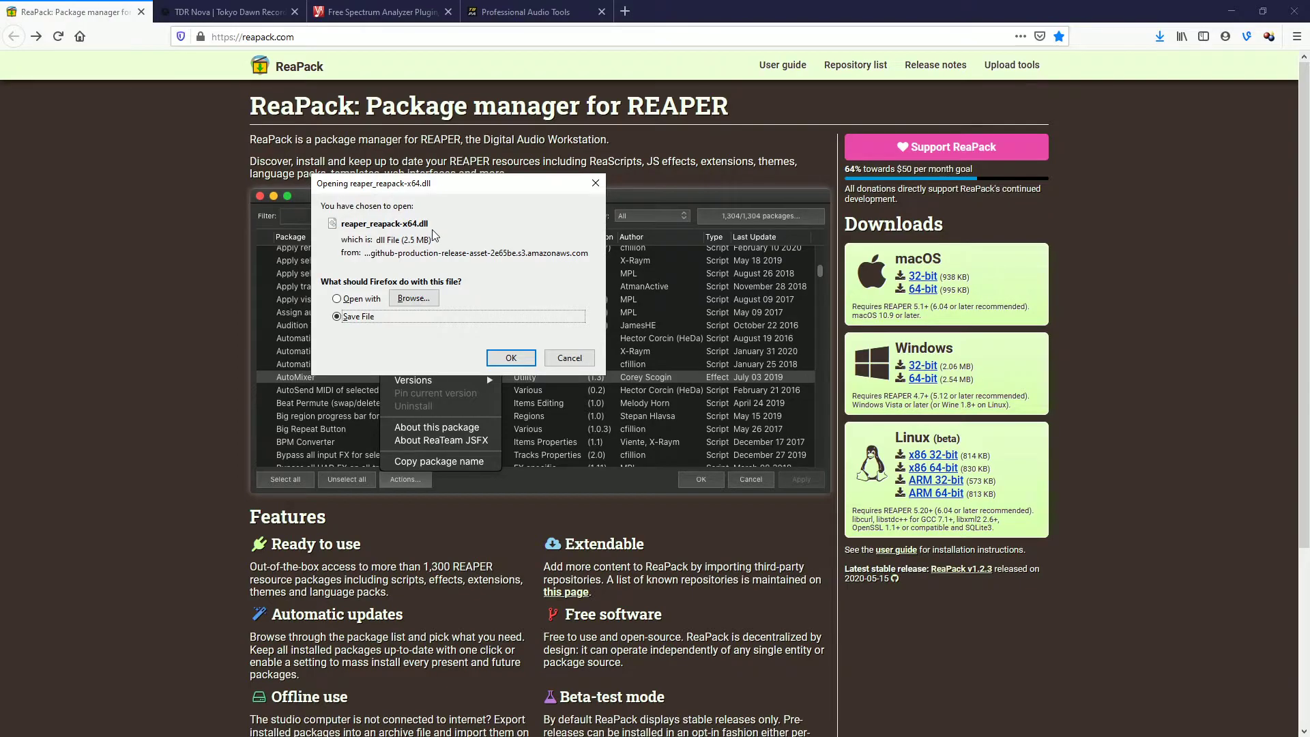
pyautogui.click(510, 357)
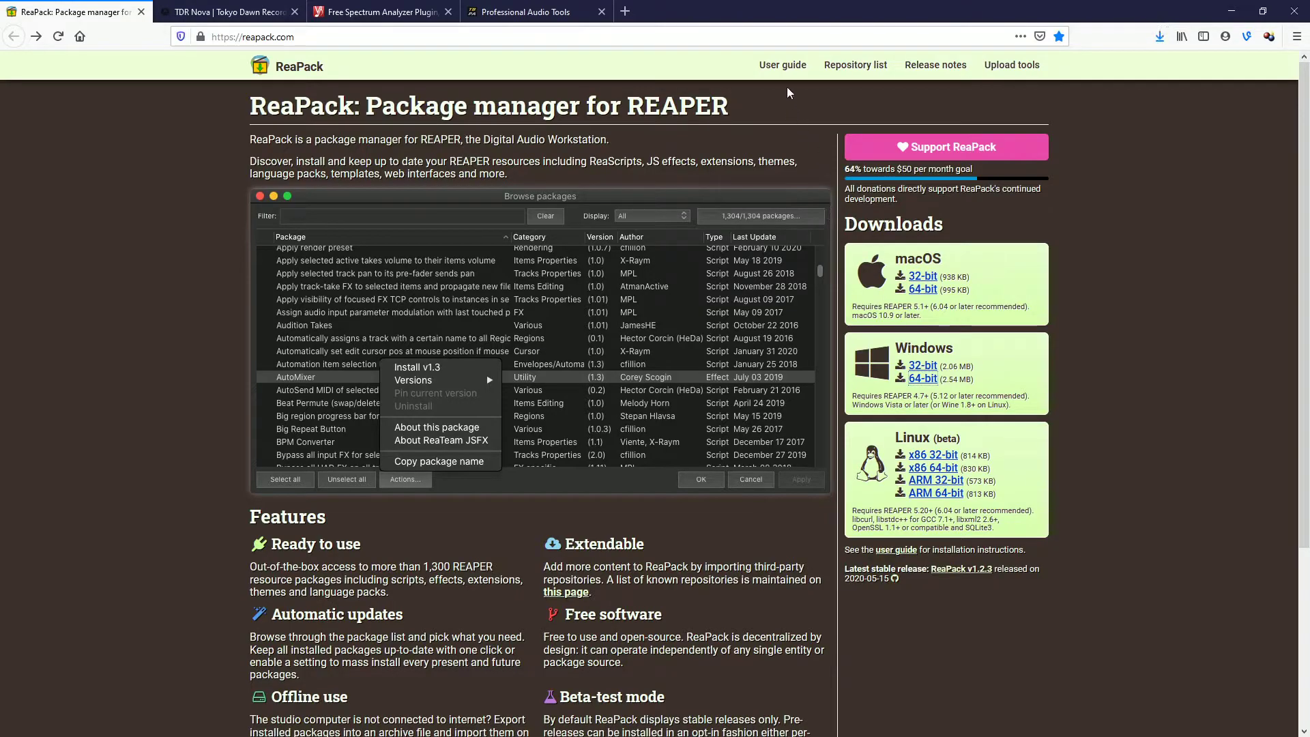
pyautogui.moveTo(782, 64)
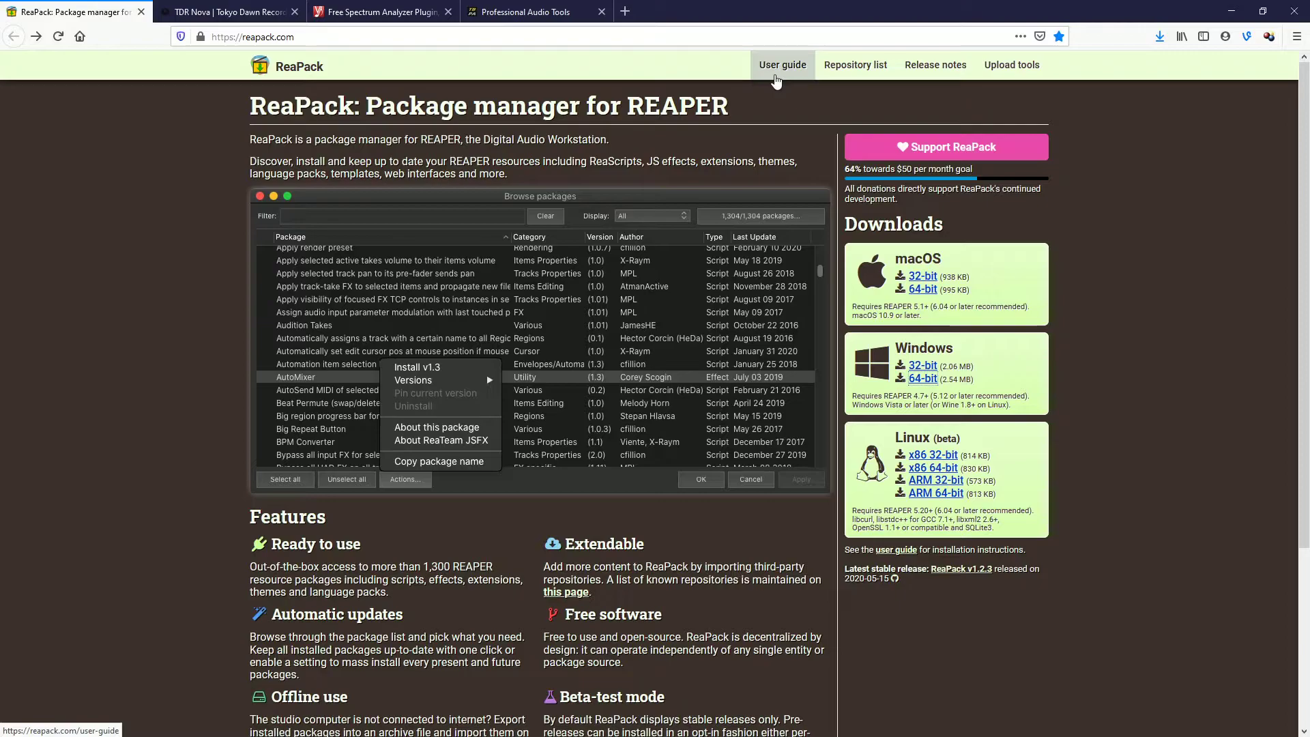
pyautogui.moveTo(782, 64)
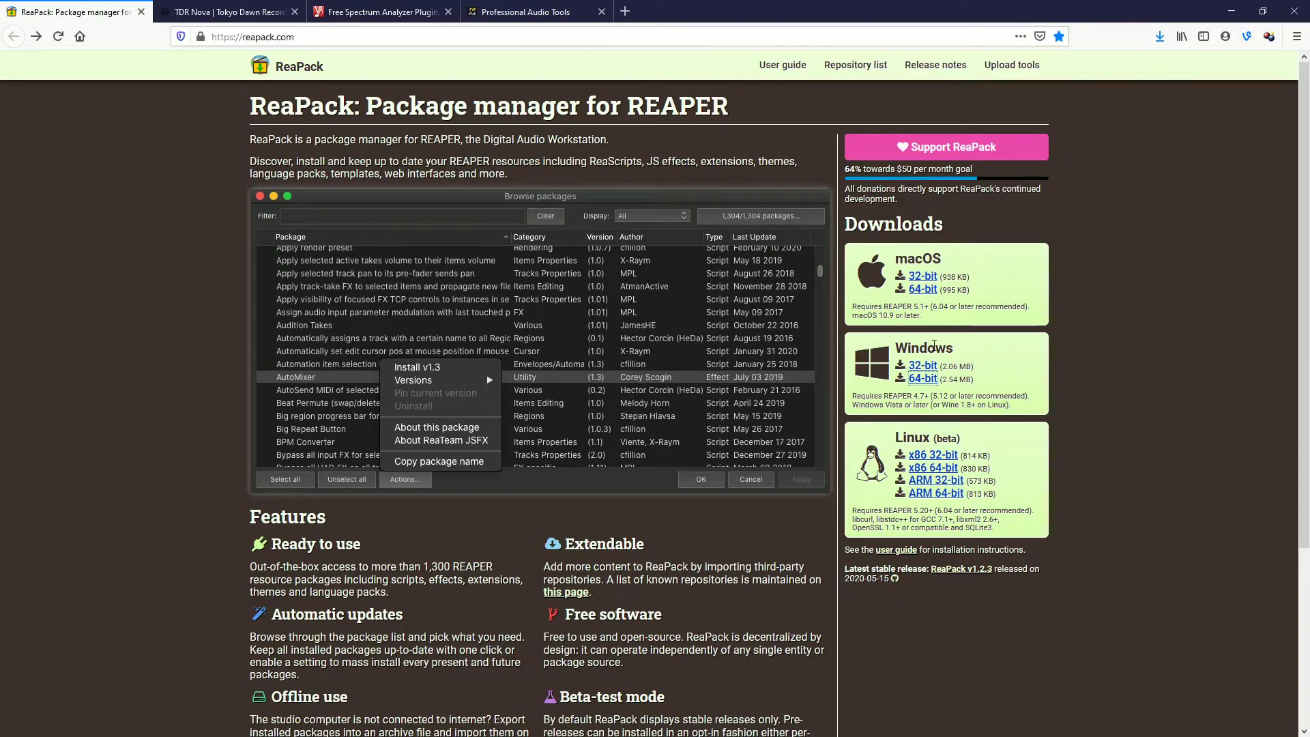
pyautogui.moveTo(782, 65)
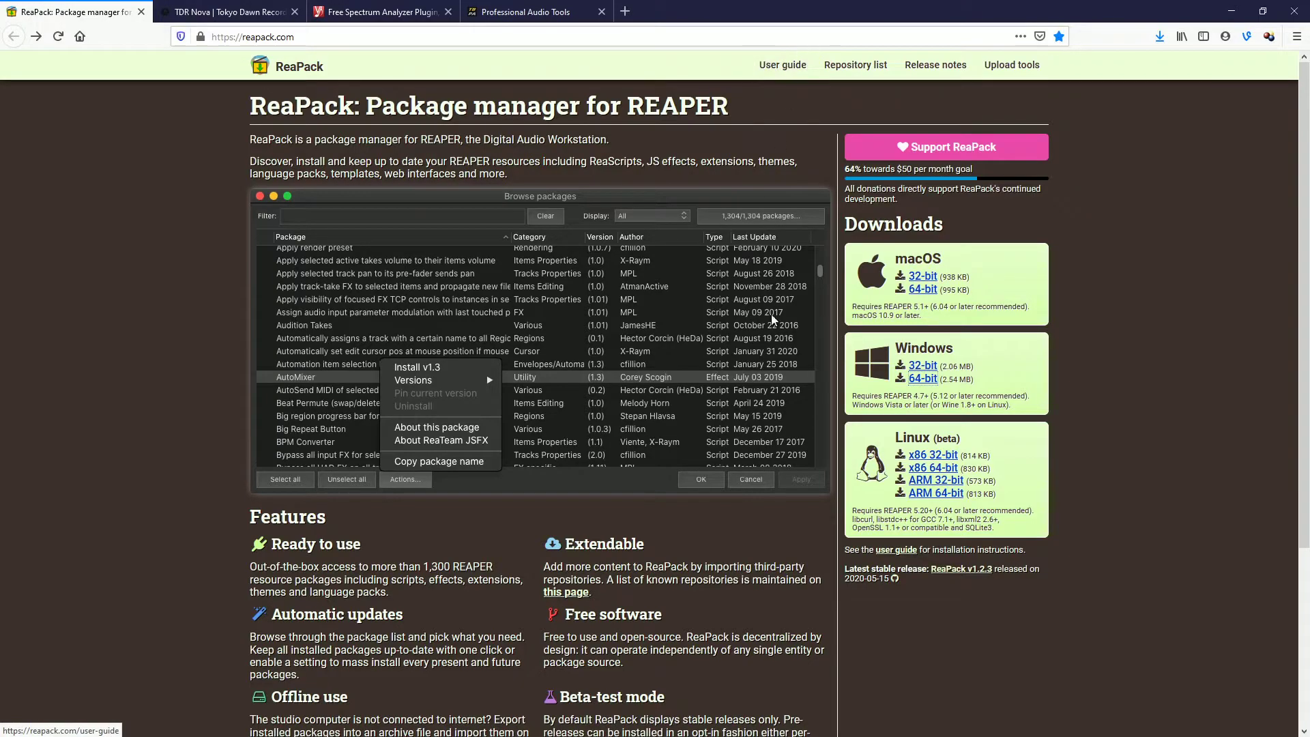
pyautogui.moveTo(893, 550)
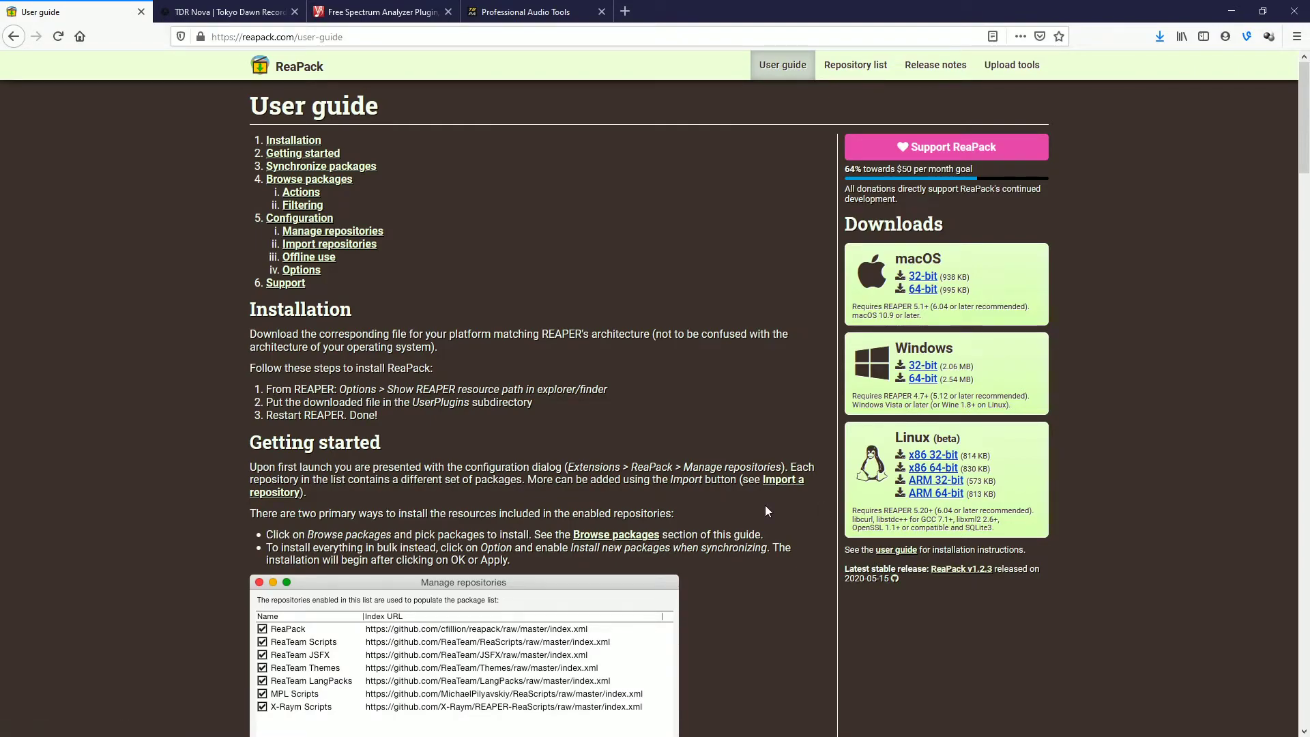
# Scroll the ReaPack user guide down to the Browse packages section.
pyautogui.scroll(-3)
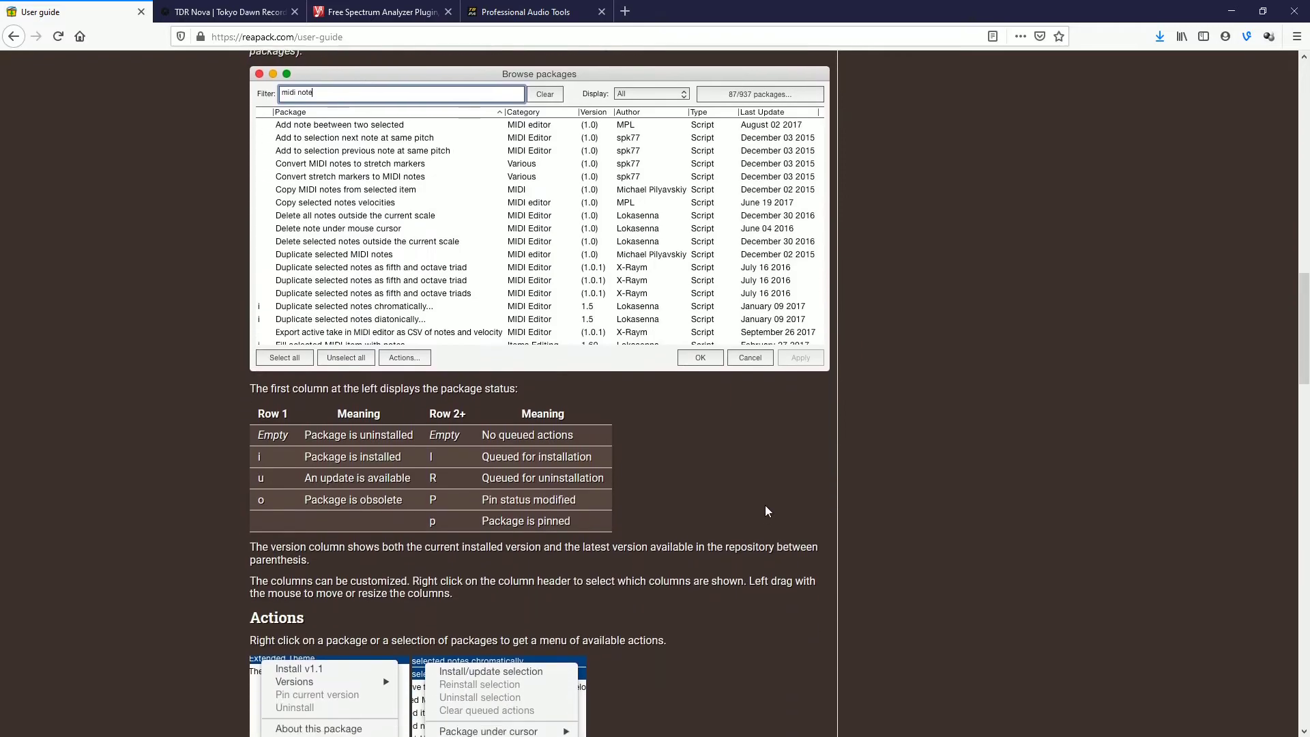
pyautogui.scroll(-3)
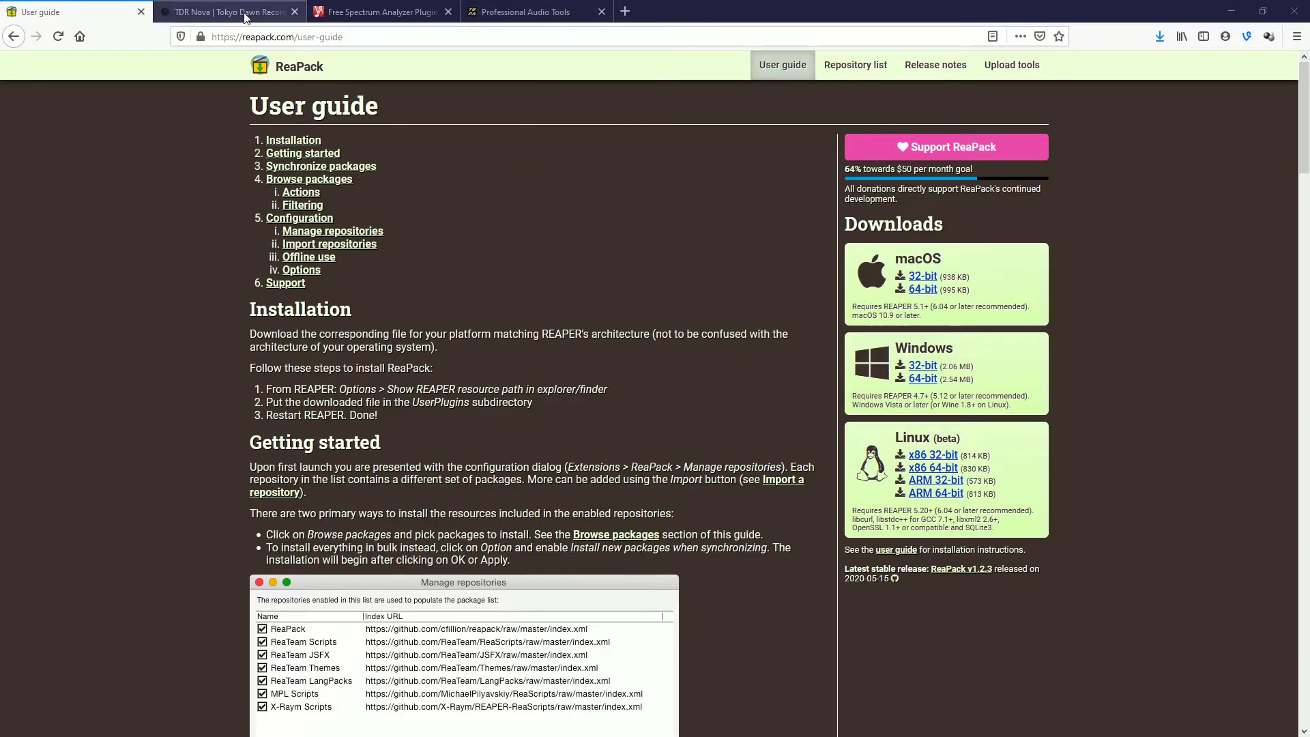
# Switch to the TDR Nova tab and view gallery screenshots 3 and 4.
pyautogui.click(226, 11)
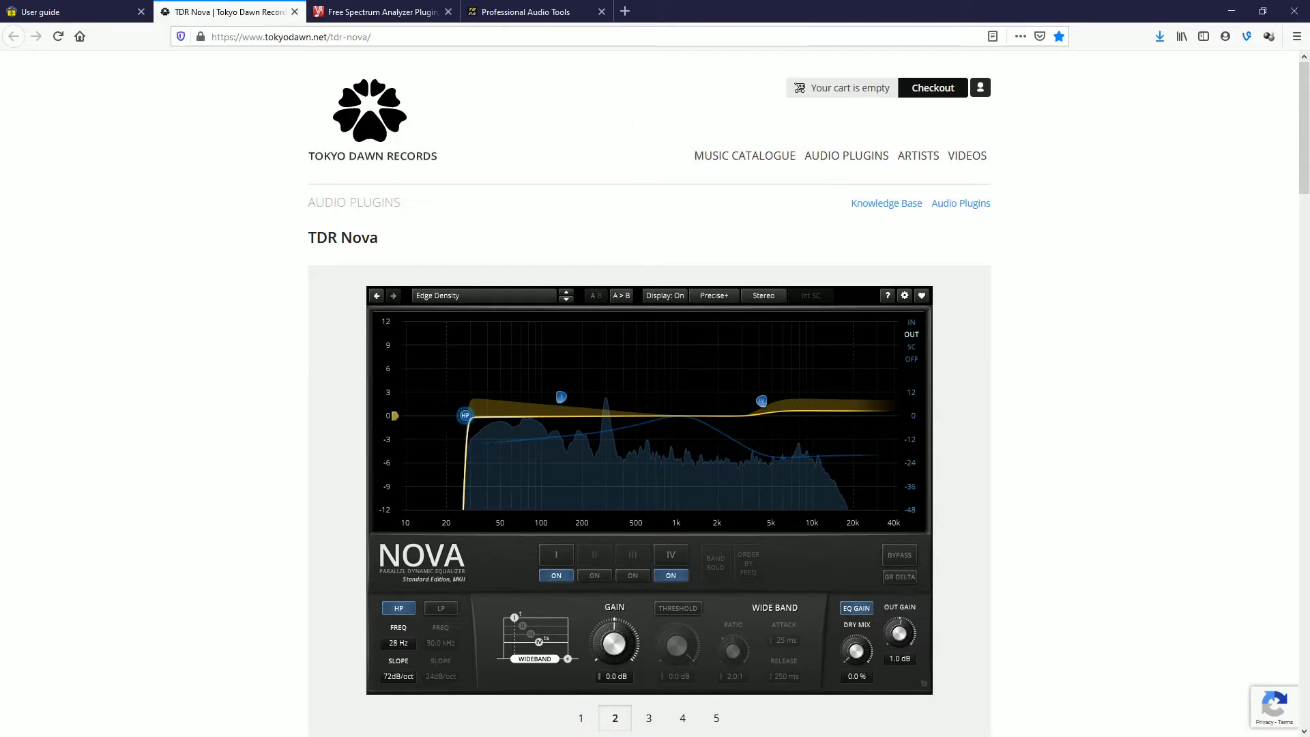
pyautogui.click(649, 718)
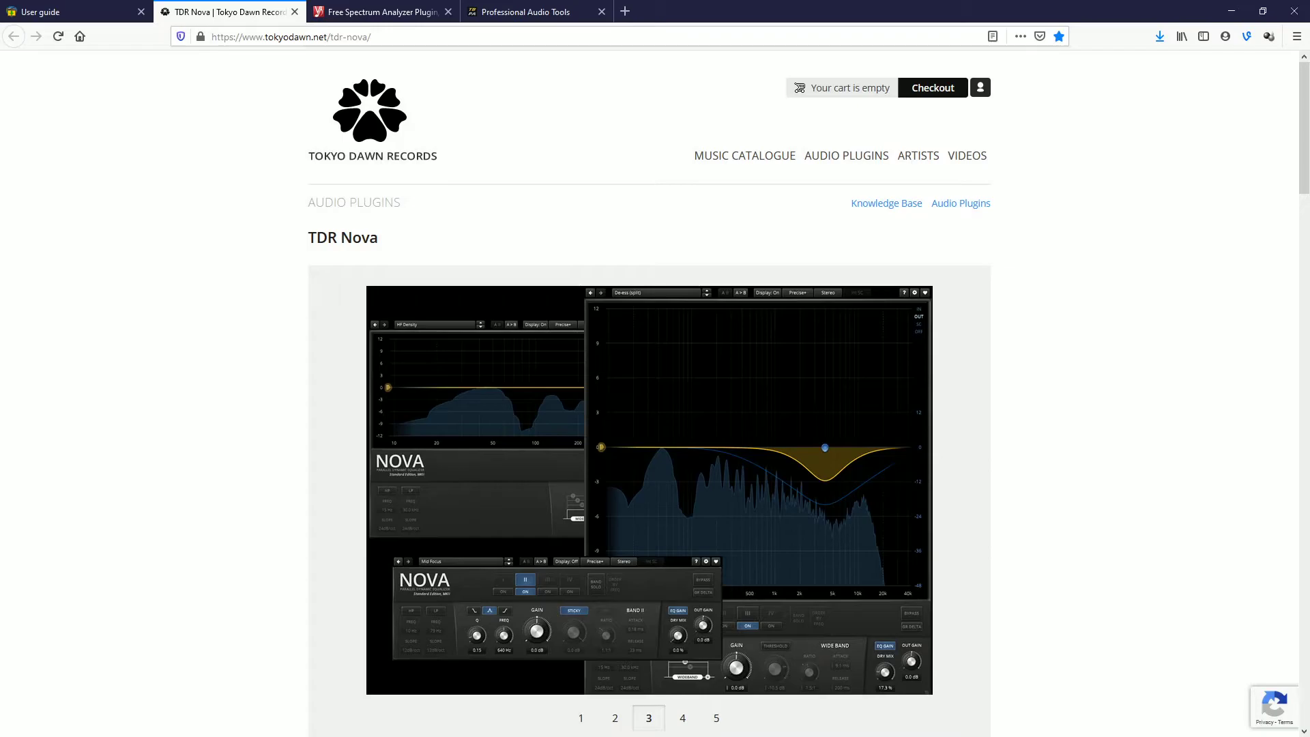
pyautogui.click(682, 718)
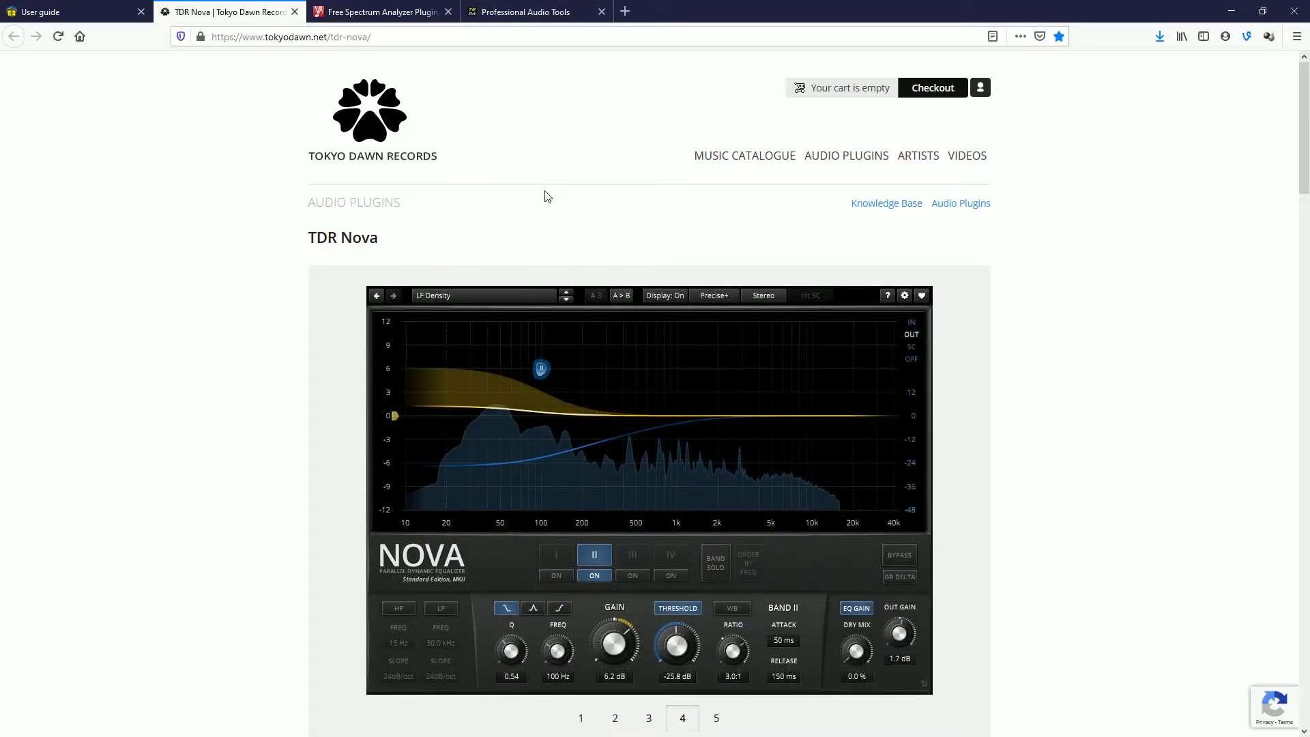
pyautogui.moveTo(184, 513)
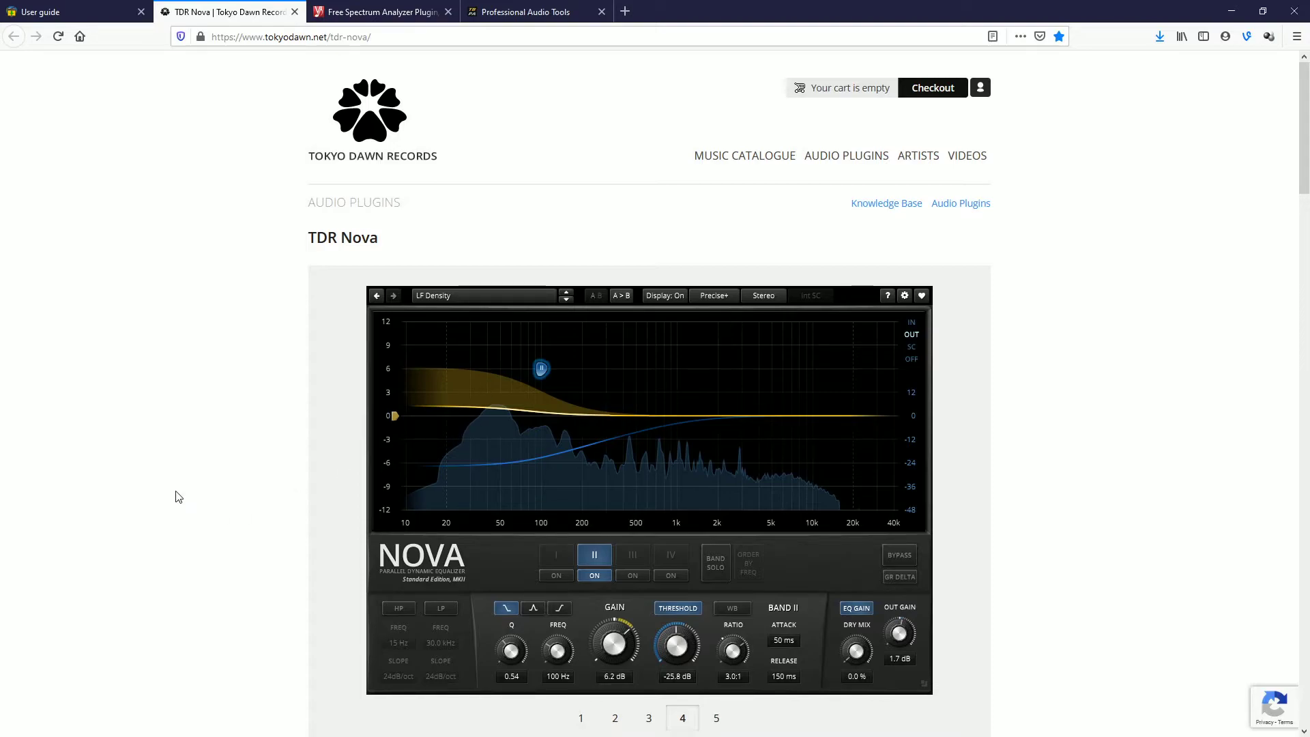
# Show the second TDR Nova screenshot, the Edge Density preset.
pyautogui.click(715, 717)
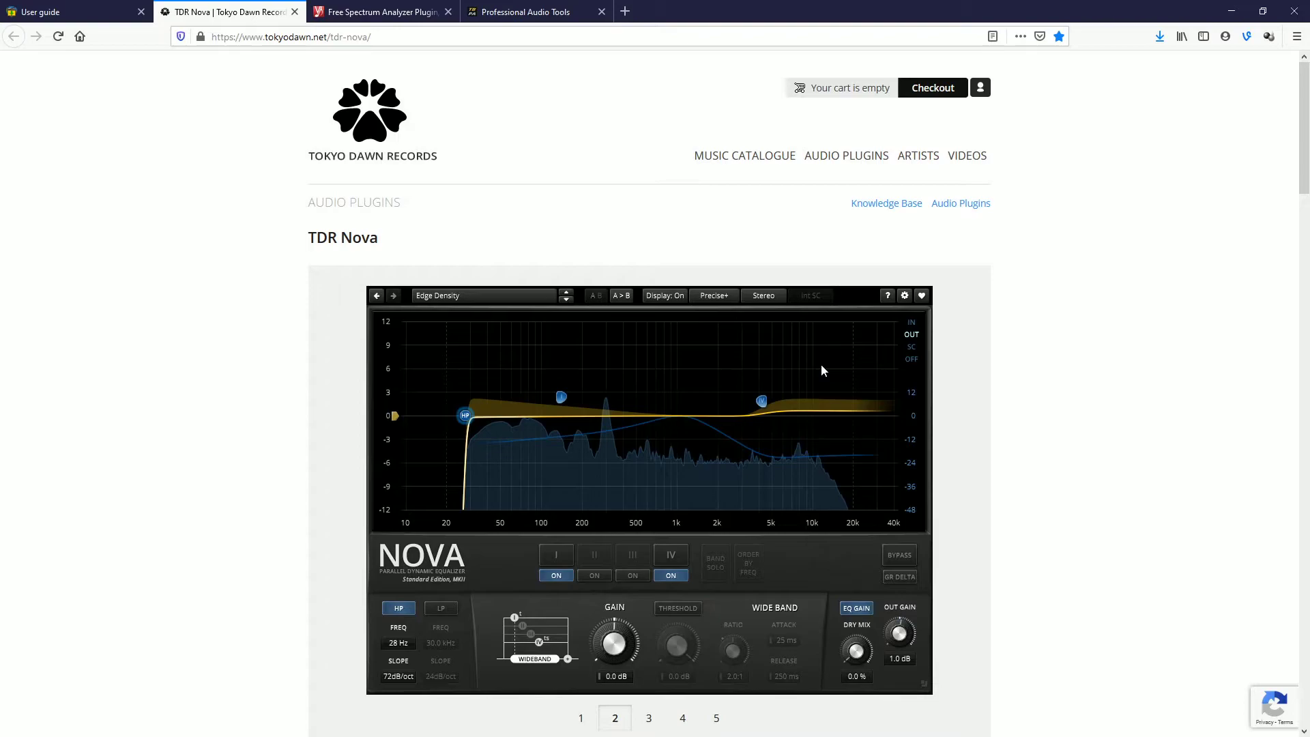
pyautogui.moveTo(404, 679)
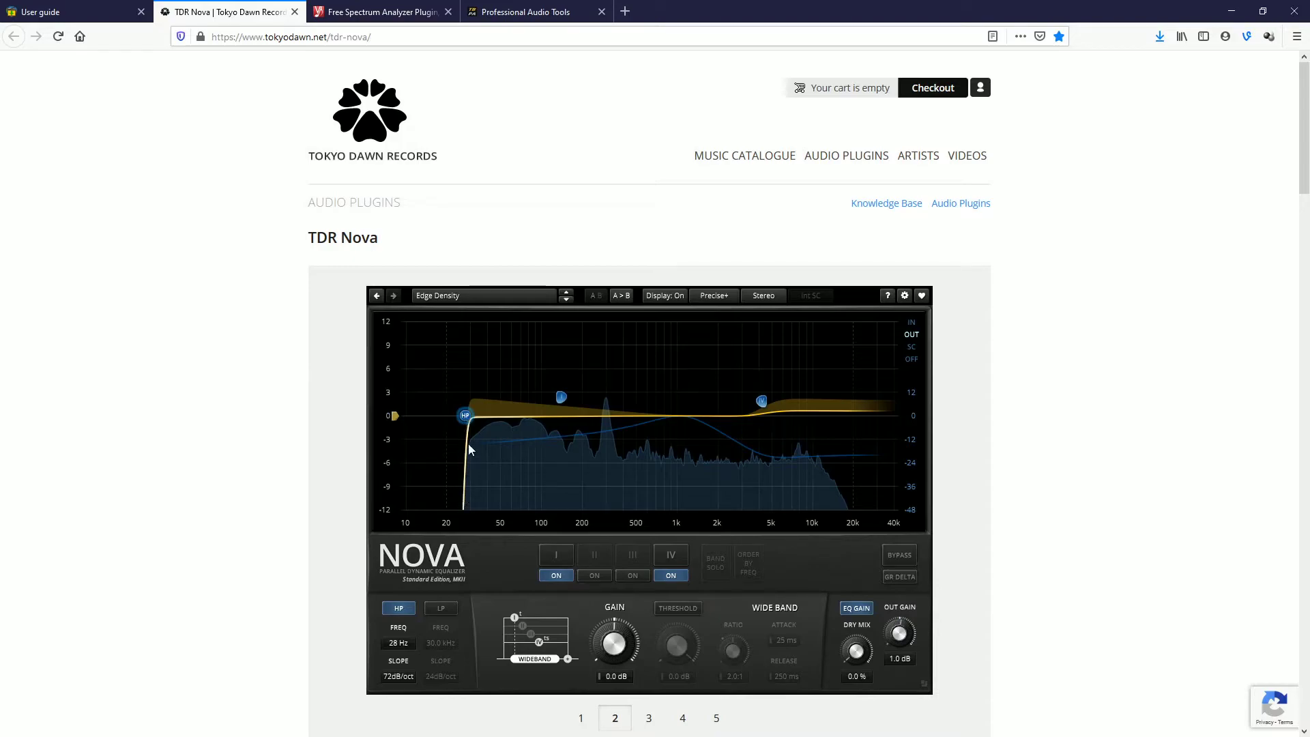
pyautogui.moveTo(466, 470)
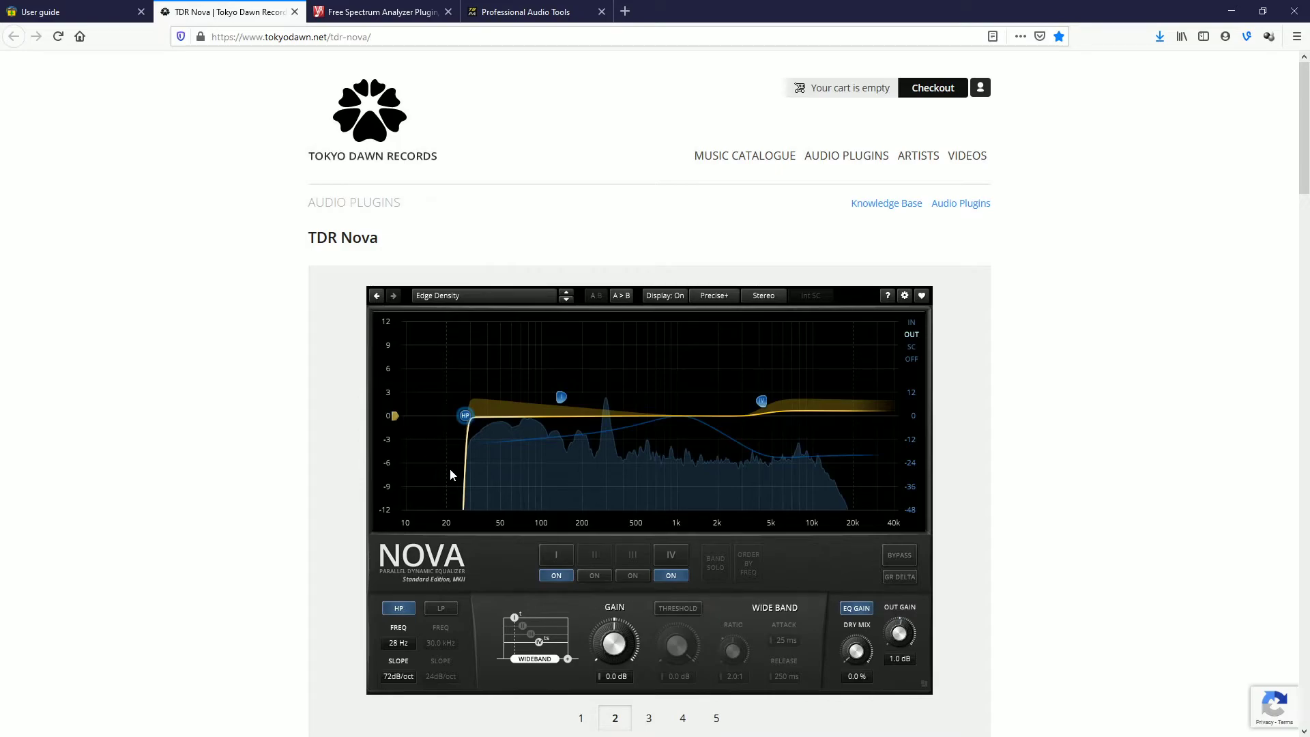
pyautogui.moveTo(564, 479)
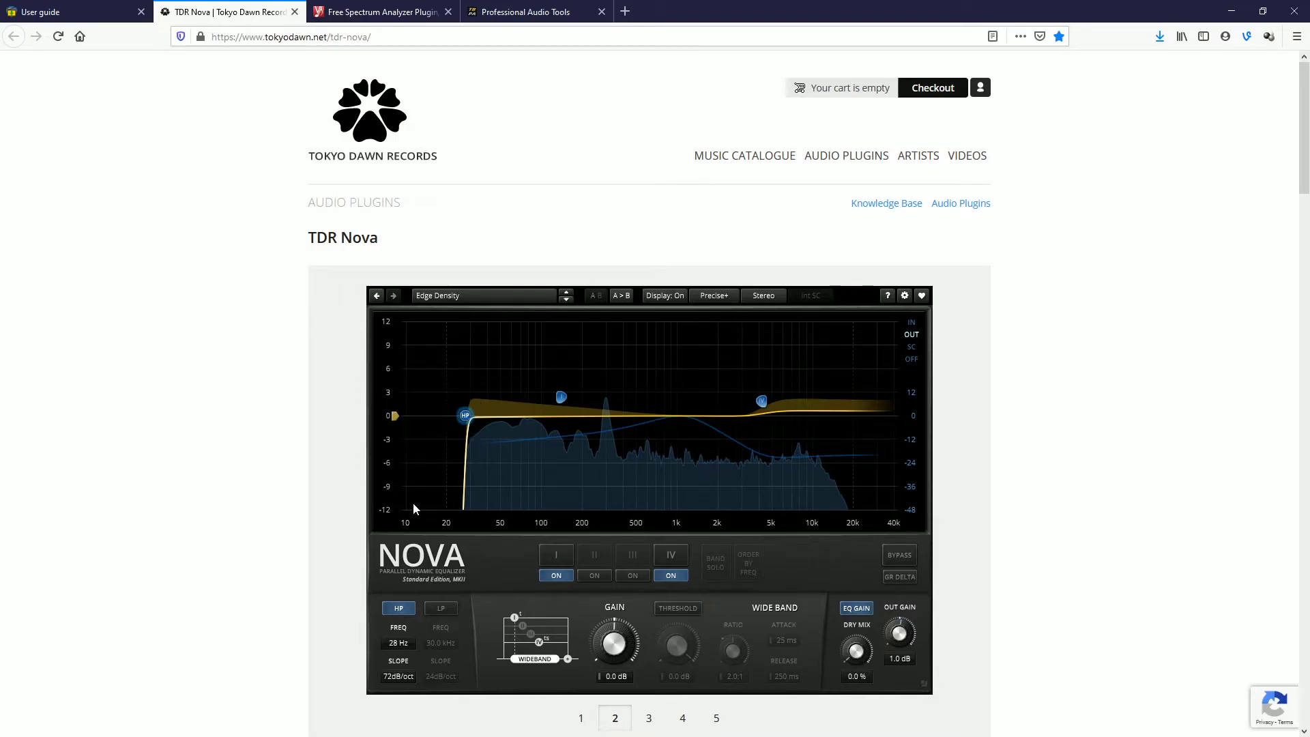
pyautogui.moveTo(487, 466)
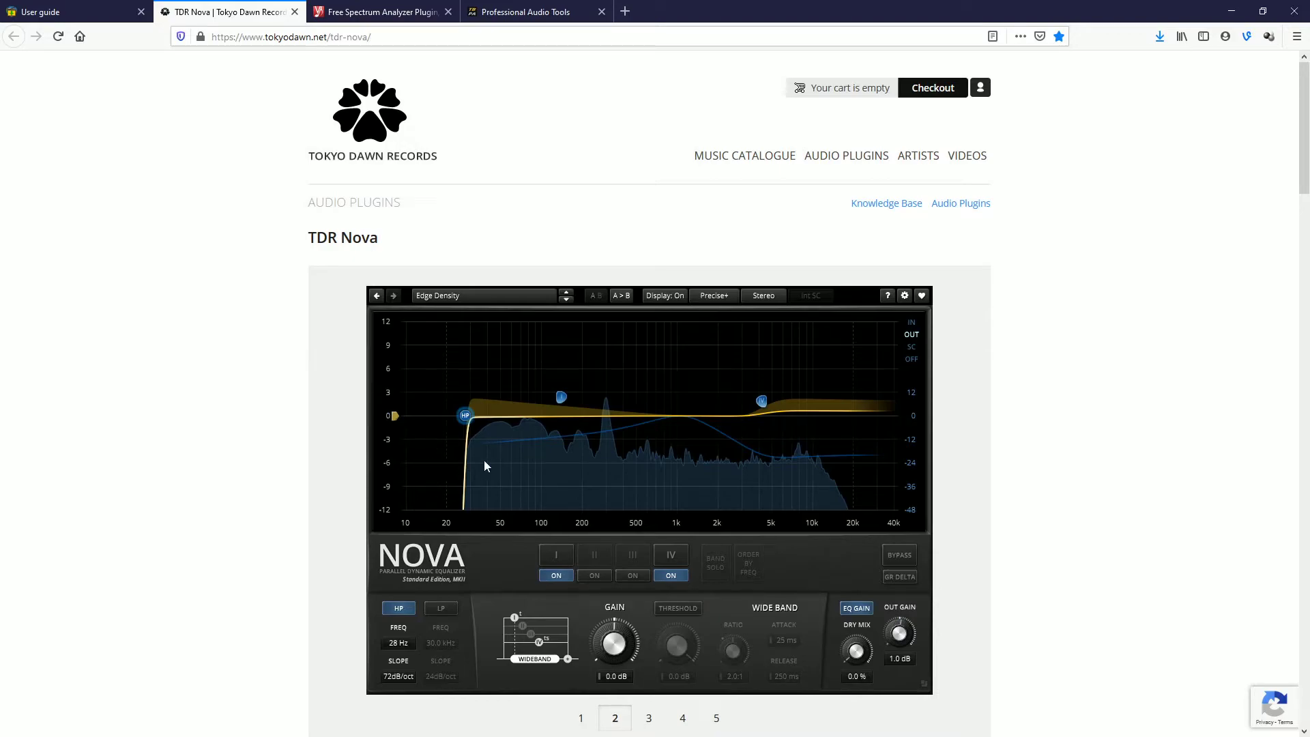
pyautogui.moveTo(625, 457)
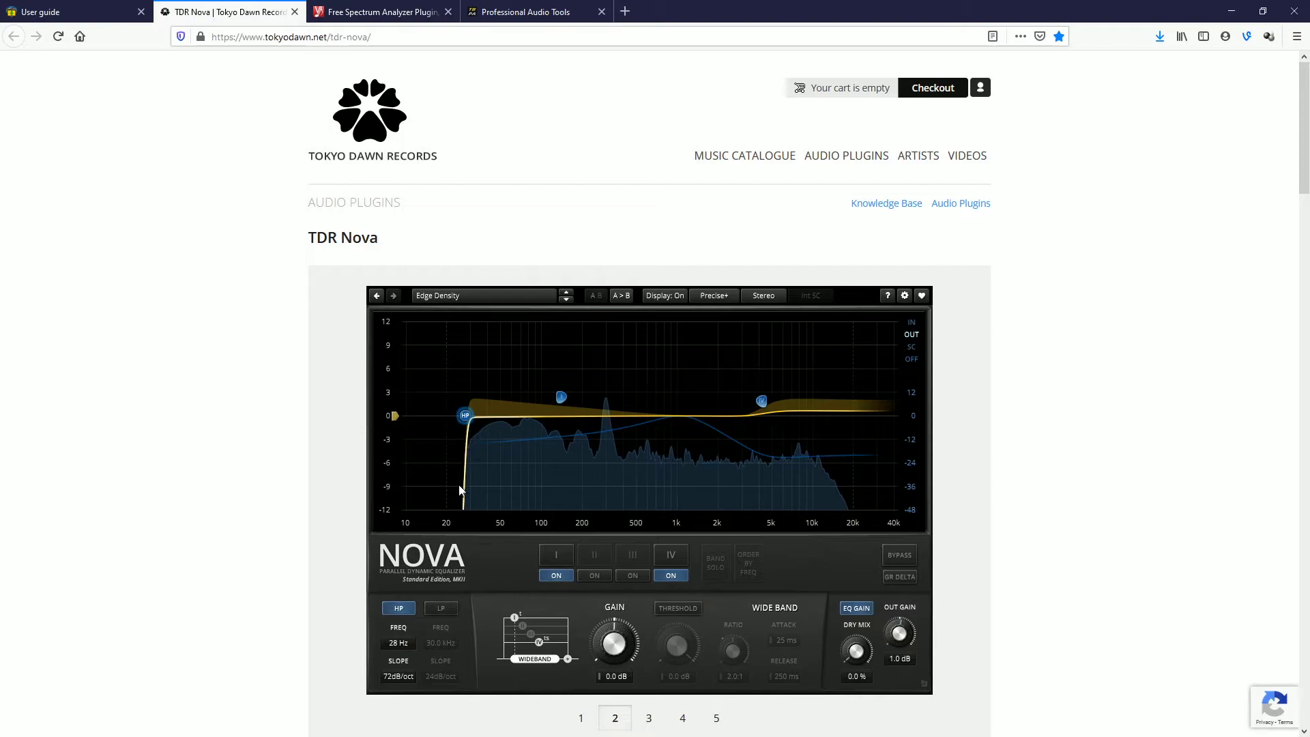
pyautogui.moveTo(434, 462)
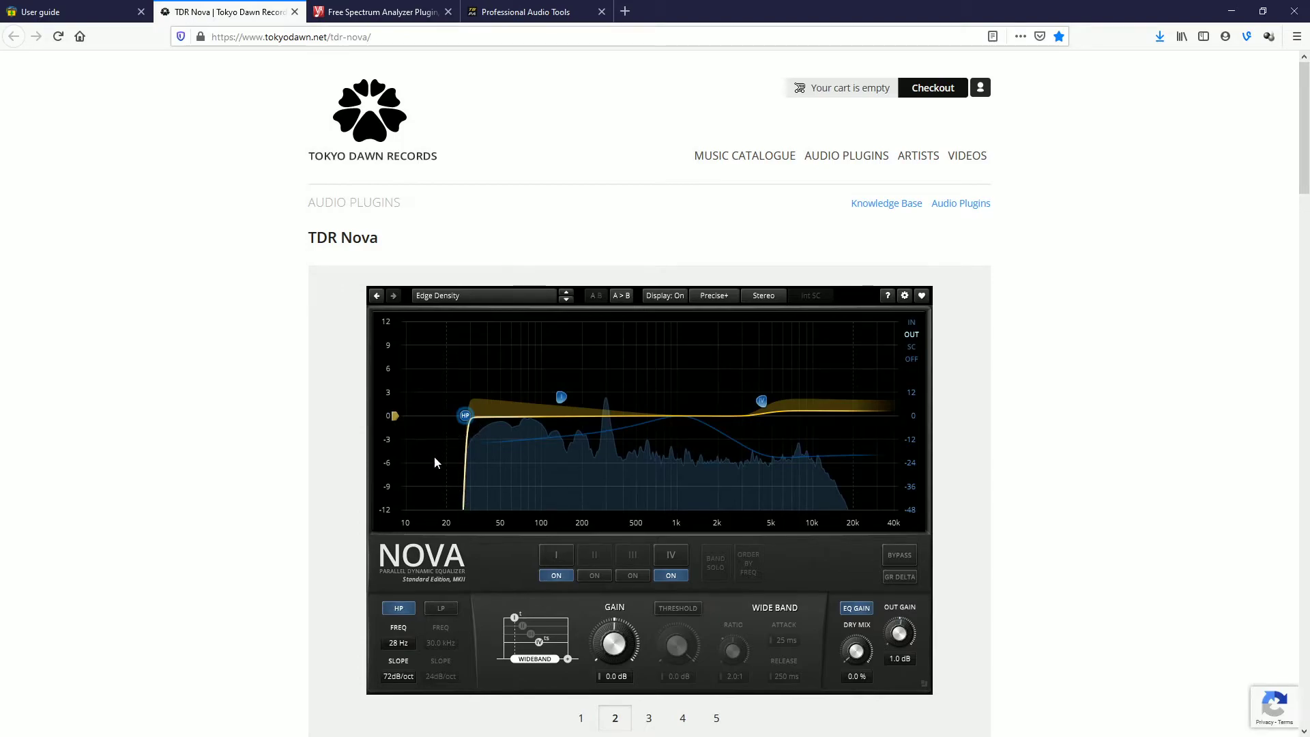
pyautogui.moveTo(425, 504)
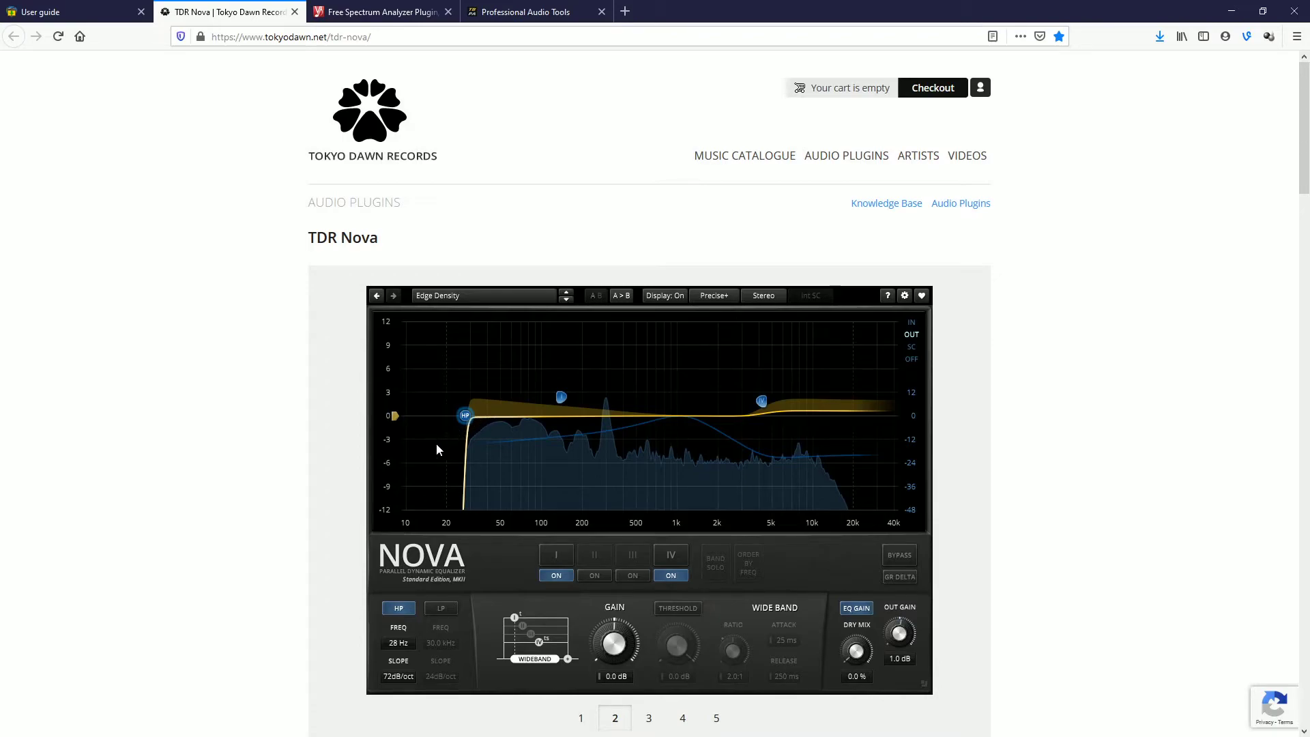
pyautogui.moveTo(395, 498)
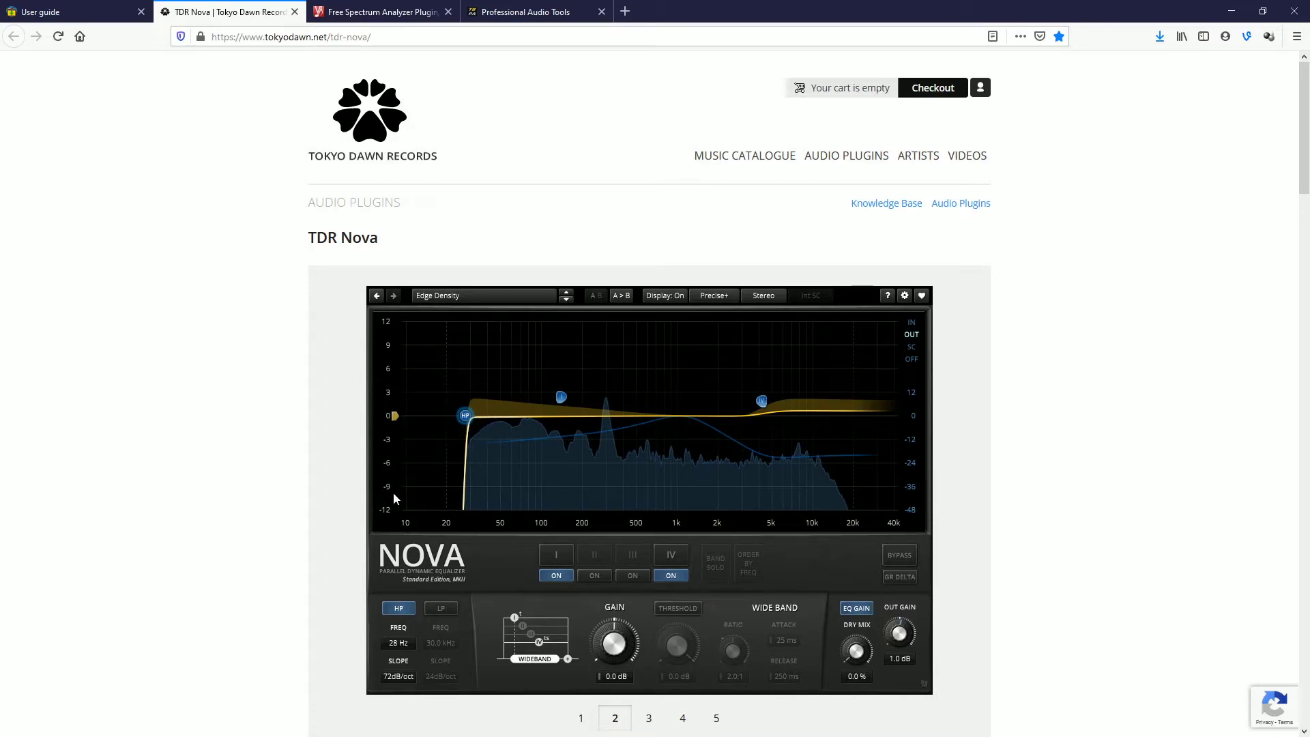
pyautogui.moveTo(480, 562)
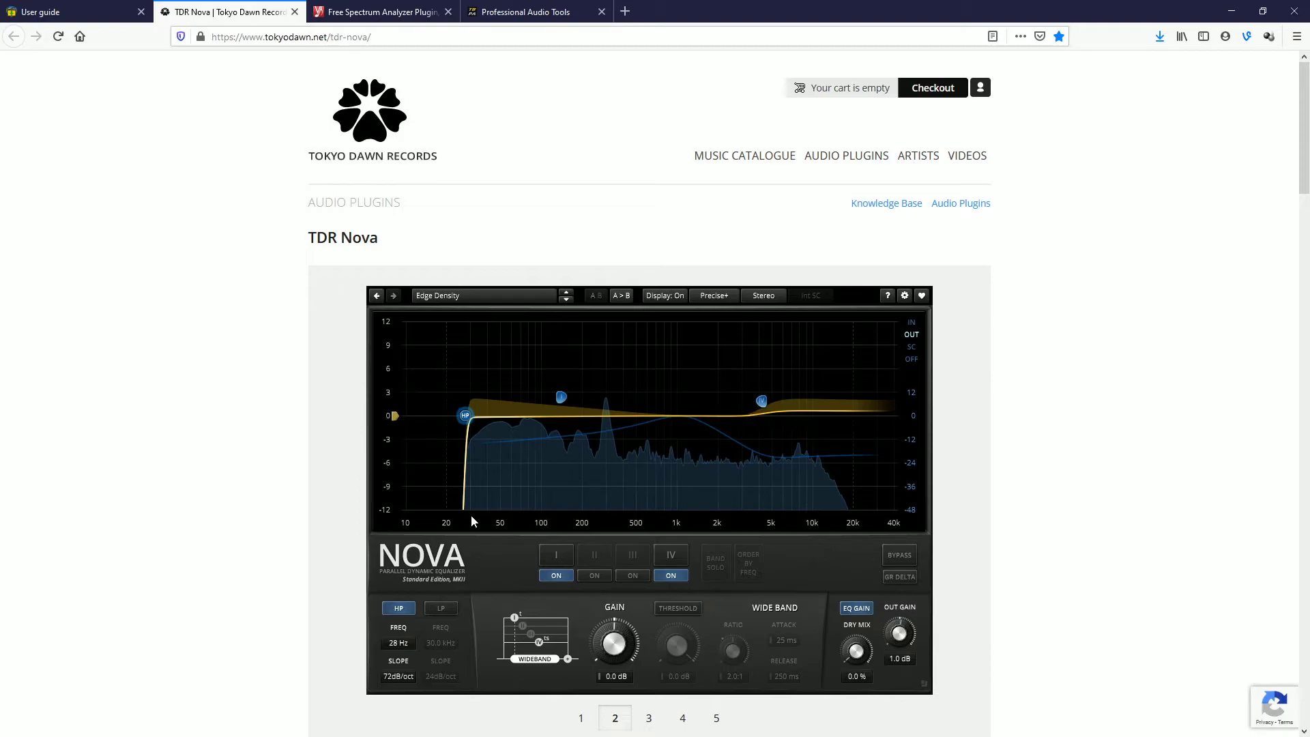
pyautogui.moveTo(520, 440)
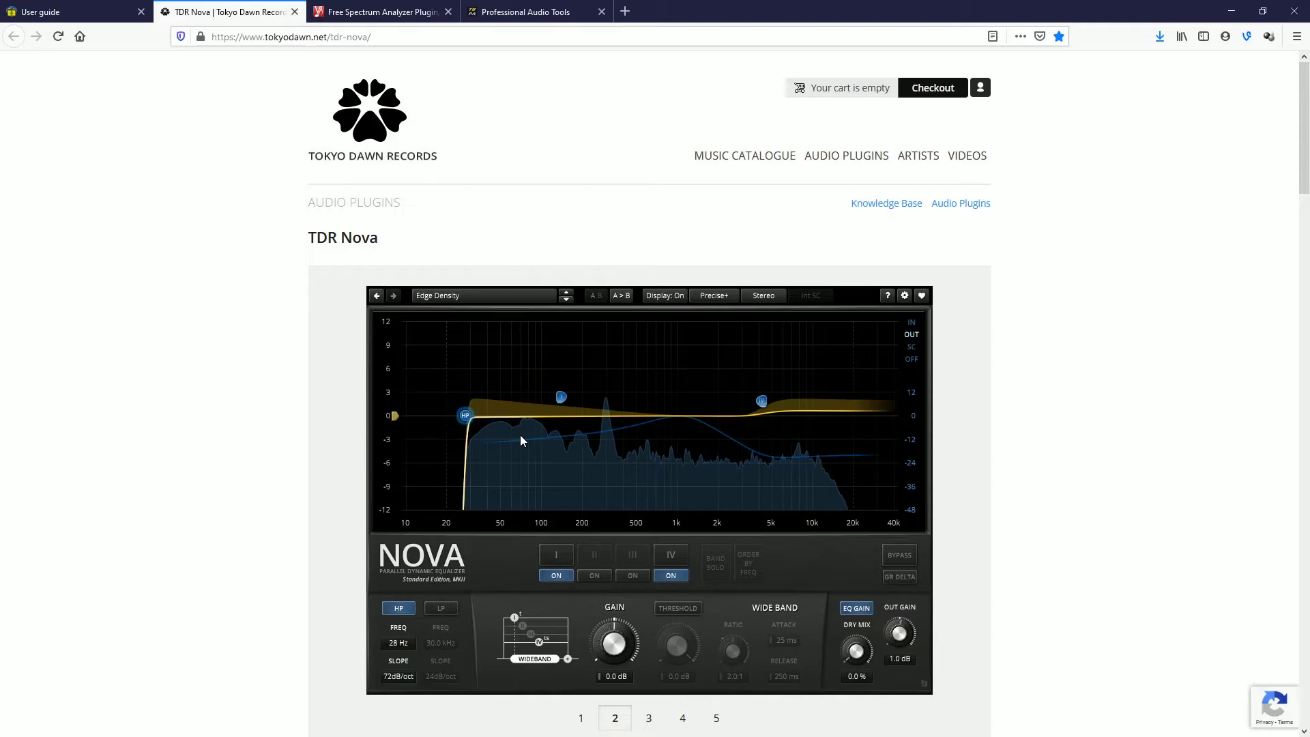
pyautogui.moveTo(615, 410)
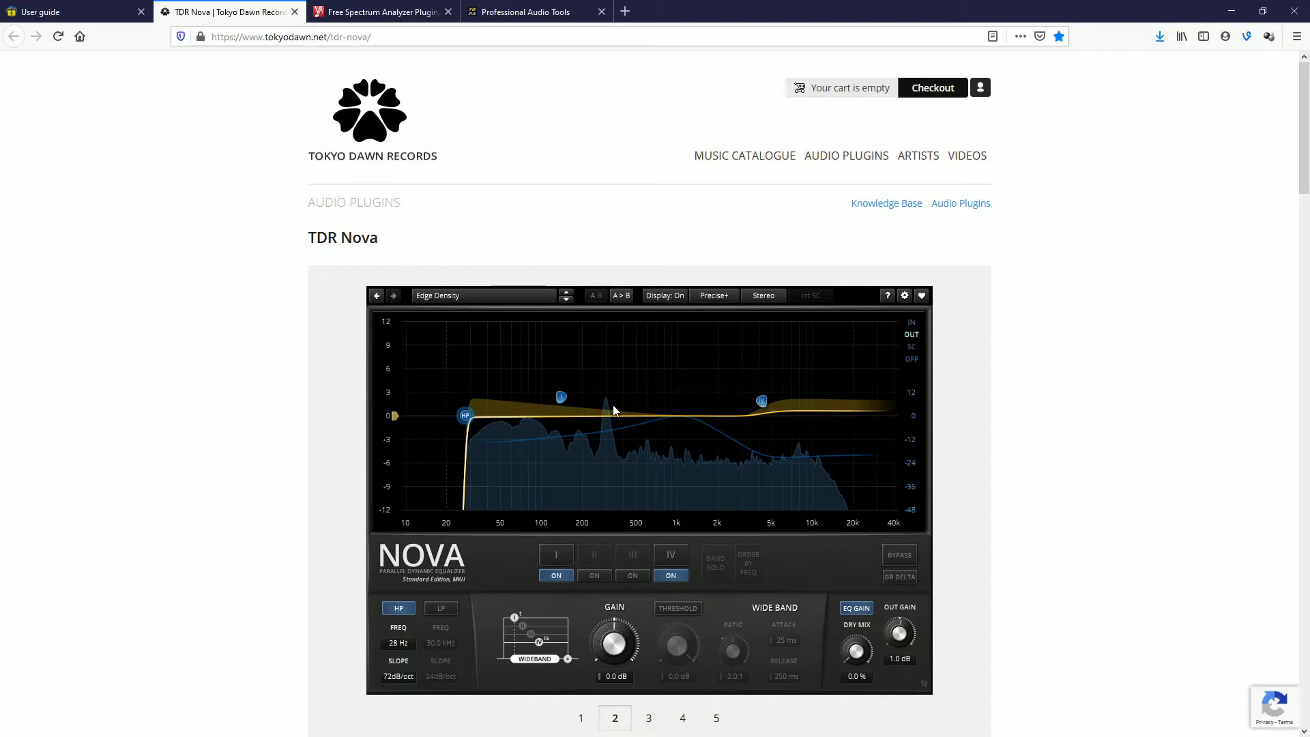
# Save the TDR Nova Windows installer zip after accepting the licence and dismissing the thank-you popup.
pyautogui.scroll(-3)
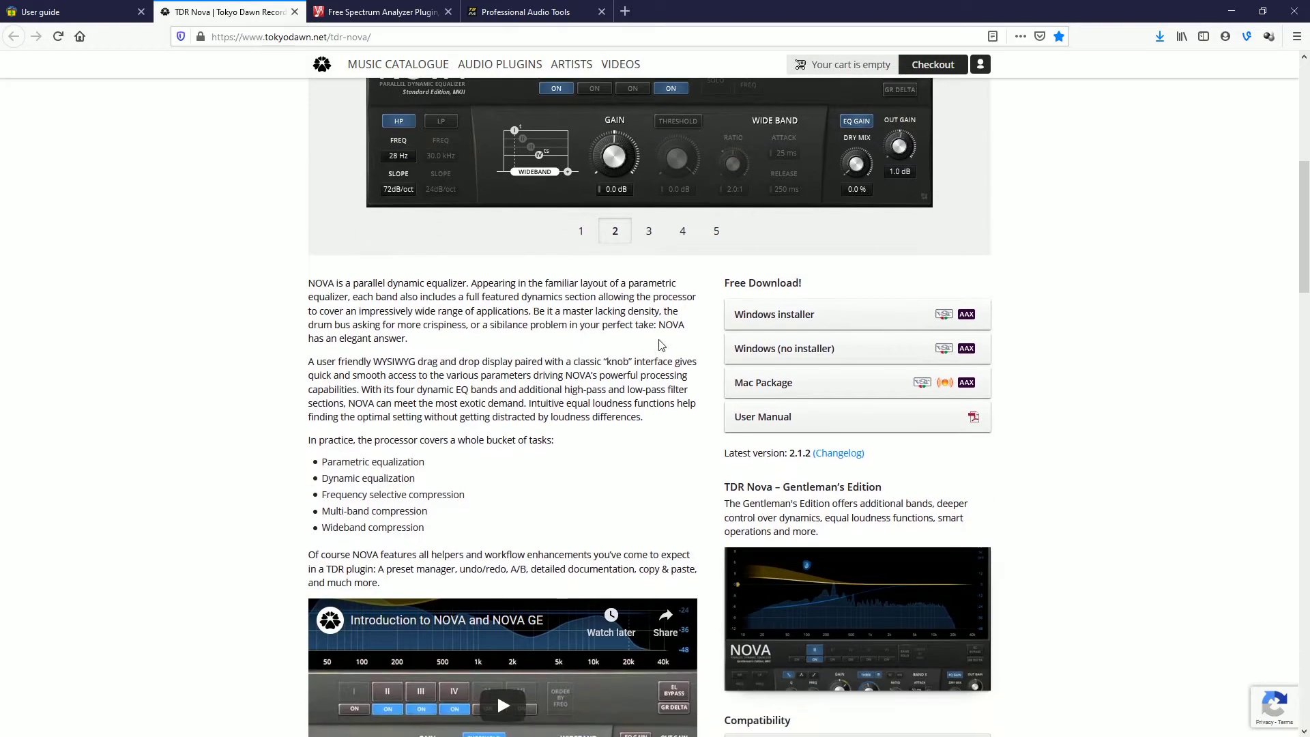
pyautogui.click(774, 314)
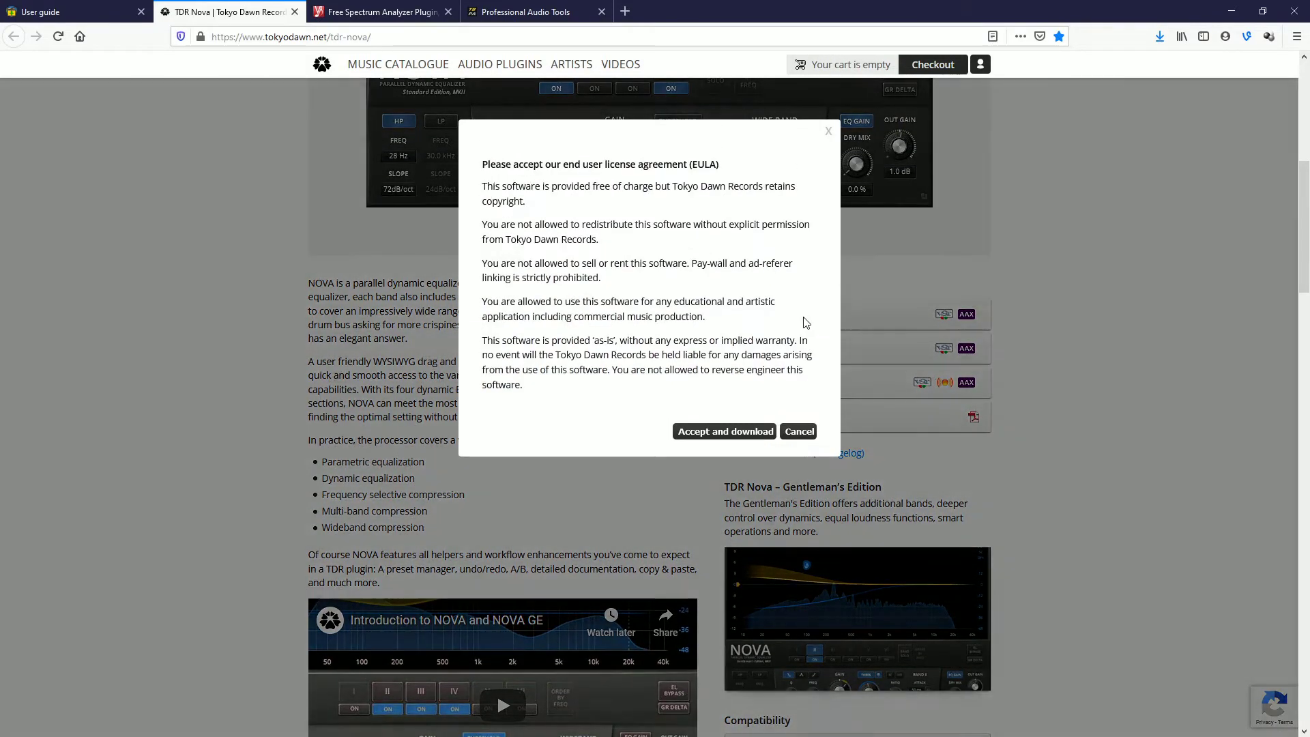
pyautogui.click(723, 432)
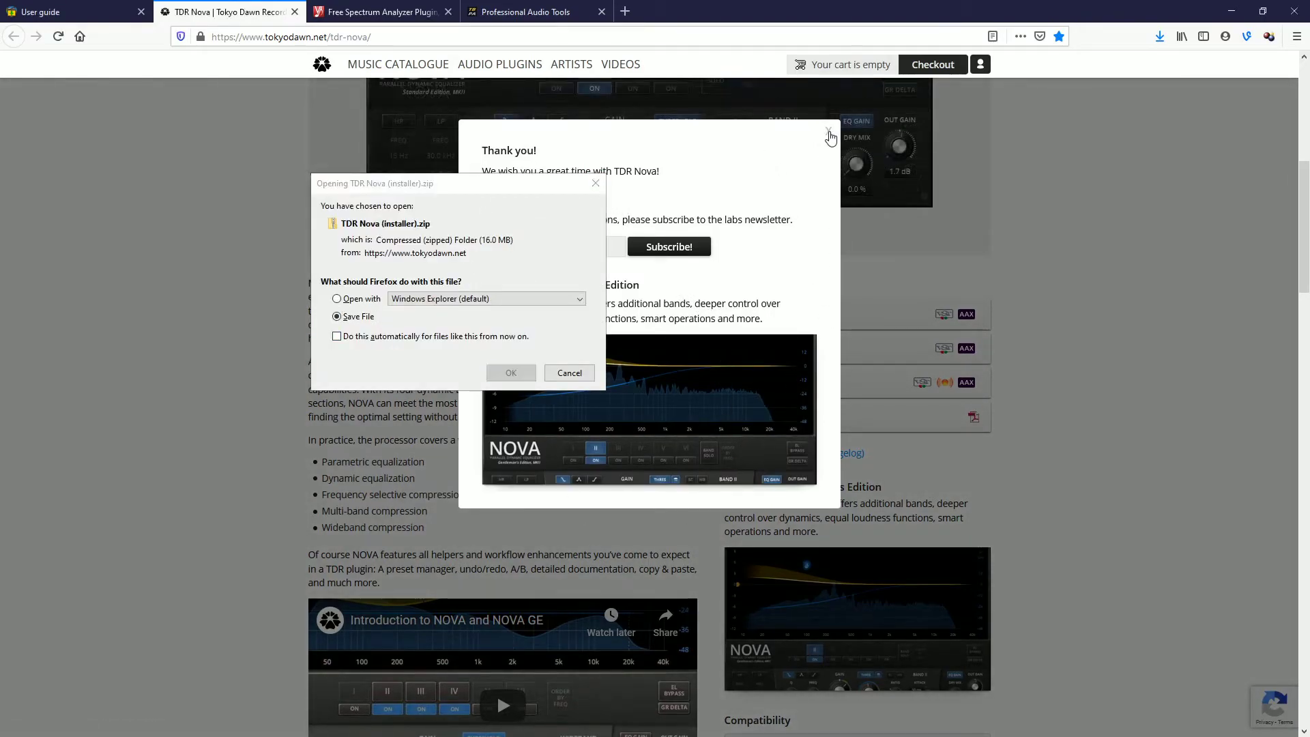
pyautogui.click(829, 135)
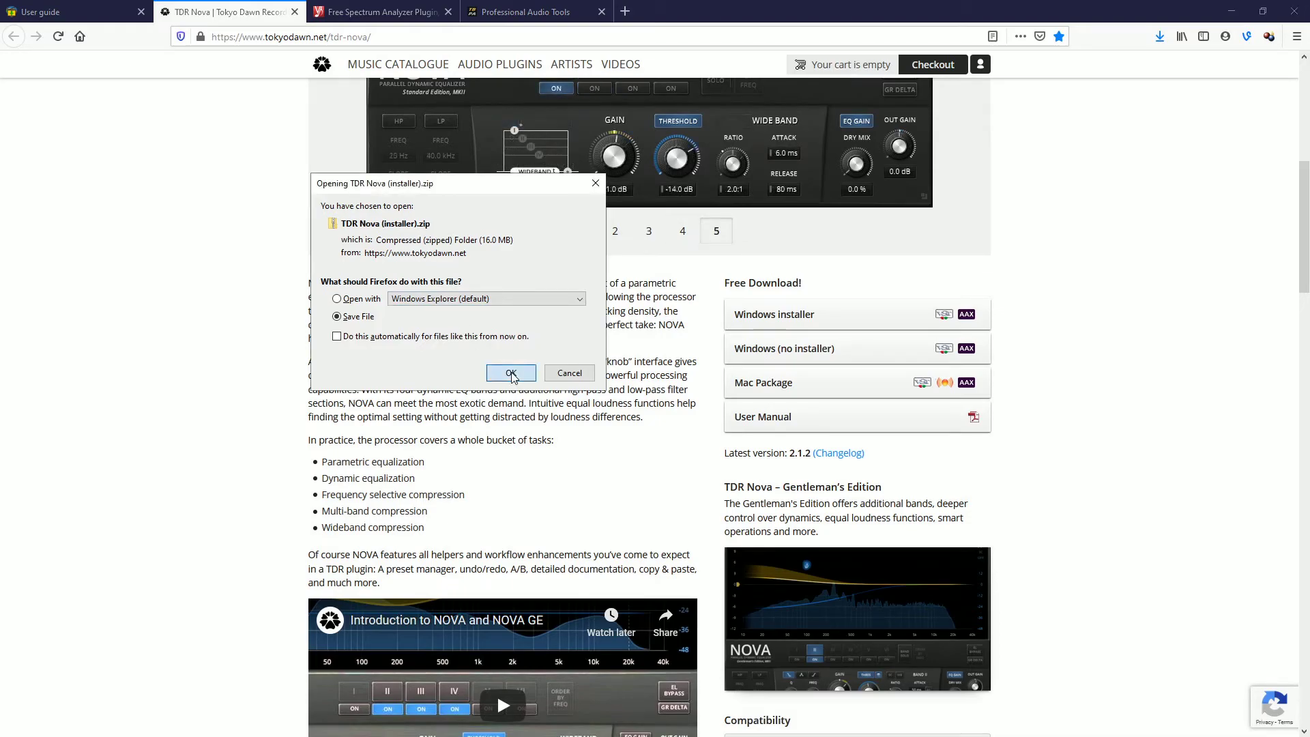
pyautogui.click(510, 372)
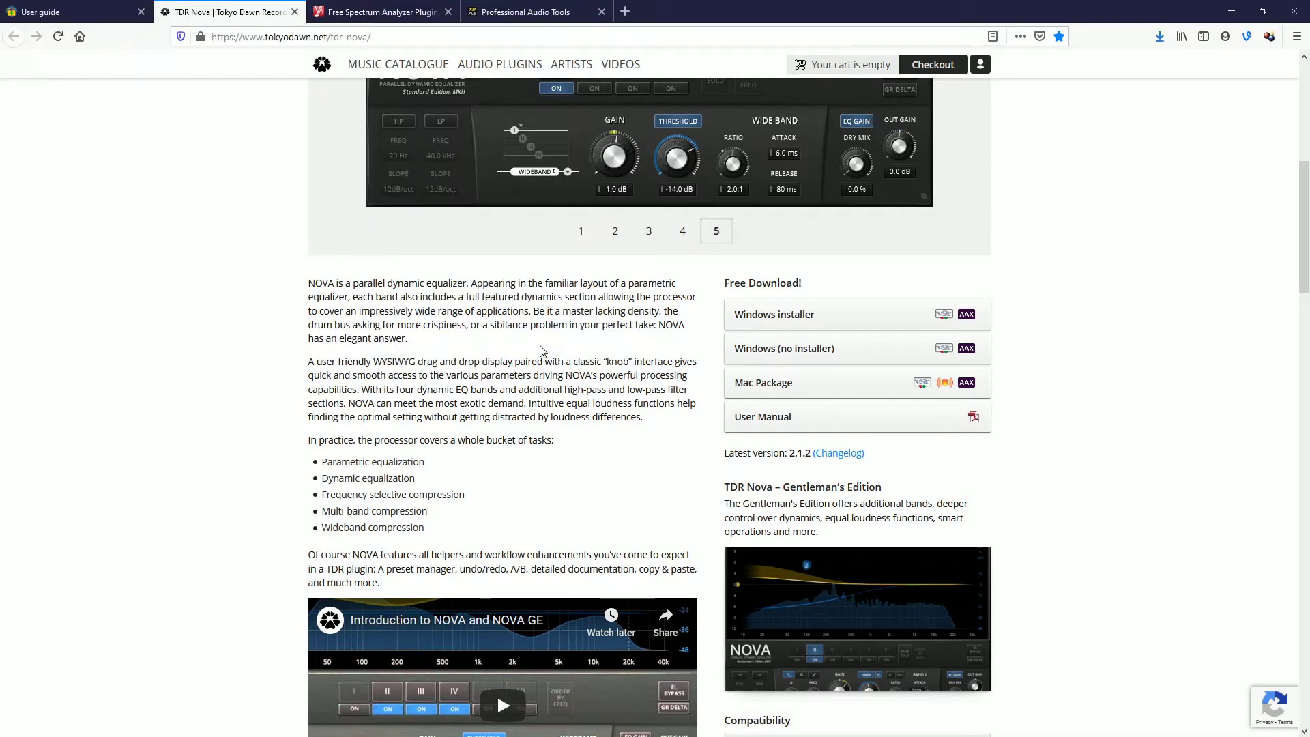
# Open the Nova – Manual knowledge base page from the User Manual link.
pyautogui.click(581, 231)
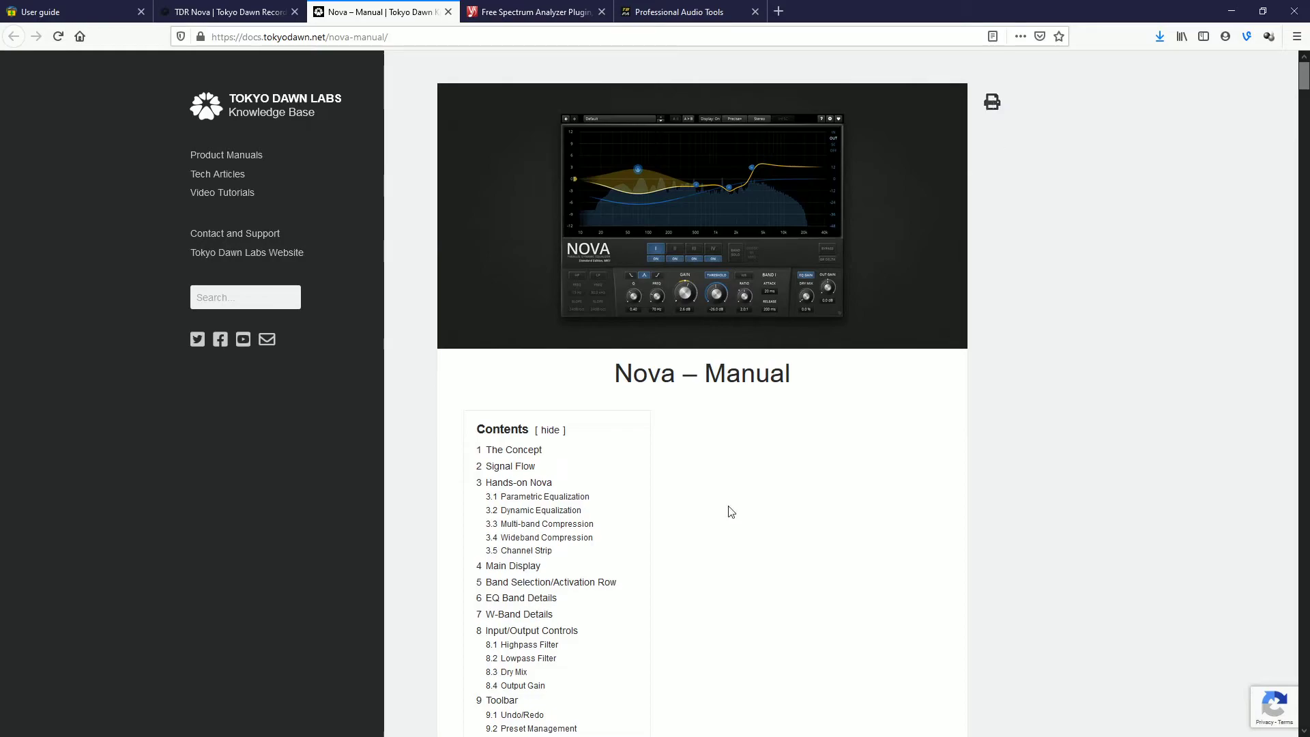
pyautogui.moveTo(692, 405)
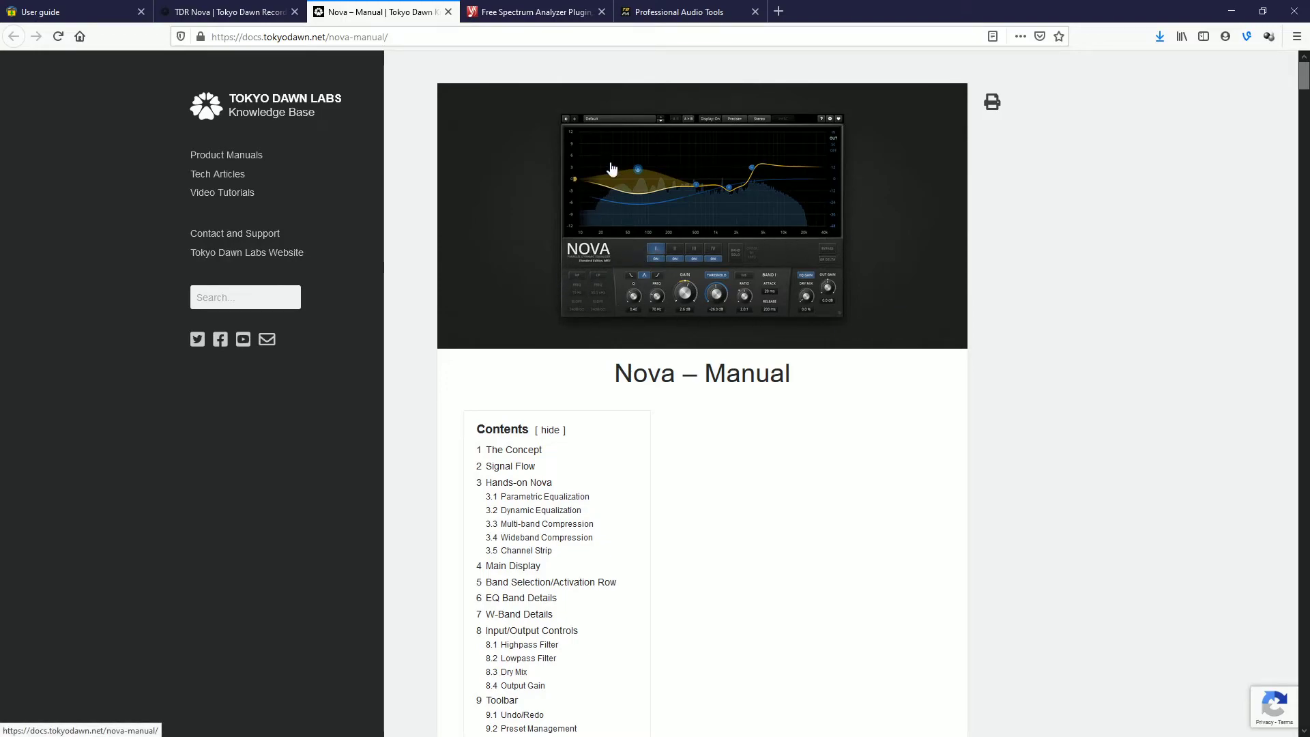
pyautogui.moveTo(657, 127)
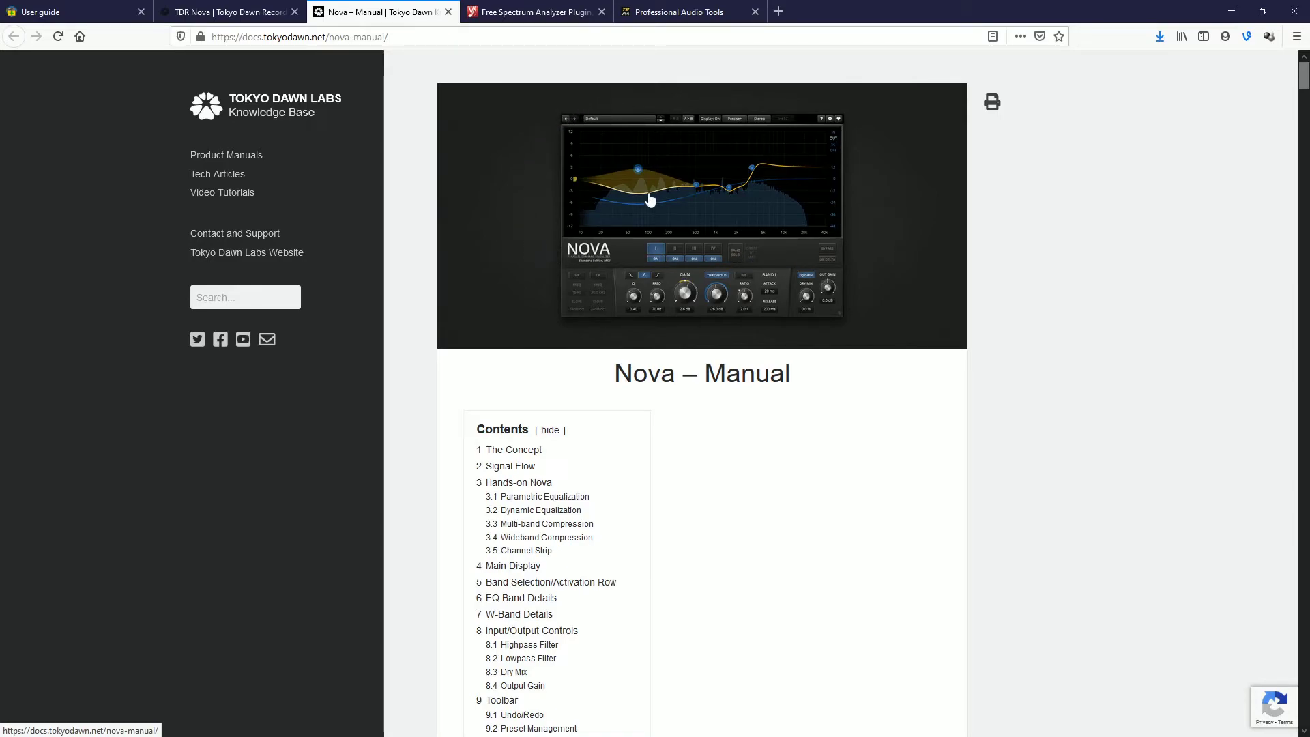
pyautogui.moveTo(696, 146)
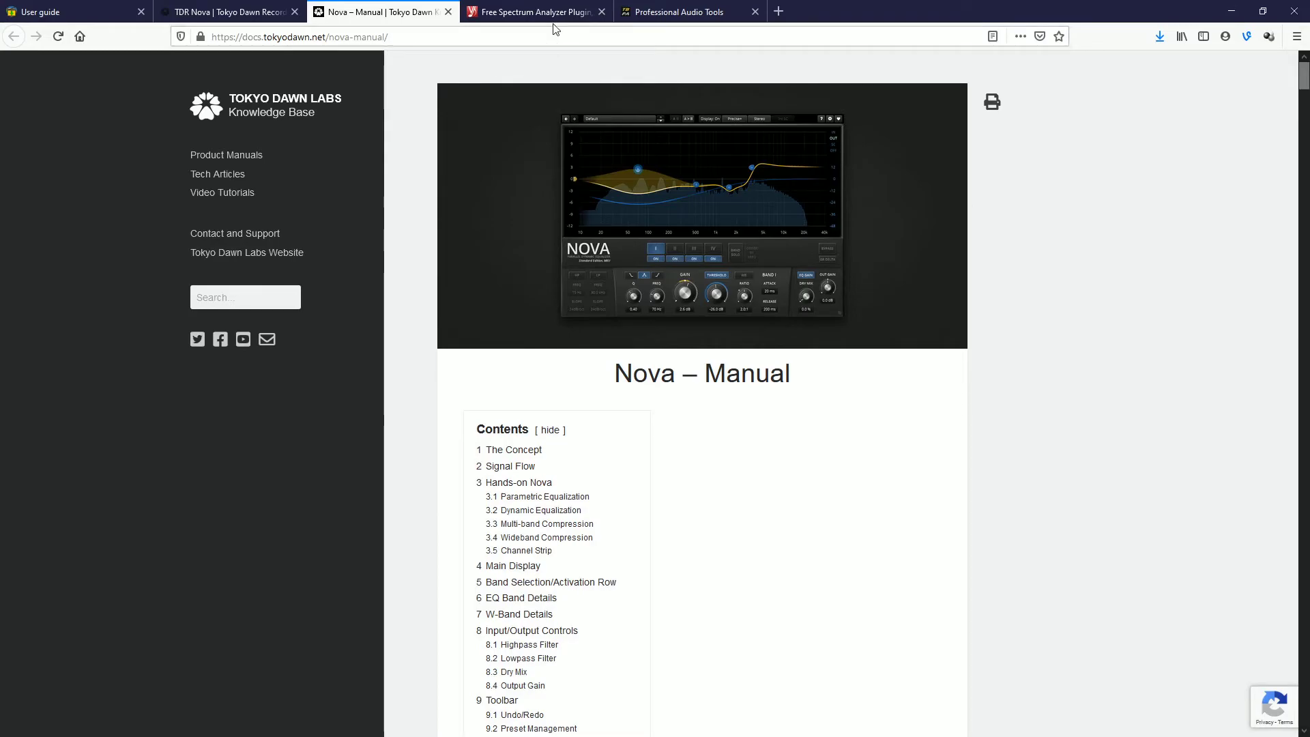
# Switch to the Free Spectrum Analyzer Plugin tab showing Voxengo SPAN.
pyautogui.click(531, 11)
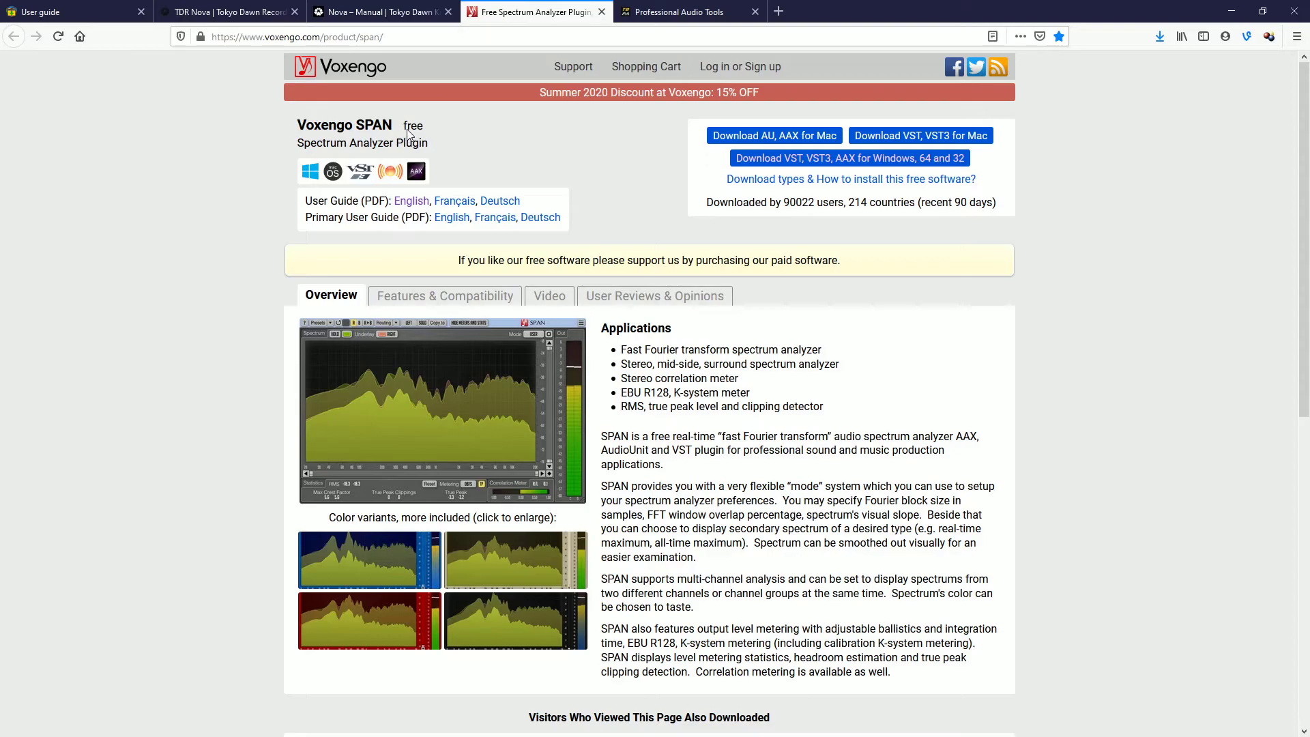
pyautogui.moveTo(392, 138)
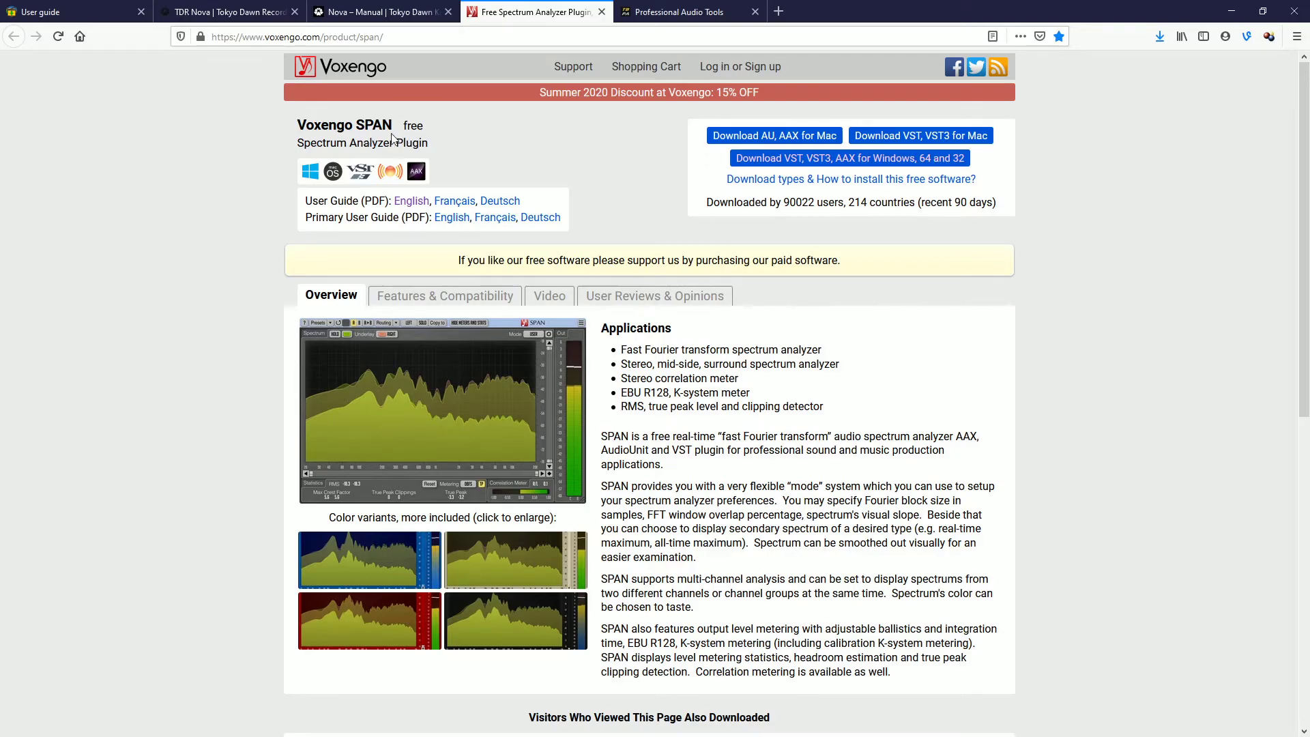
pyautogui.moveTo(381, 115)
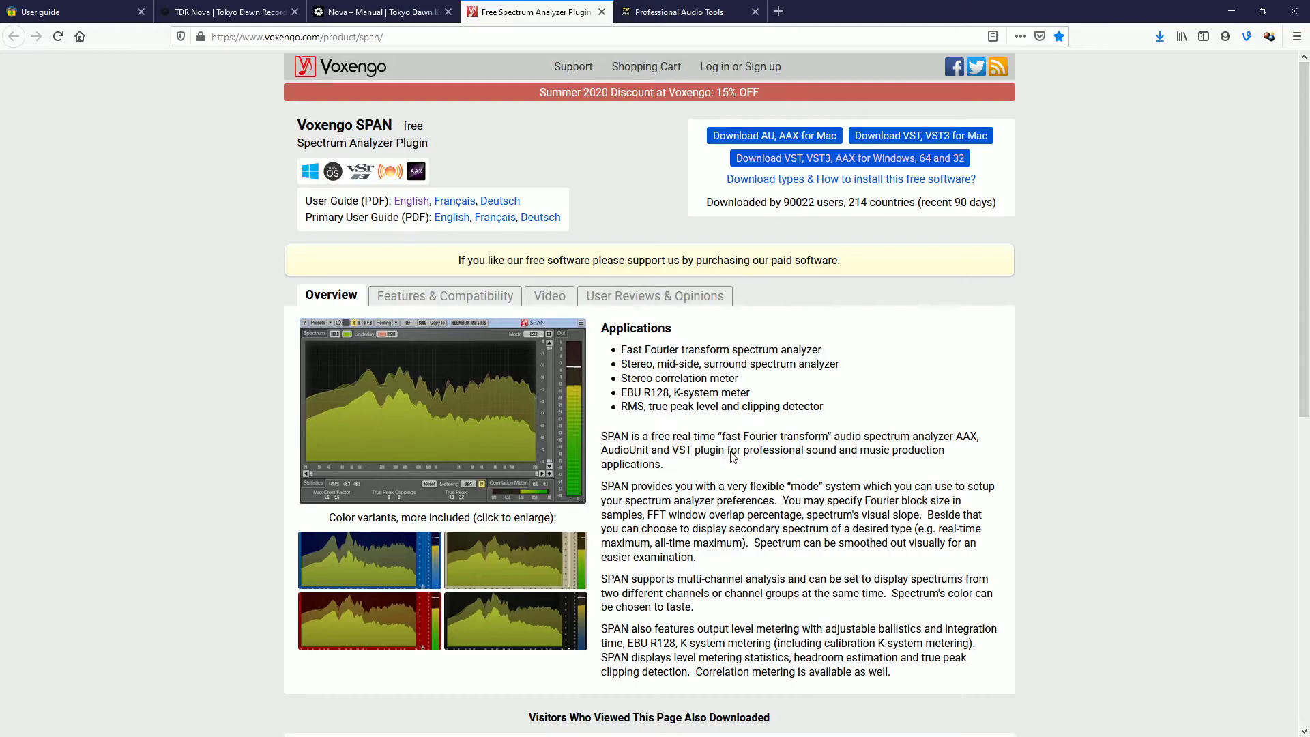
pyautogui.moveTo(882, 447)
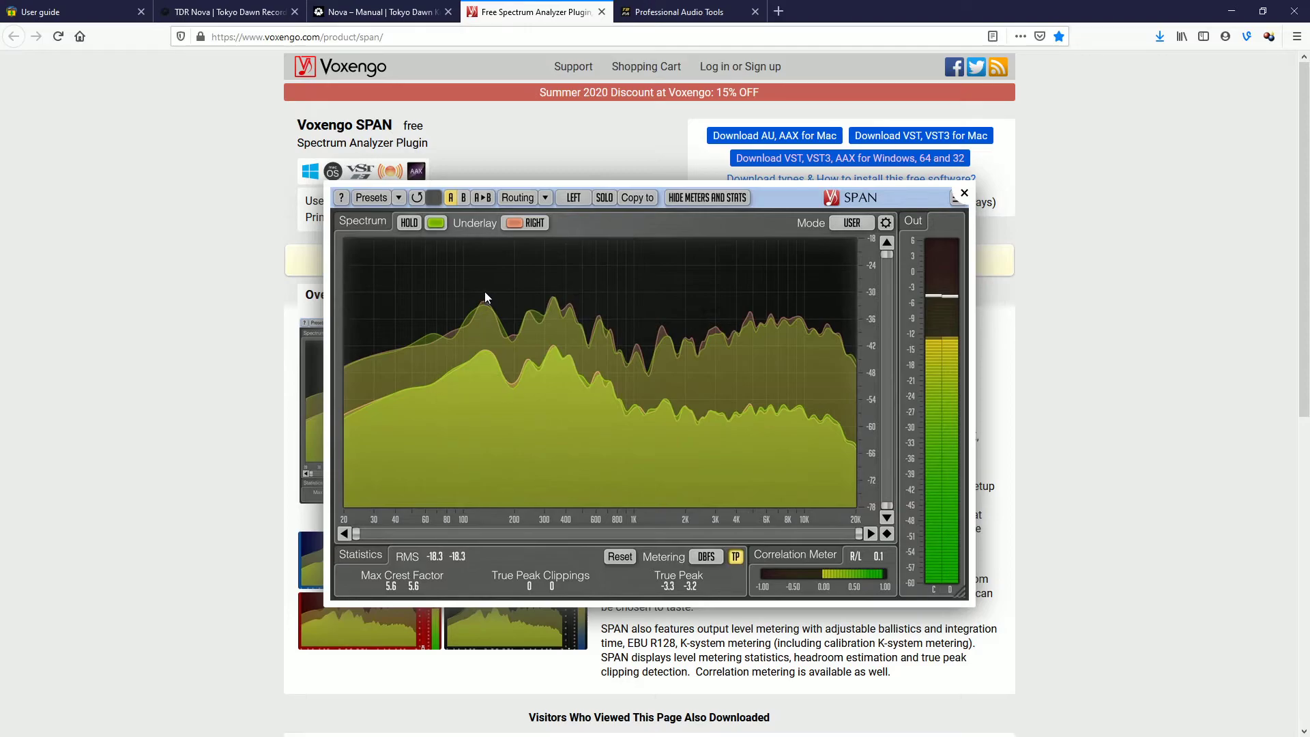
pyautogui.moveTo(466, 308)
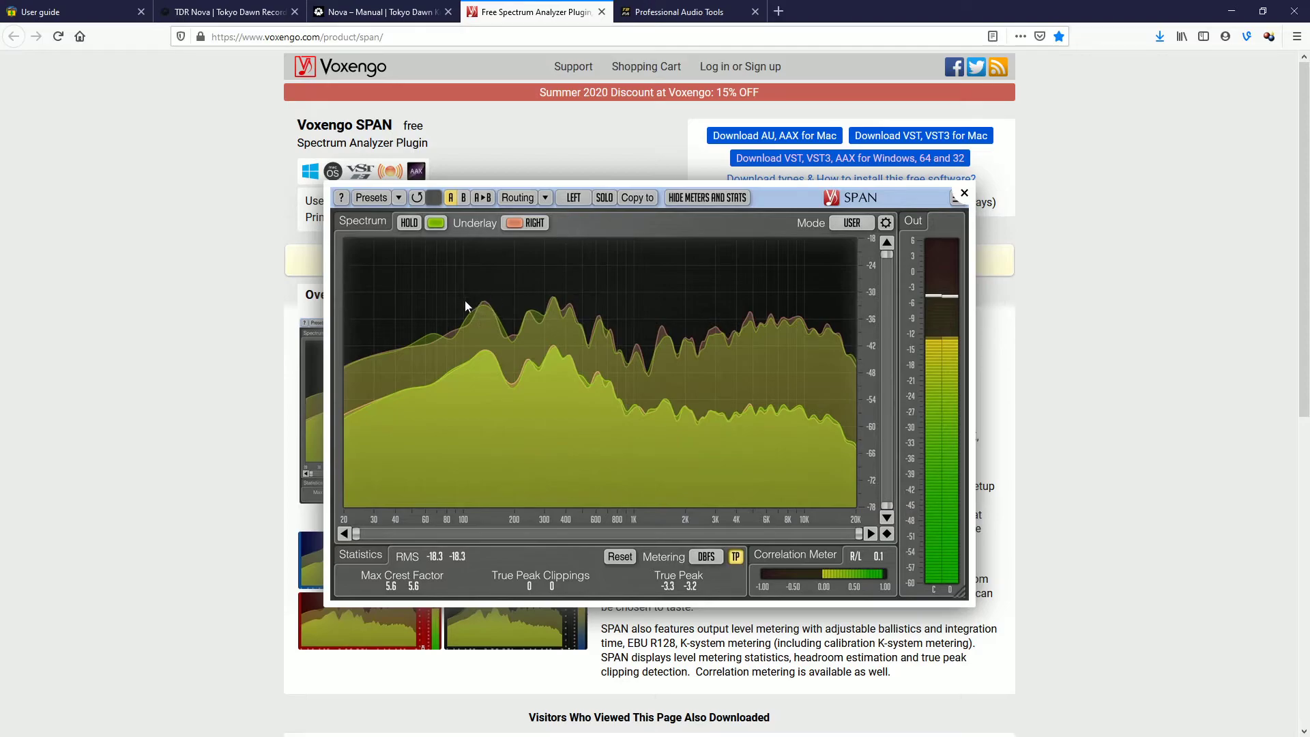
pyautogui.moveTo(468, 320)
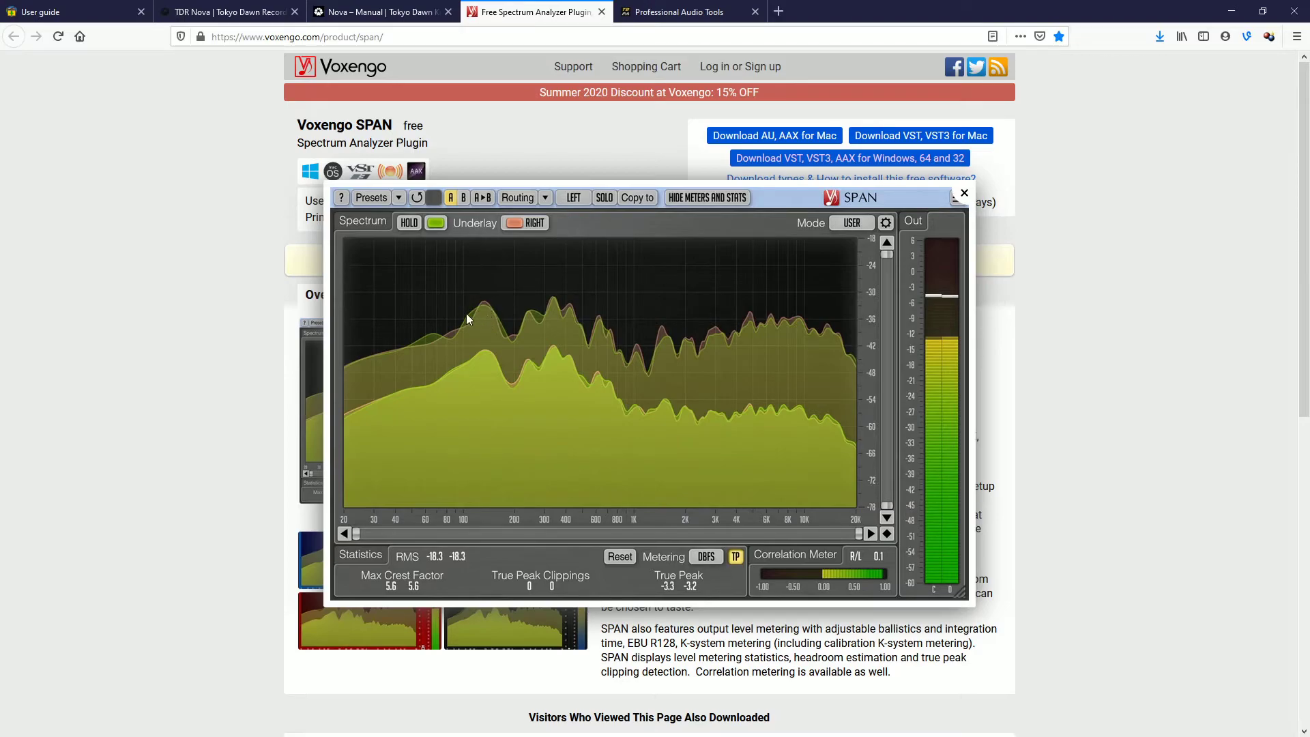
pyautogui.moveTo(510, 349)
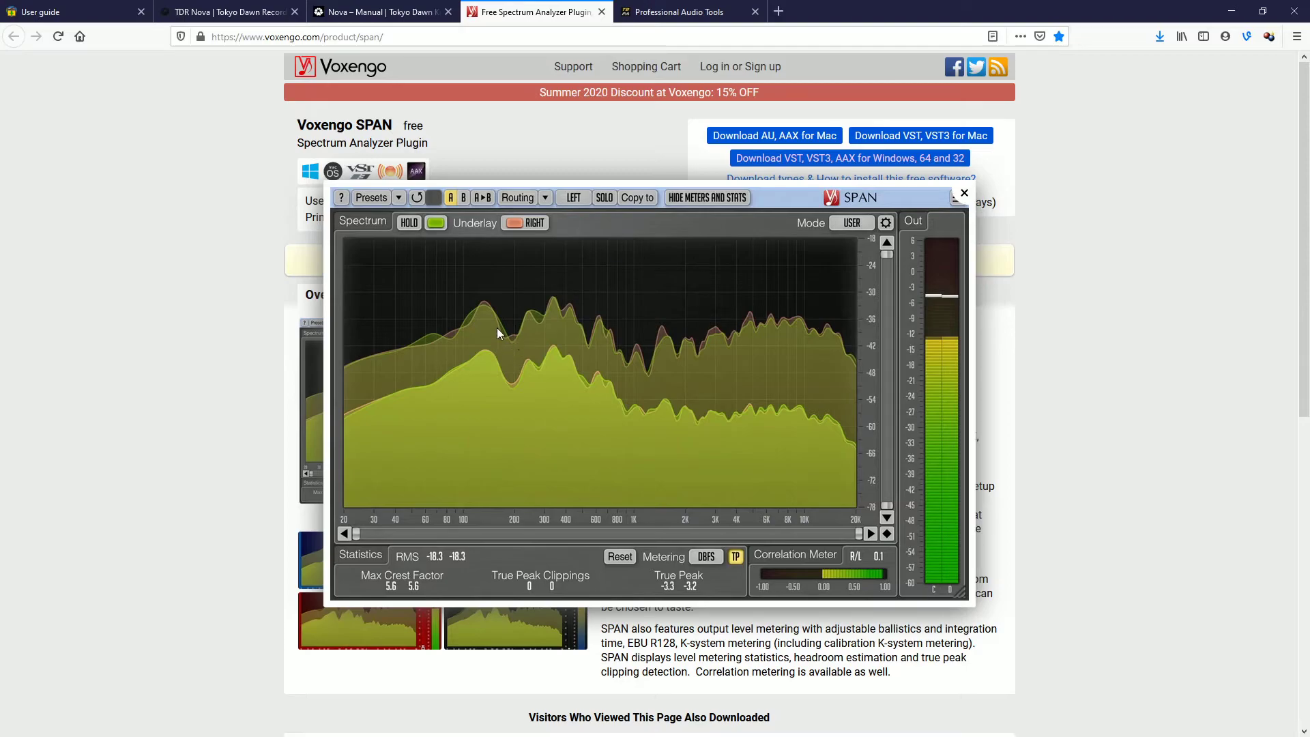
pyautogui.moveTo(516, 344)
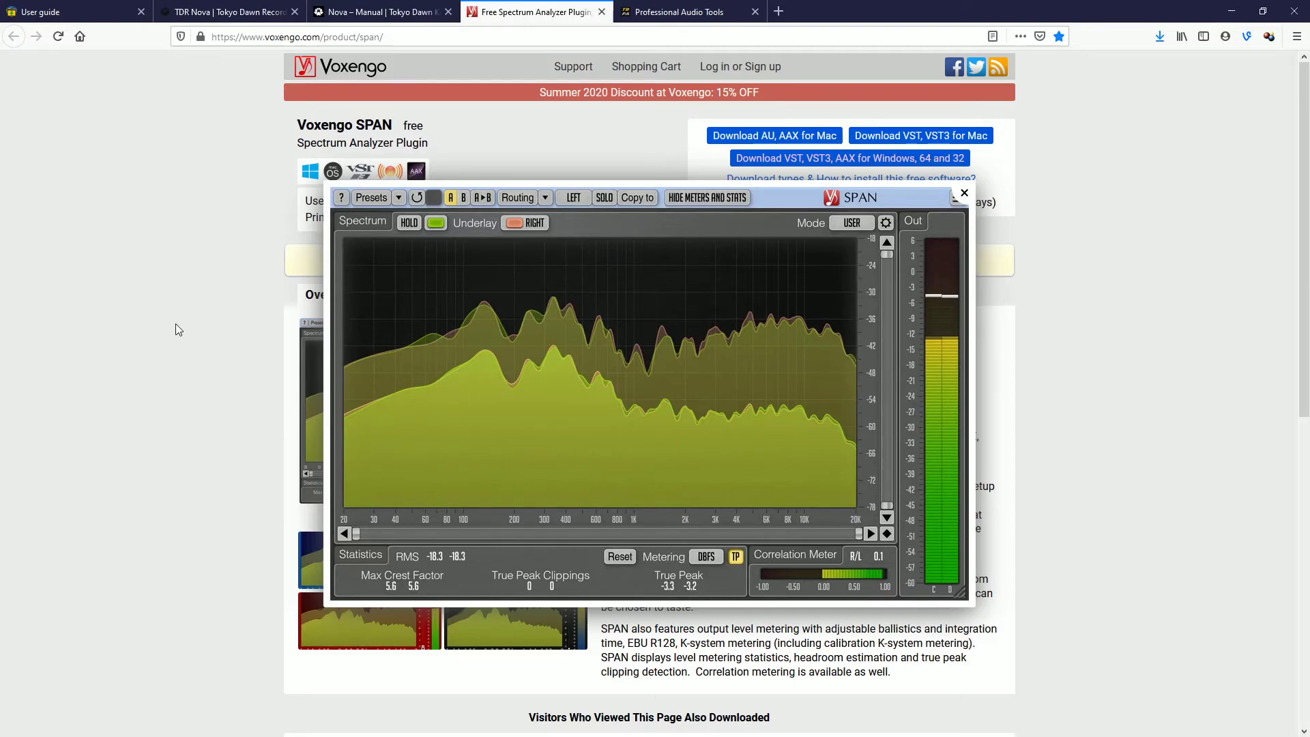
# Close the enlarged screenshot and save SPAN's Windows VST/VST3/AAX installer to the desktop.
pyautogui.click(964, 193)
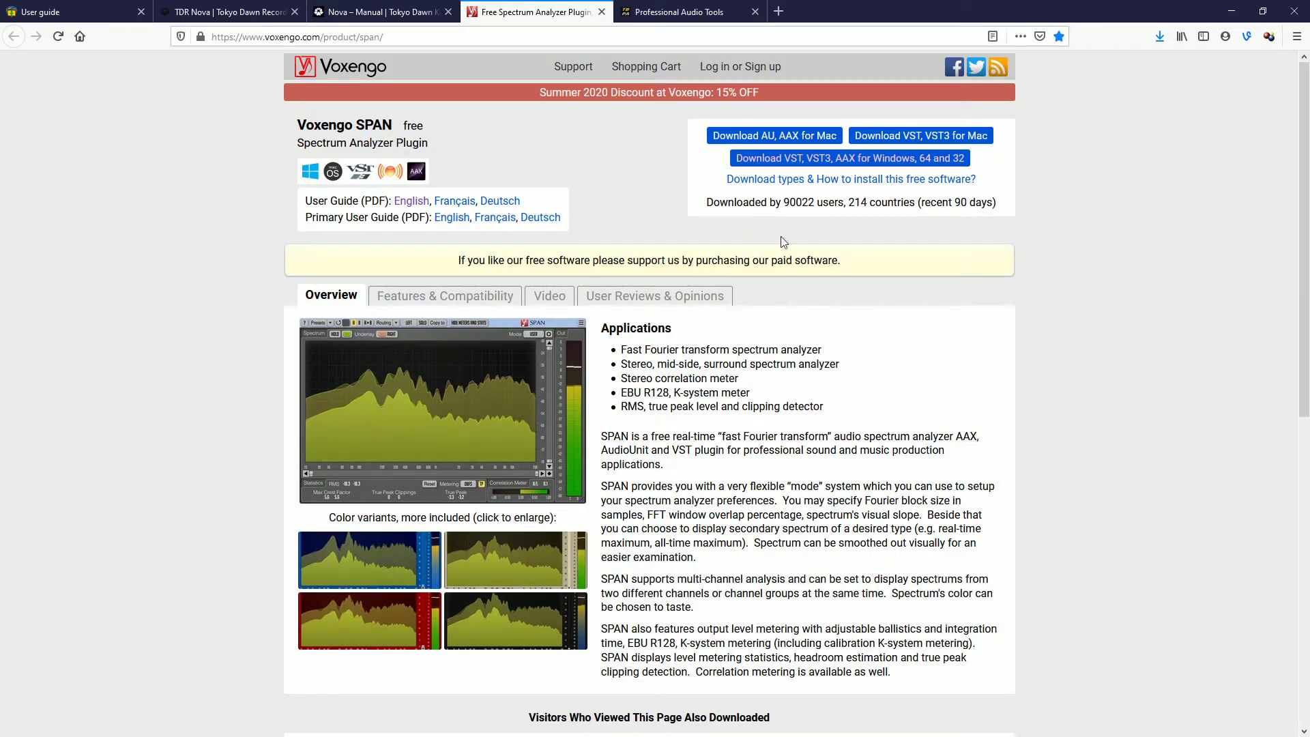
pyautogui.click(849, 157)
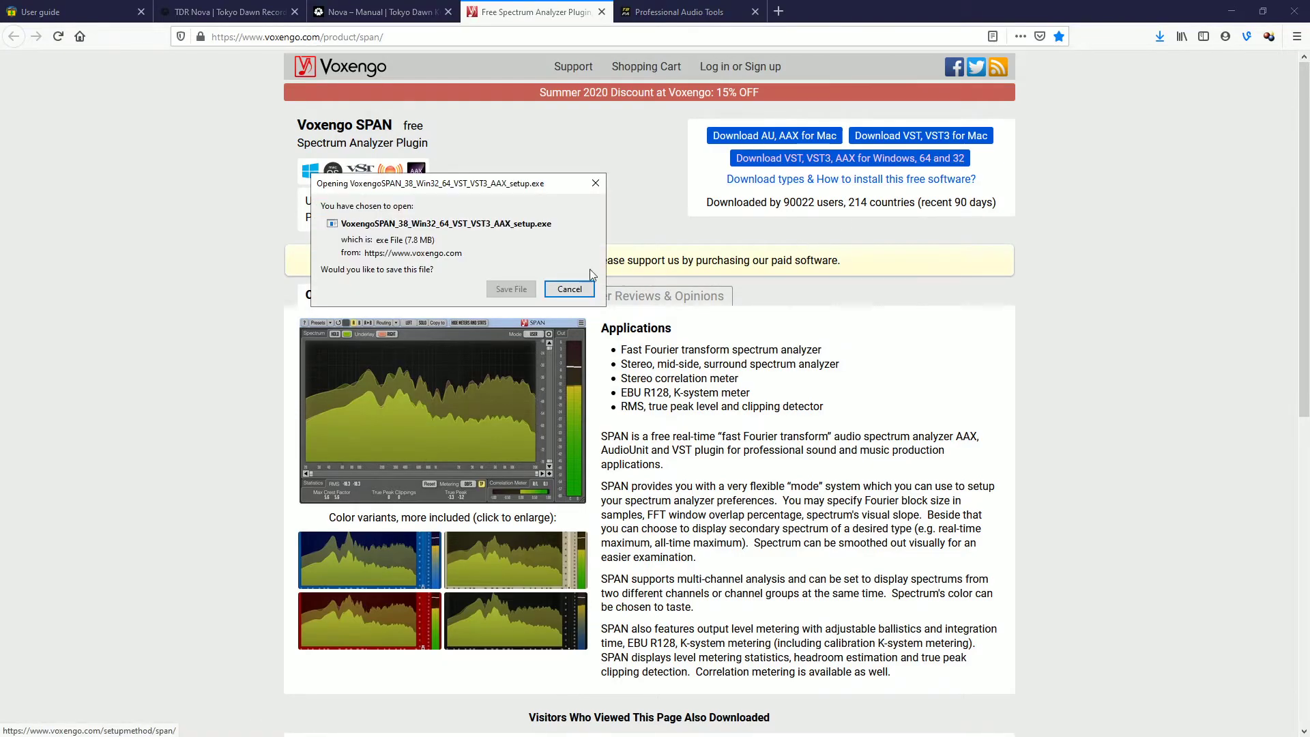
pyautogui.click(510, 289)
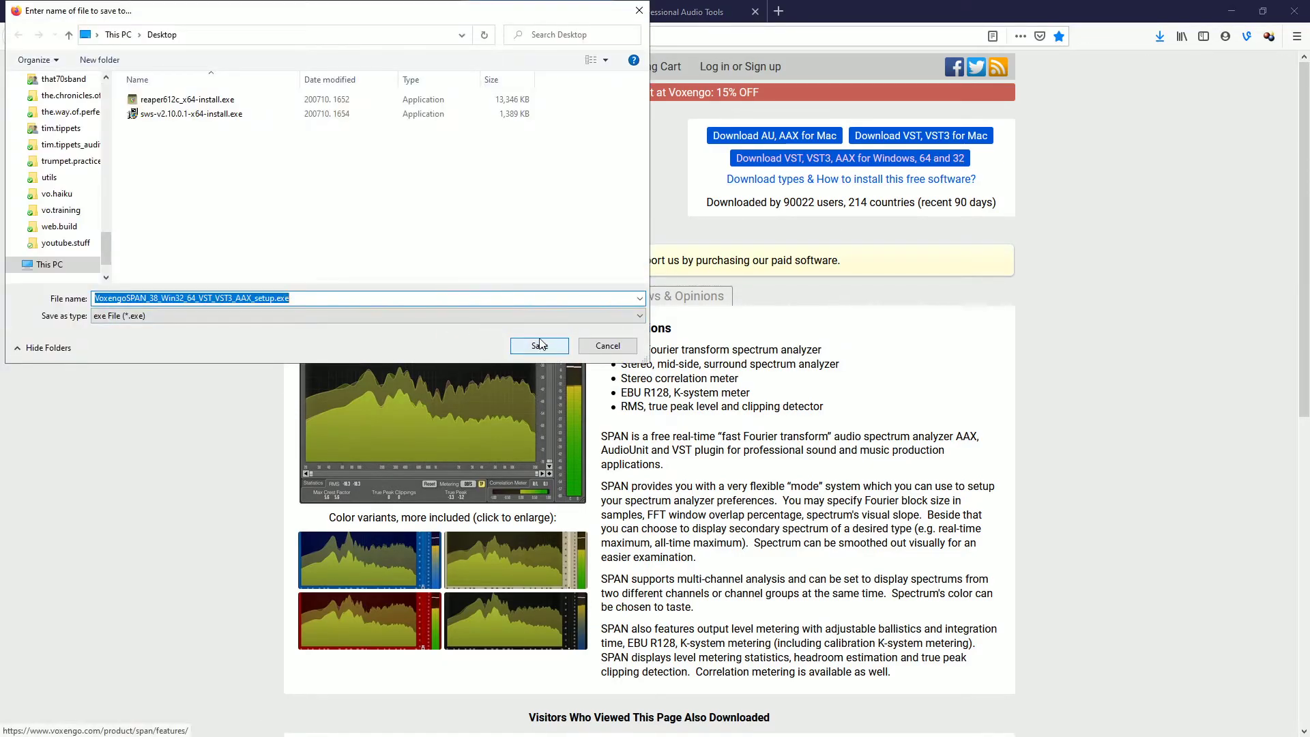
pyautogui.click(539, 346)
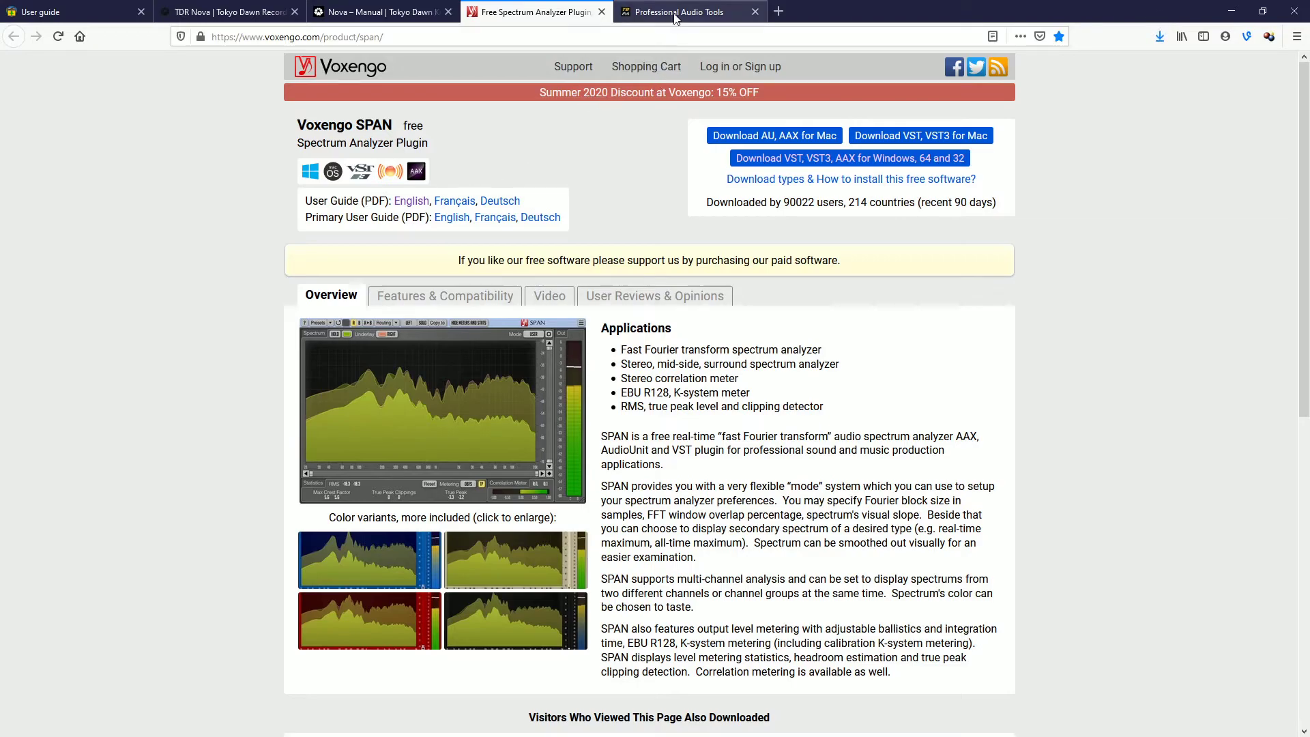
# Save the dpMeter 4 Windows zip to the desktop, then bring up its Manual link's options.
pyautogui.click(676, 10)
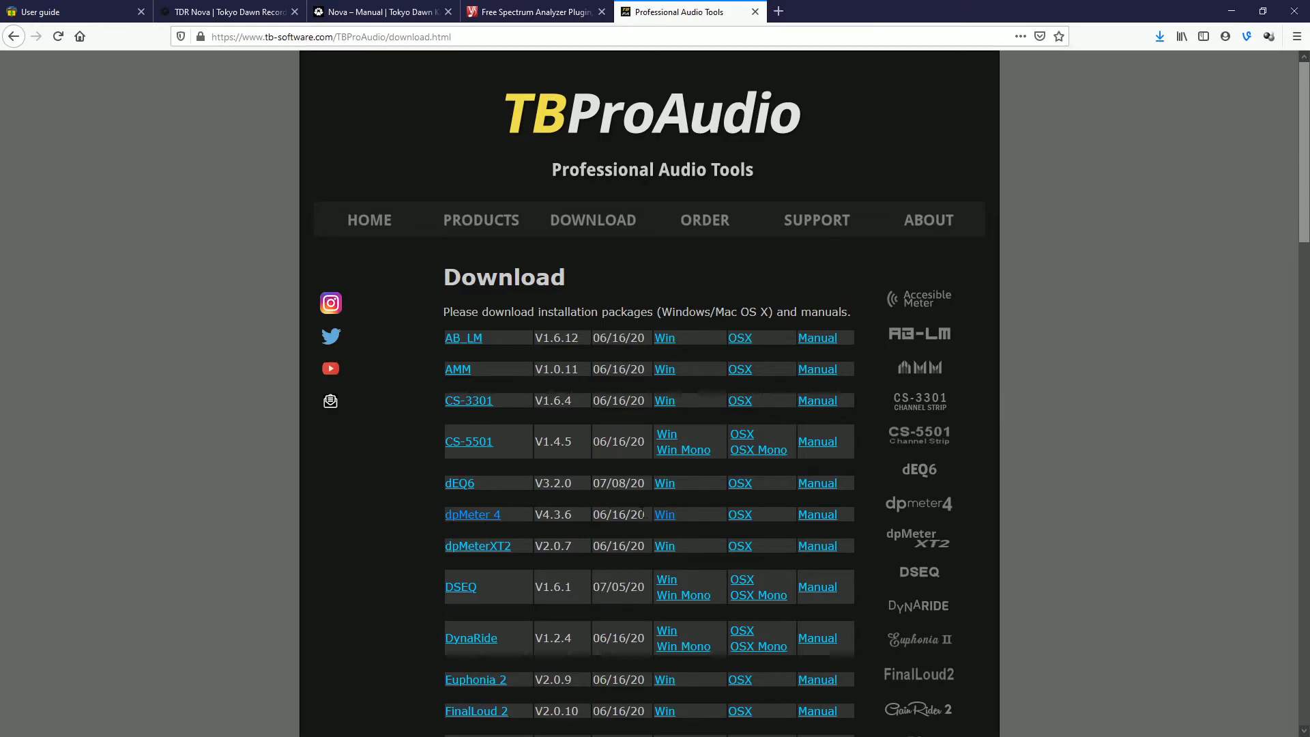
pyautogui.click(664, 513)
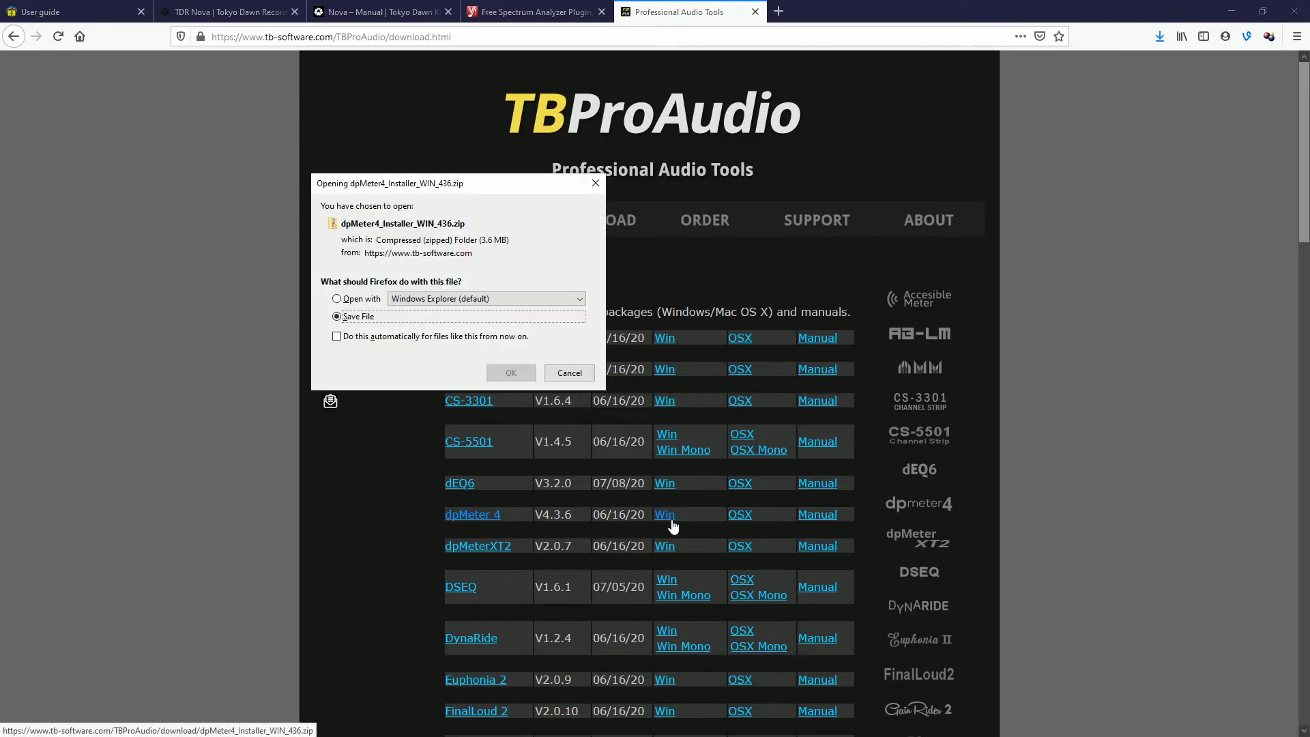
pyautogui.click(510, 373)
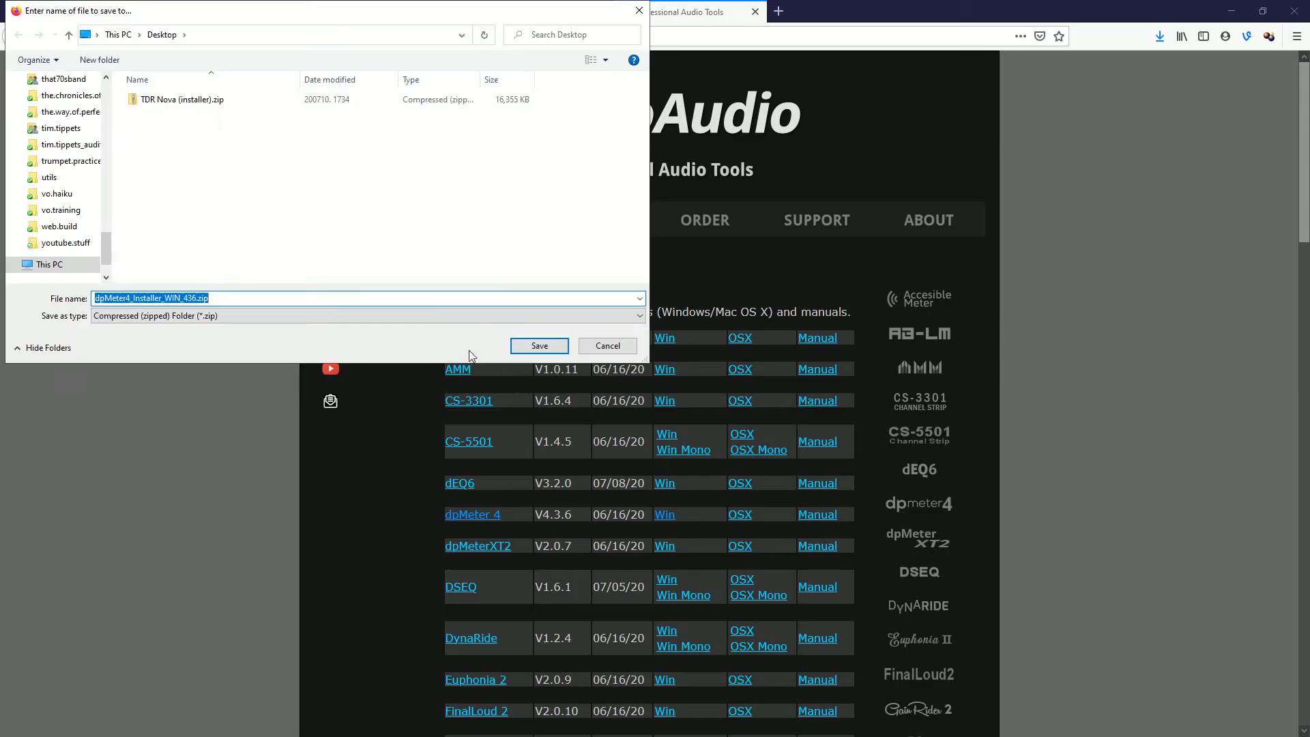
pyautogui.click(539, 345)
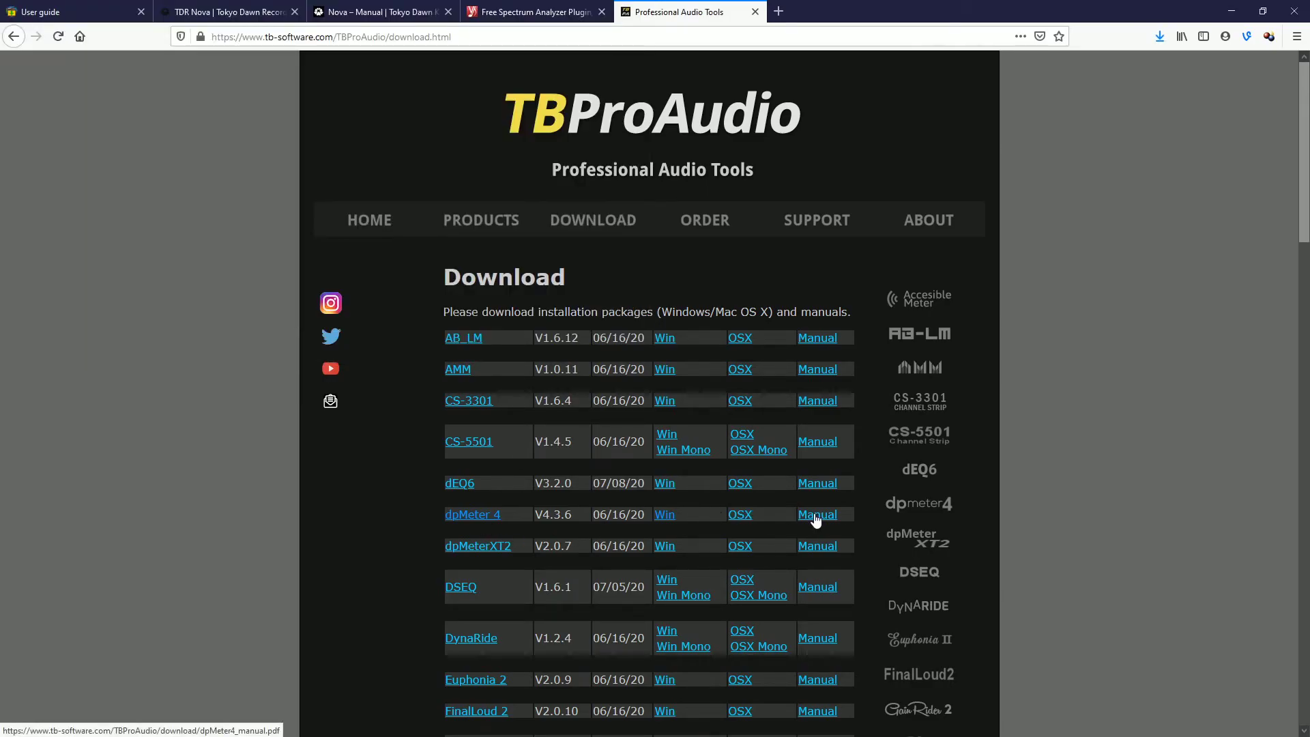
pyautogui.rightClick(817, 513)
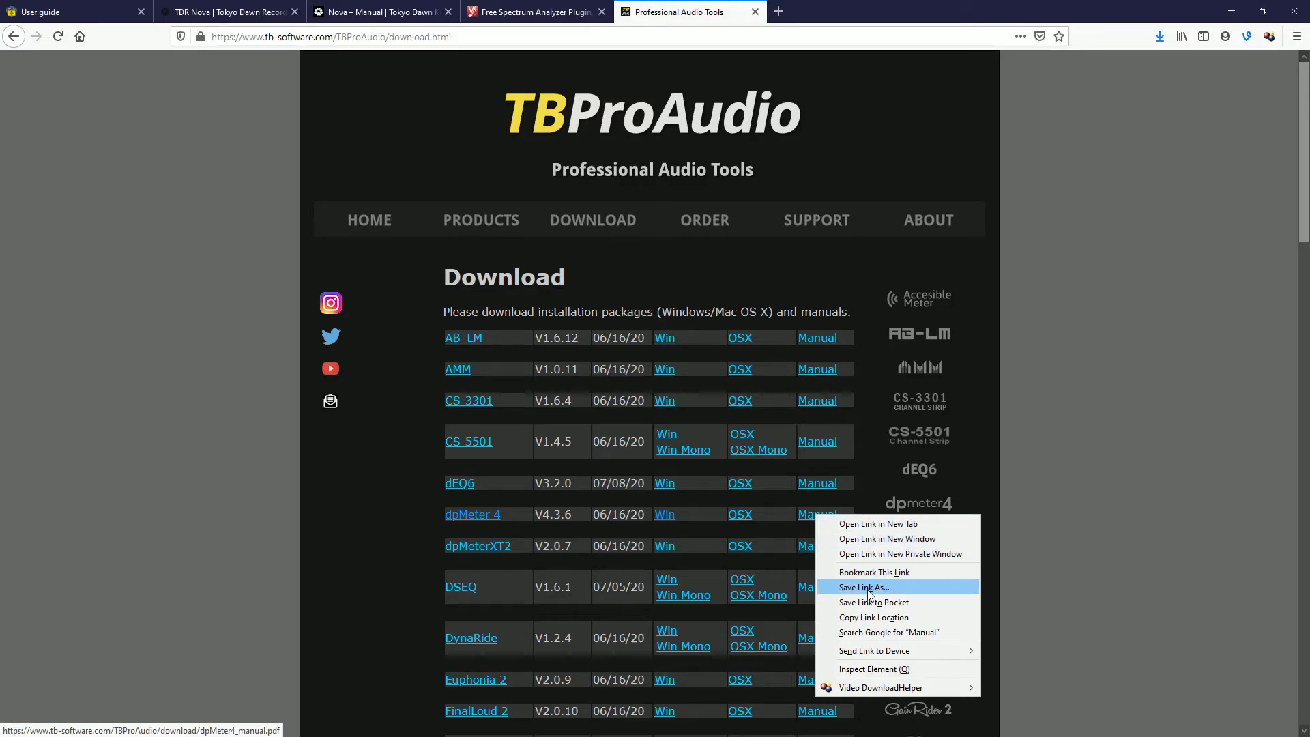
pyautogui.moveTo(122, 219)
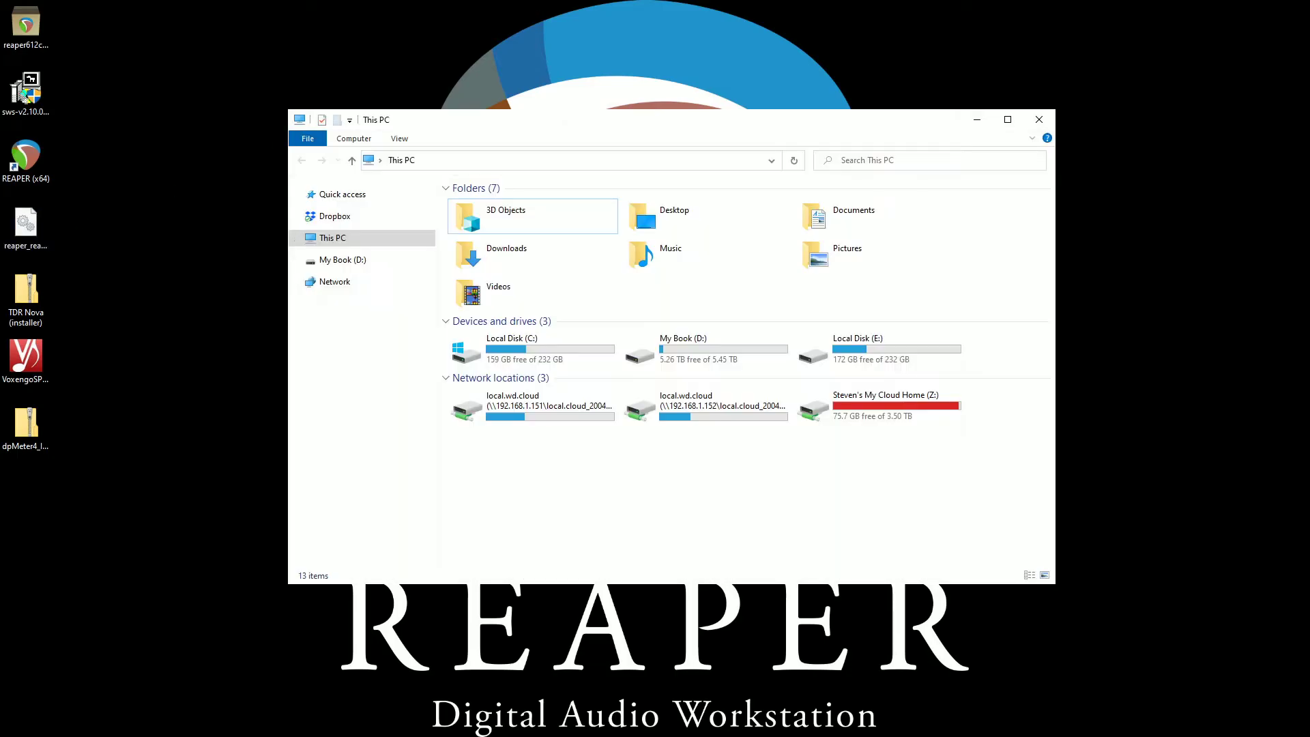
pyautogui.moveTo(990, 332)
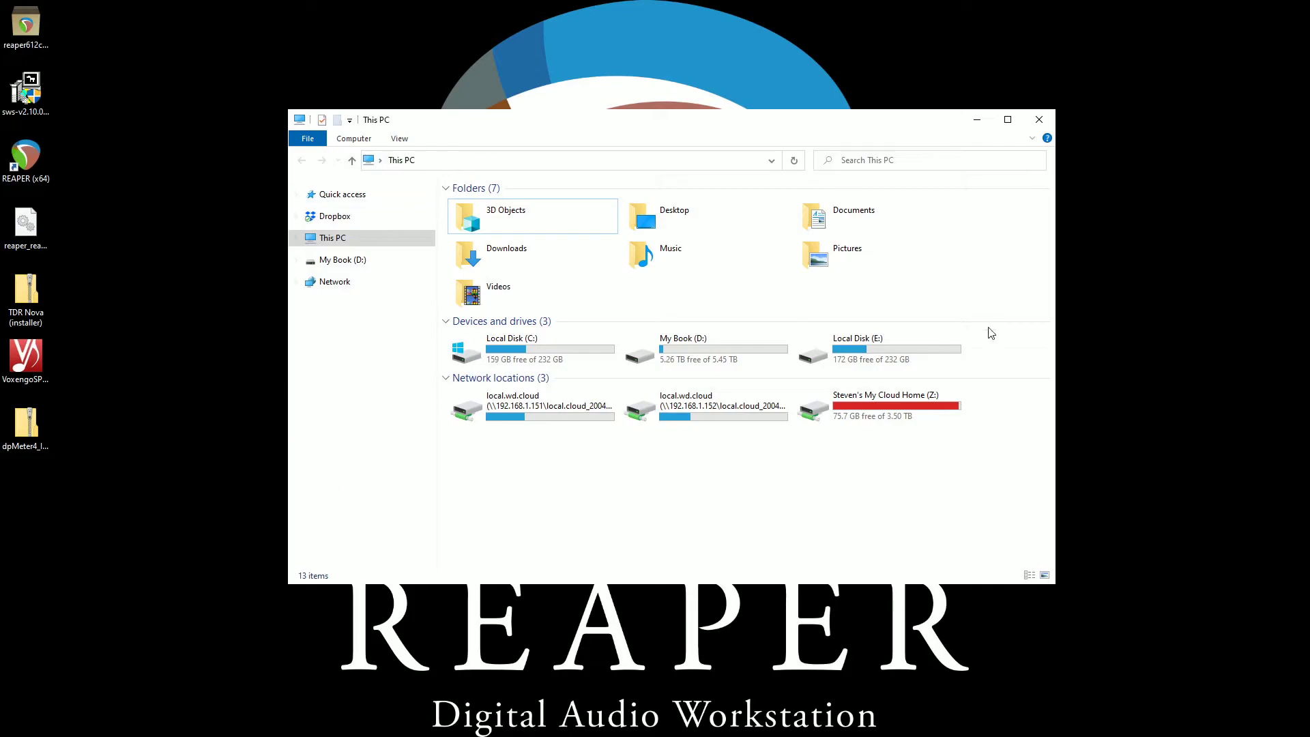
pyautogui.moveTo(518, 349)
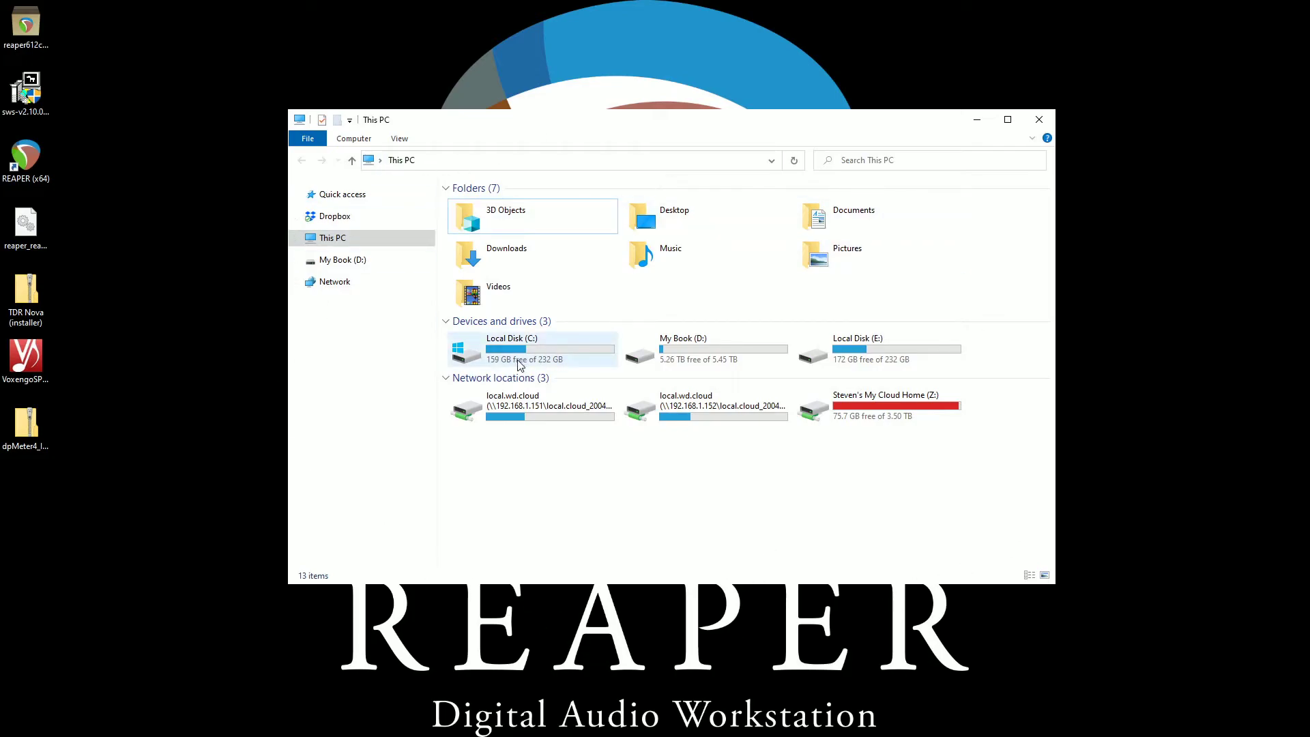
# Browse from This PC through Local Disk (C:) and Users into the user's profile folder.
pyautogui.doubleClick(510, 350)
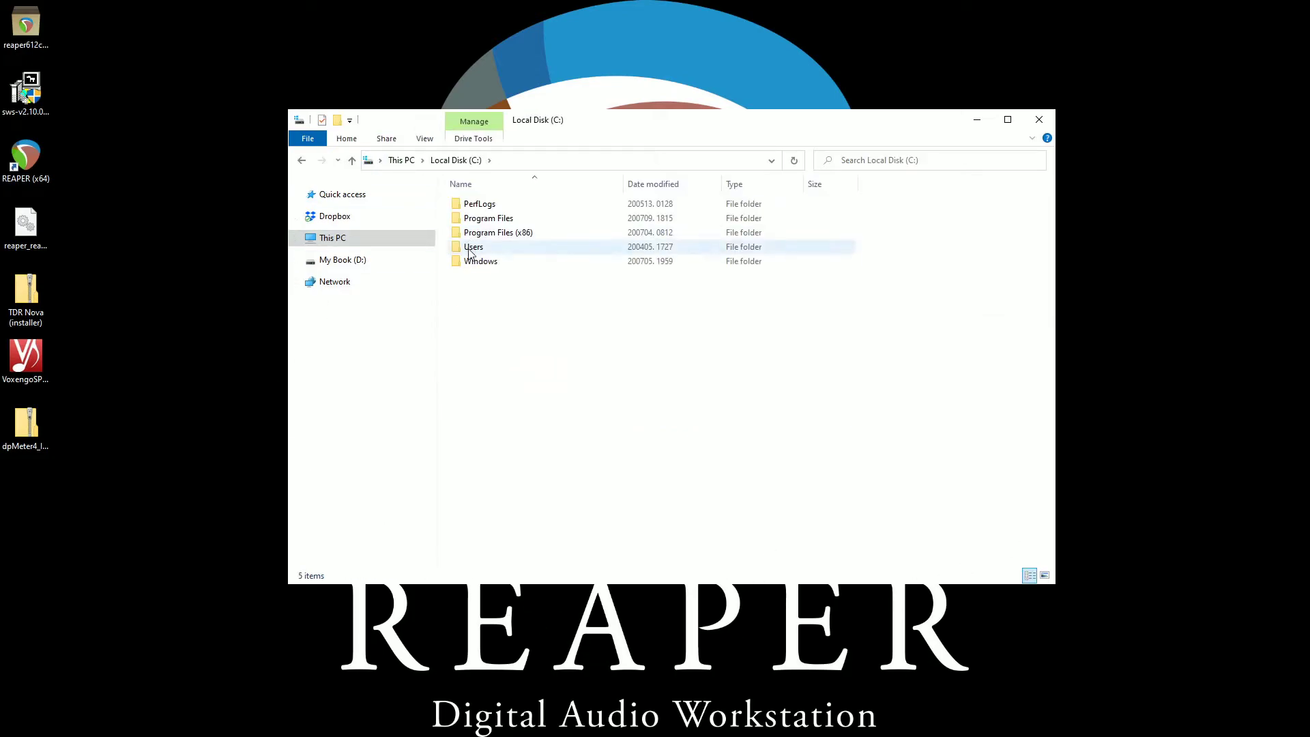
pyautogui.doubleClick(473, 246)
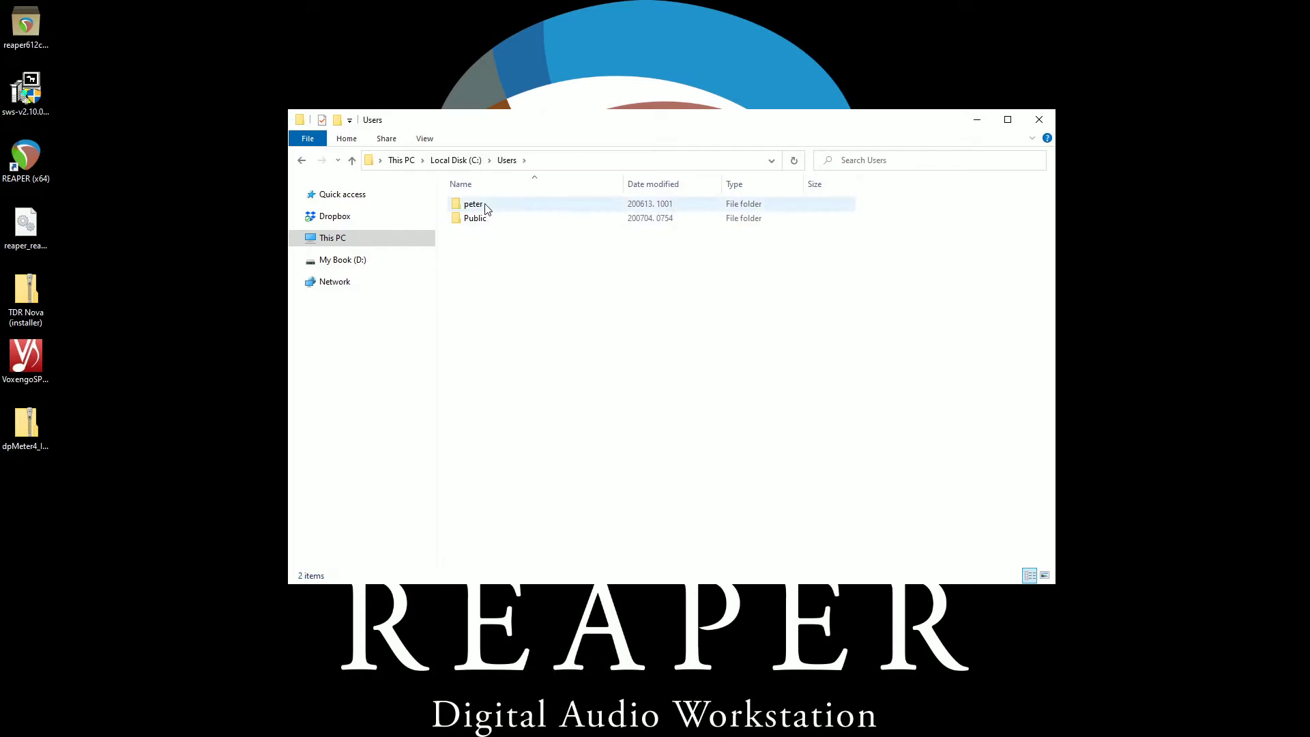
pyautogui.click(474, 218)
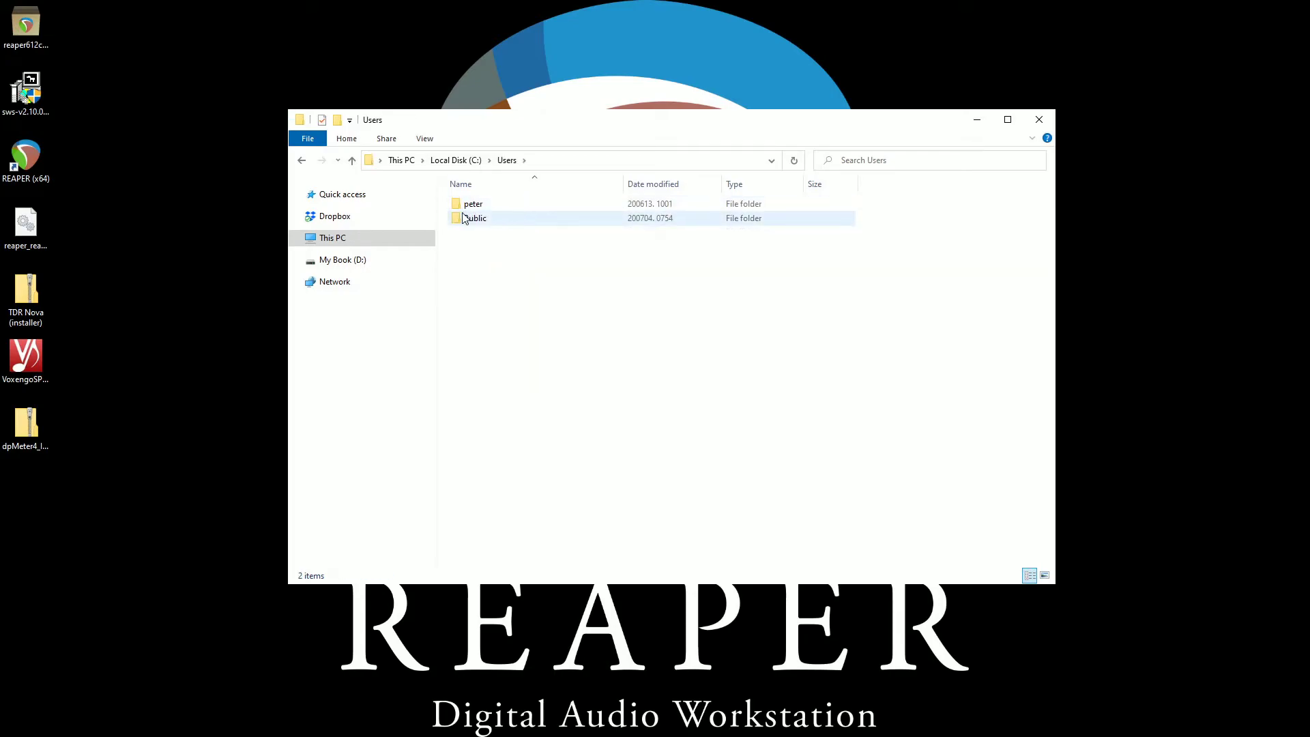
pyautogui.click(473, 204)
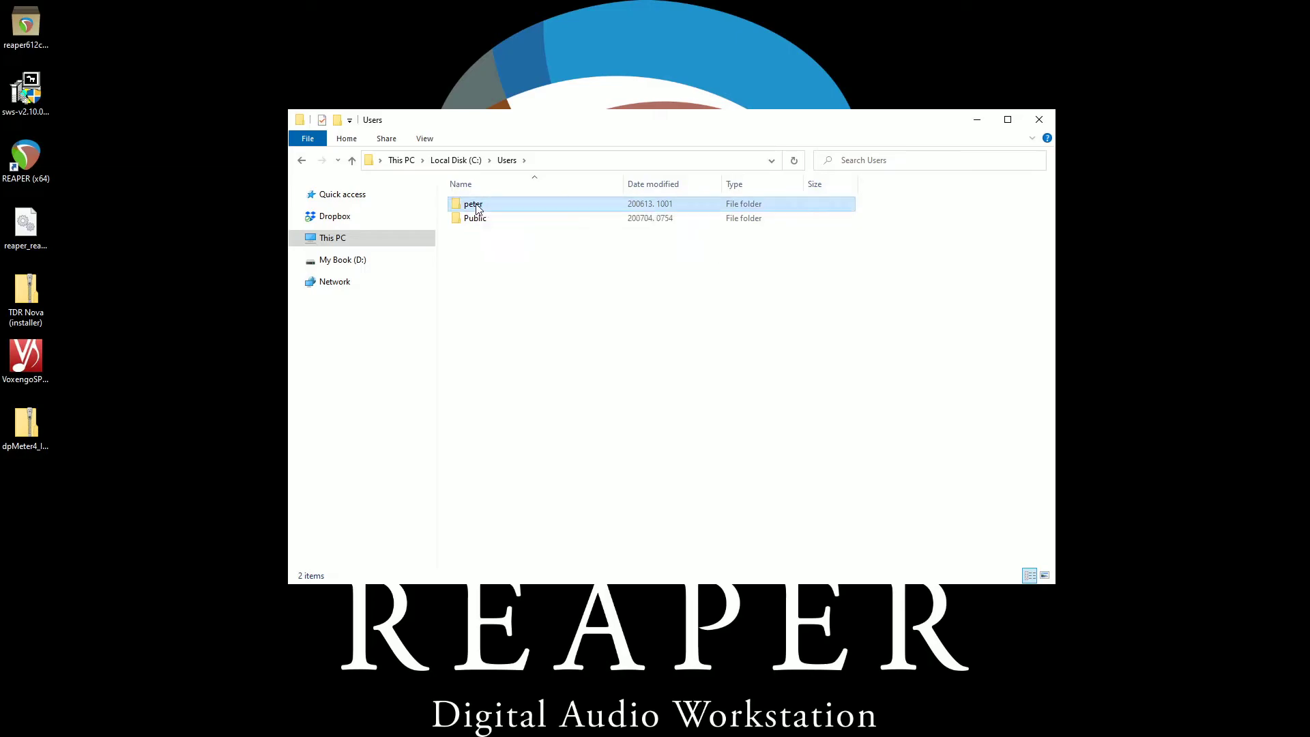
pyautogui.doubleClick(473, 204)
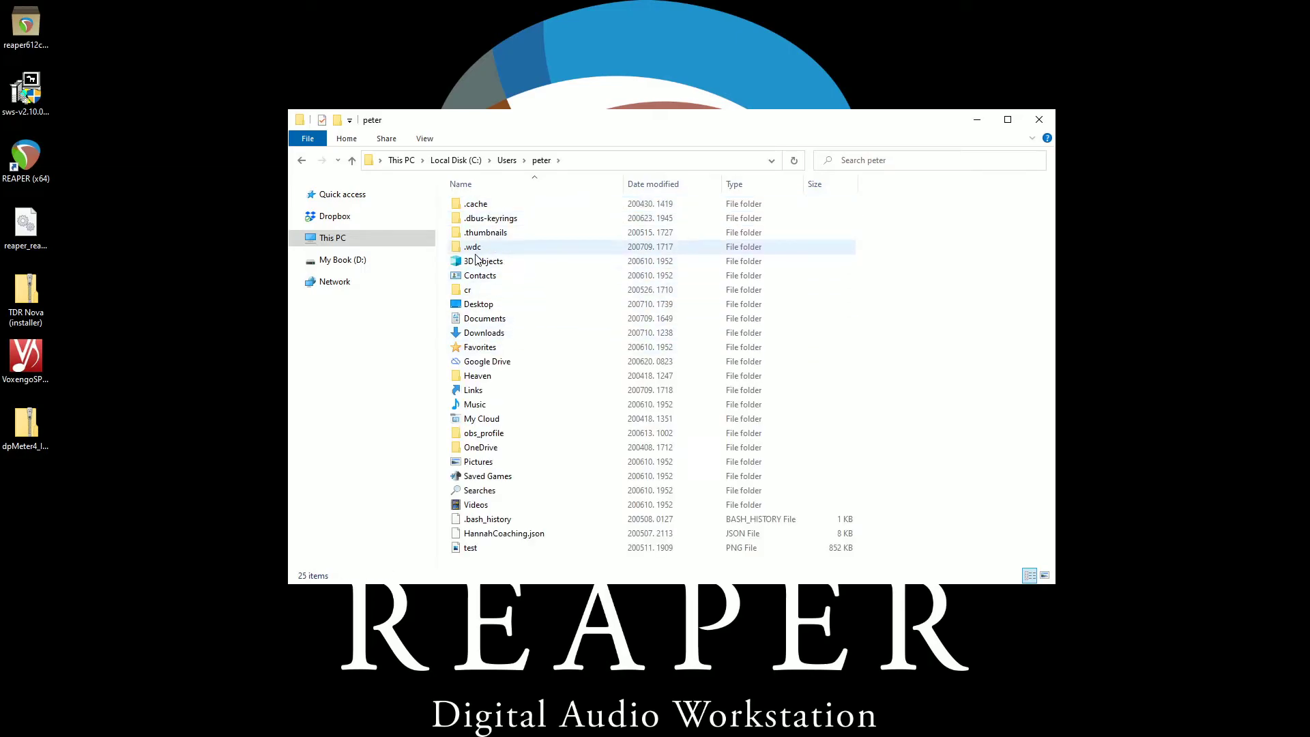
pyautogui.click(480, 274)
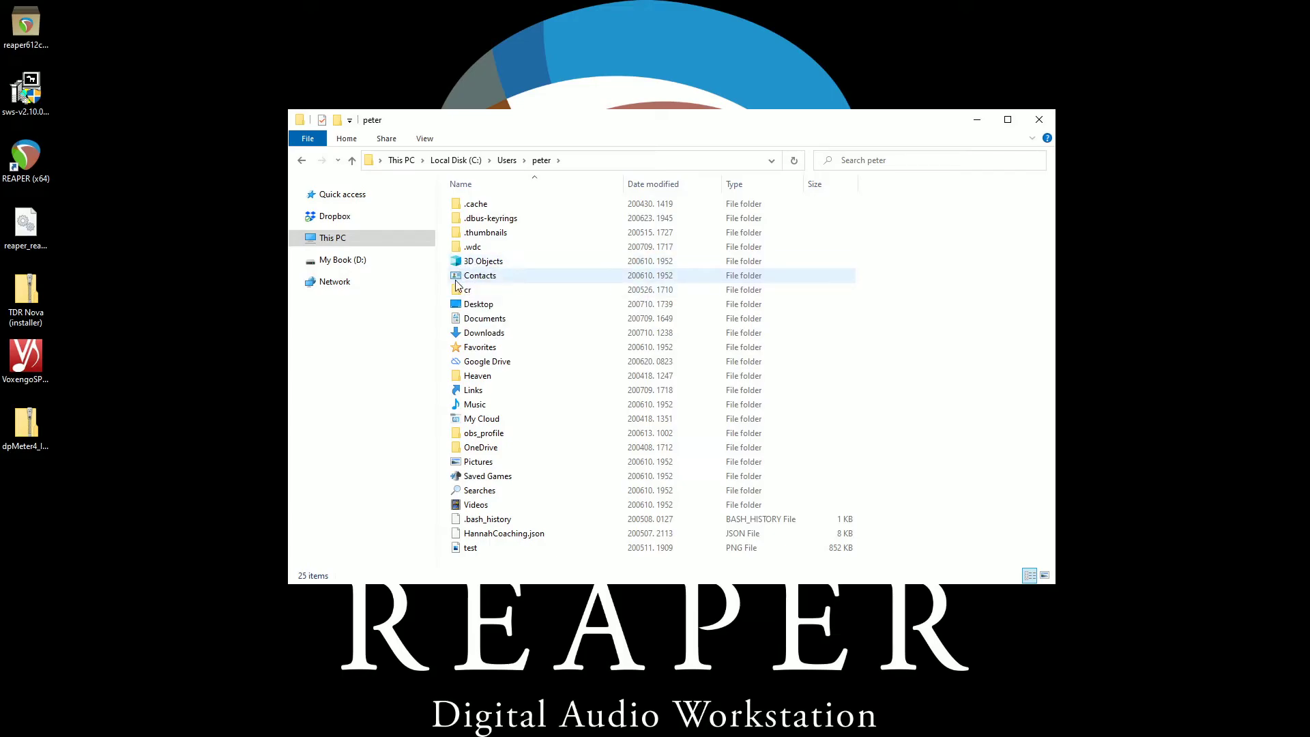
pyautogui.moveTo(479, 275)
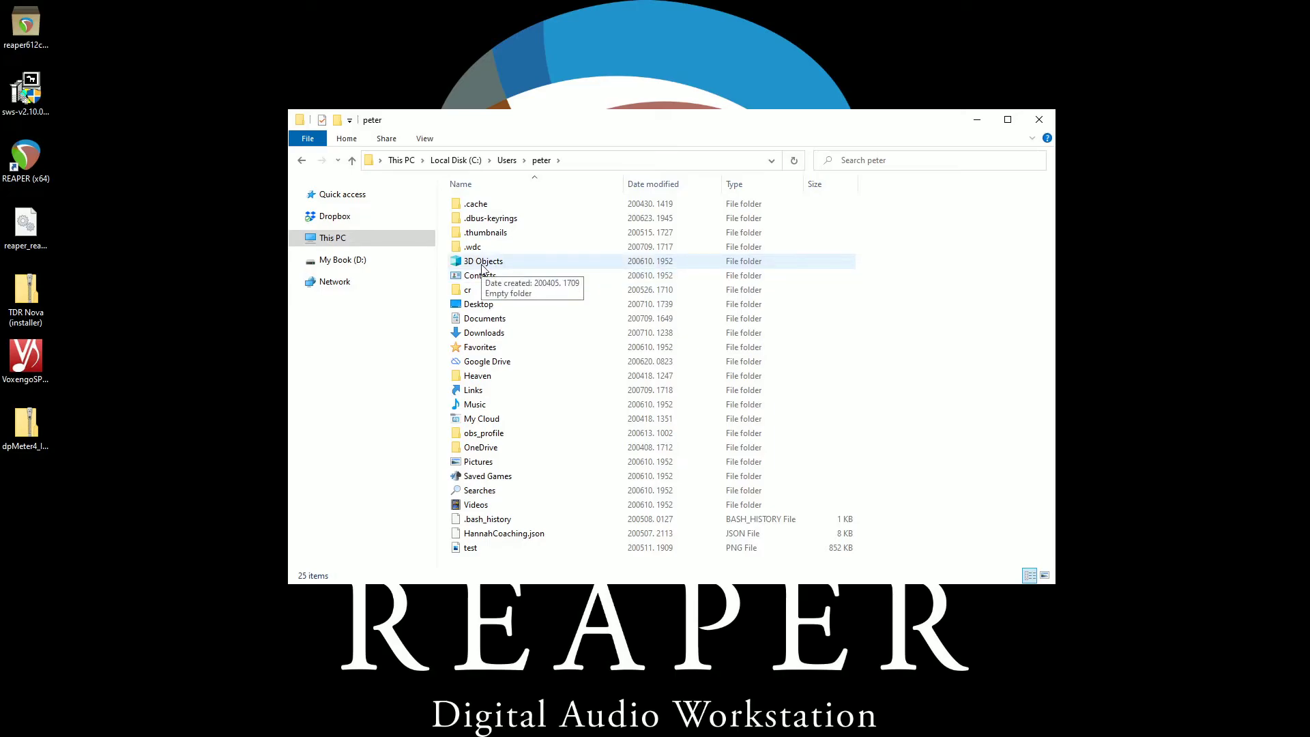
pyautogui.moveTo(483, 265)
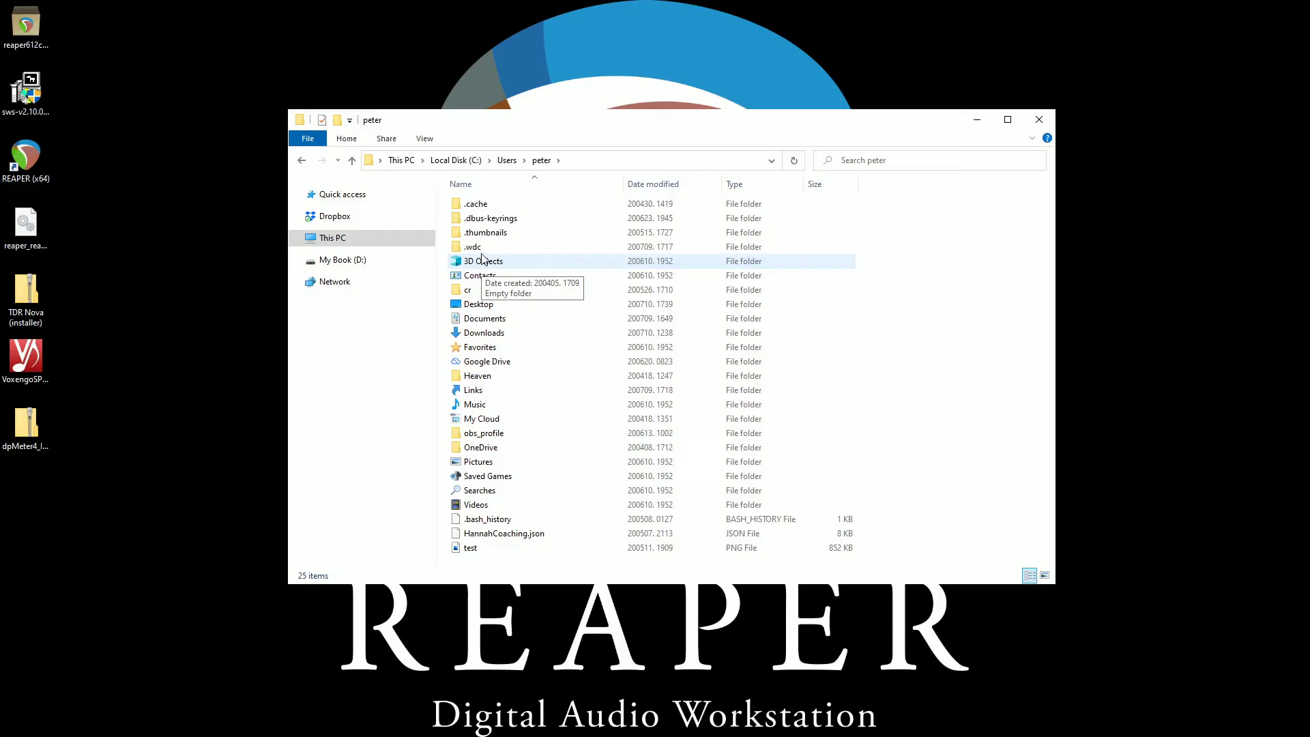
# In Folder Options, make File Explorer open to This PC instead of Quick access.
pyautogui.click(423, 138)
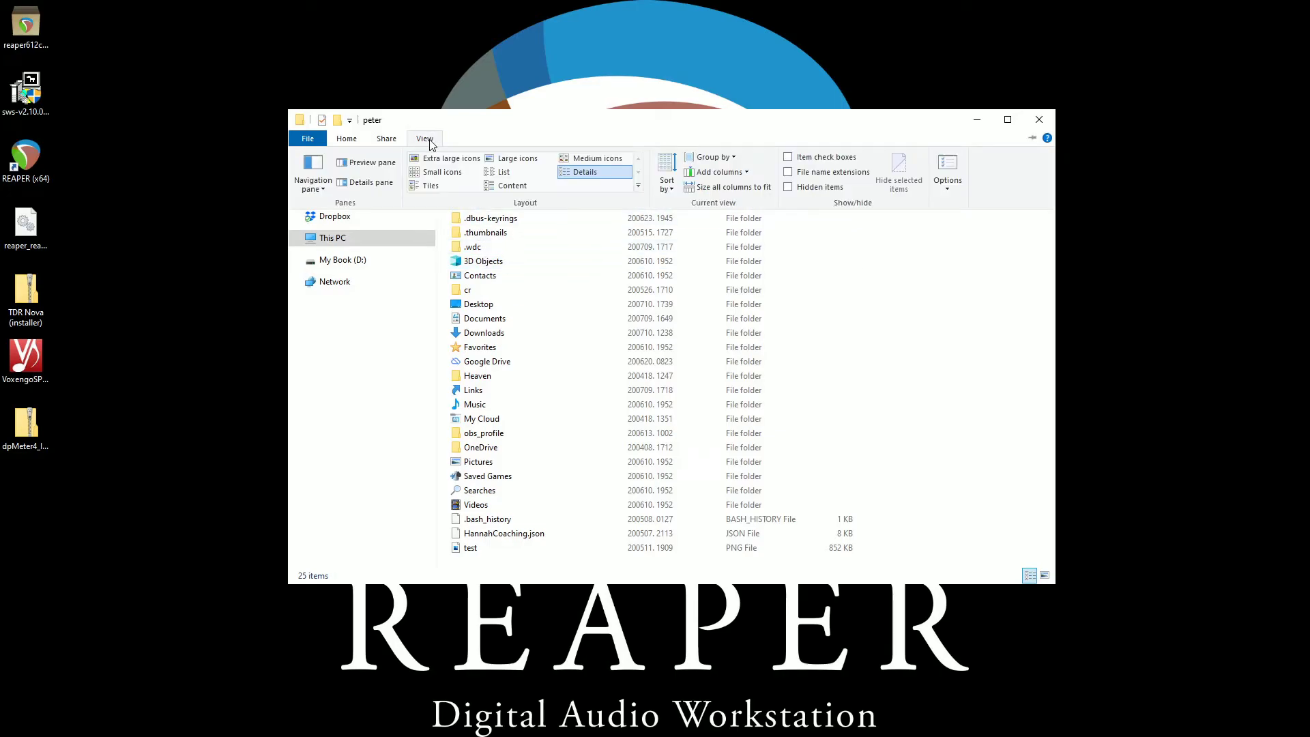
pyautogui.moveTo(946, 171)
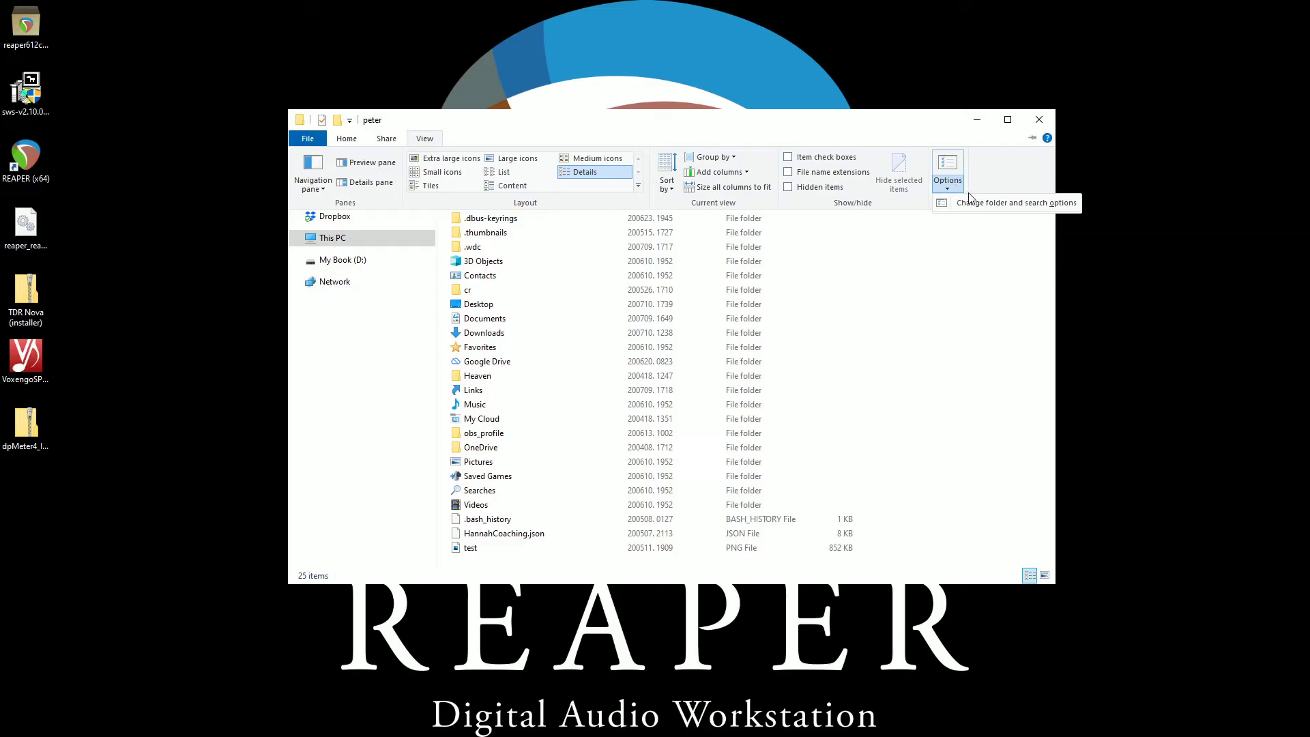
pyautogui.moveTo(1007, 208)
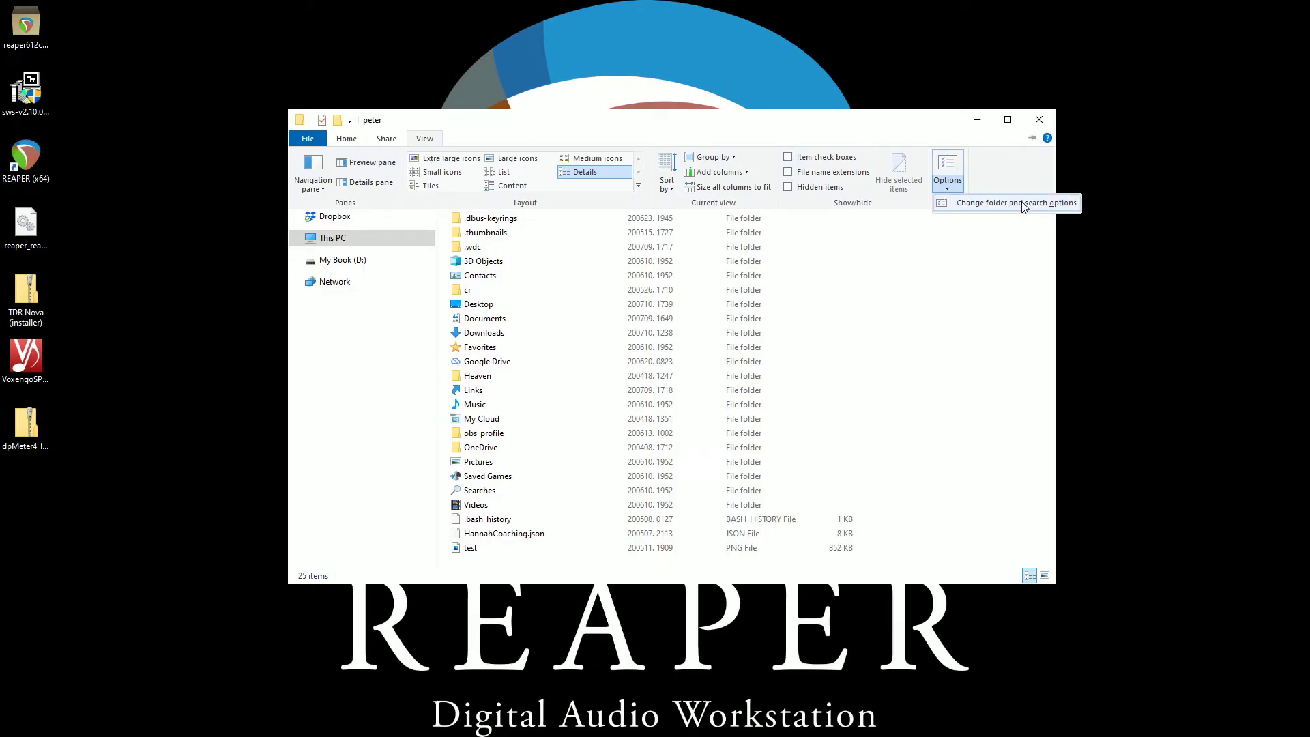
pyautogui.click(1016, 203)
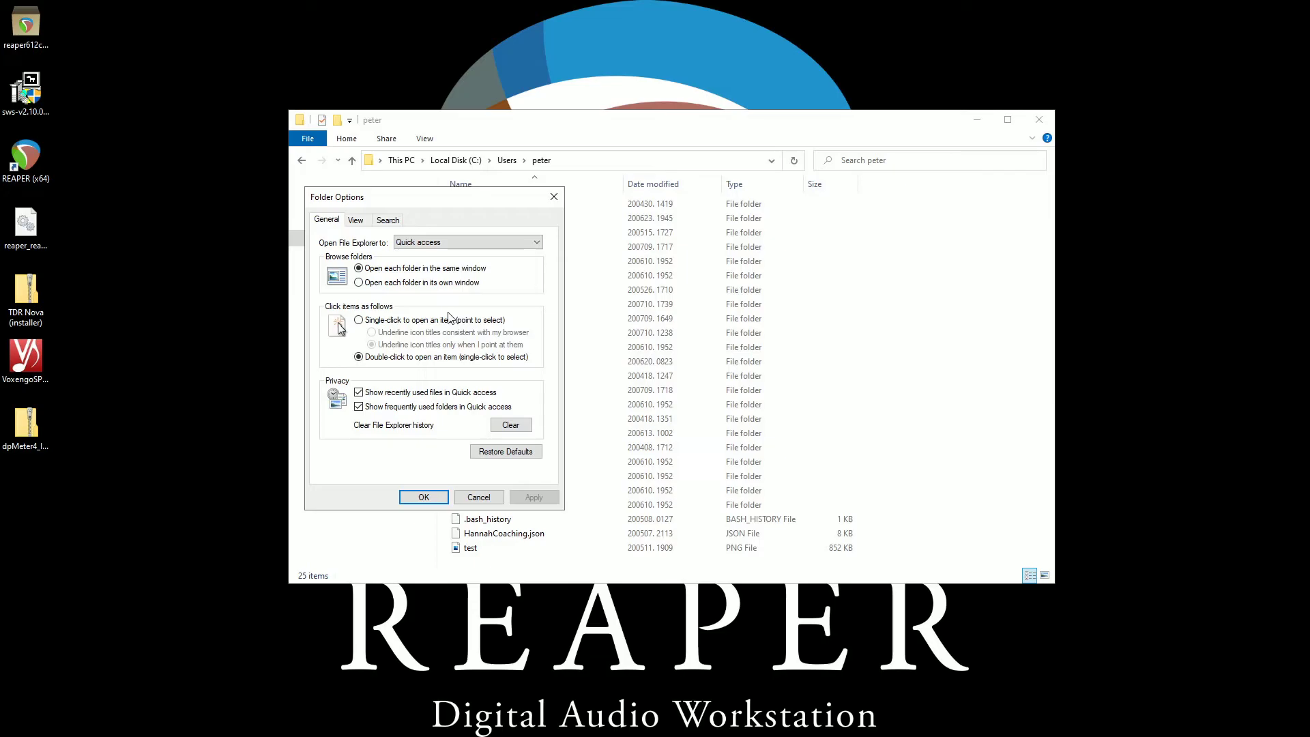
pyautogui.moveTo(346, 259)
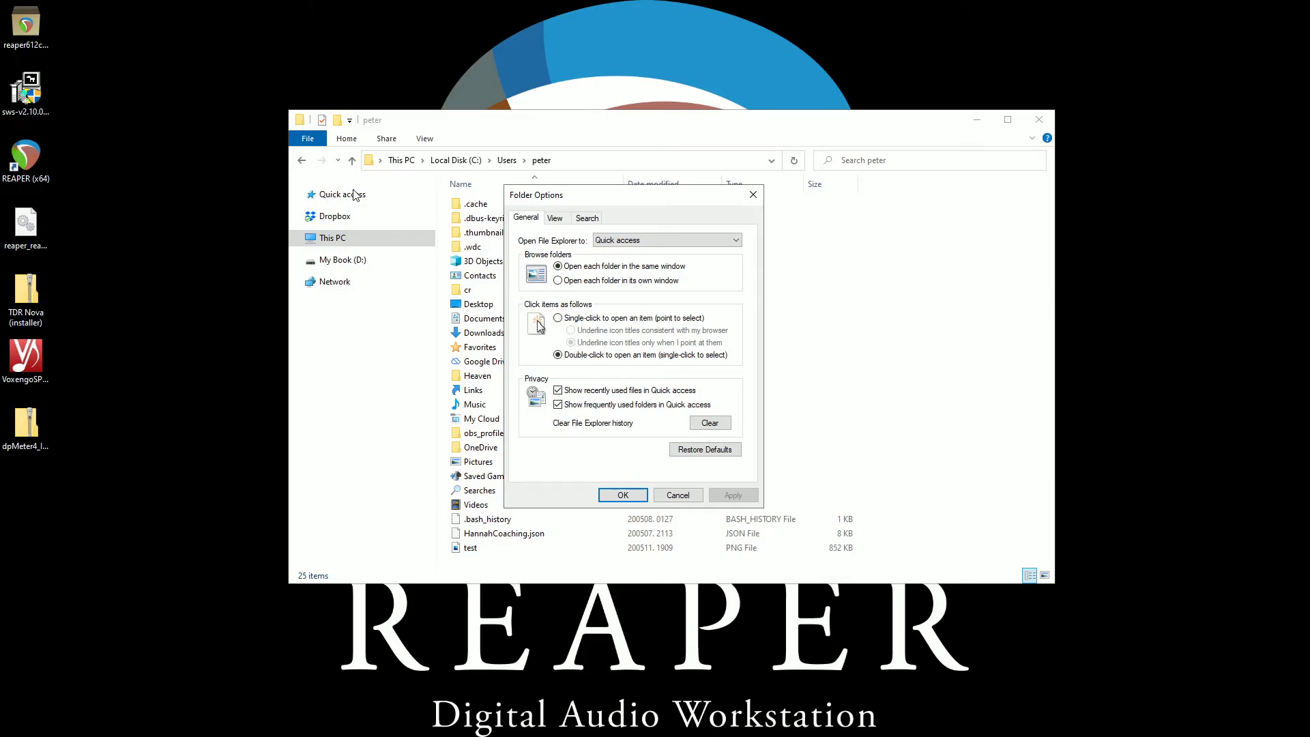
pyautogui.click(665, 239)
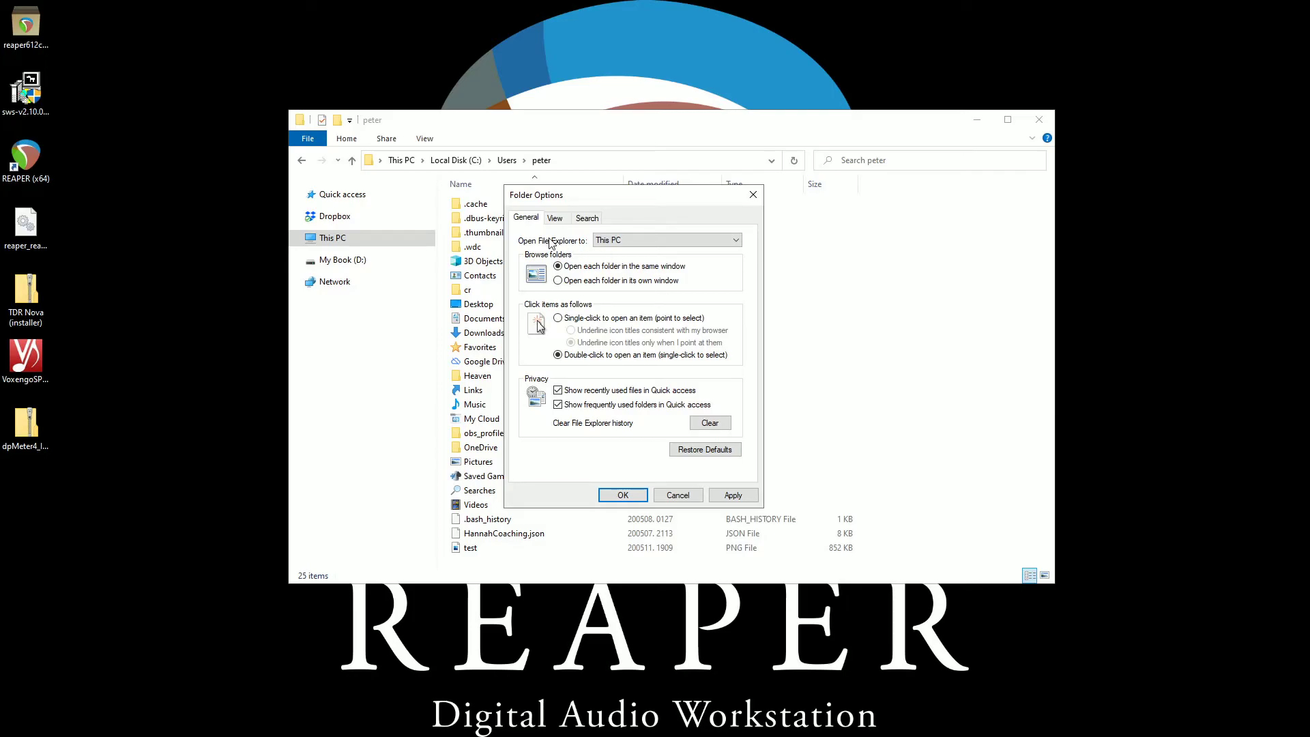
pyautogui.moveTo(370, 40)
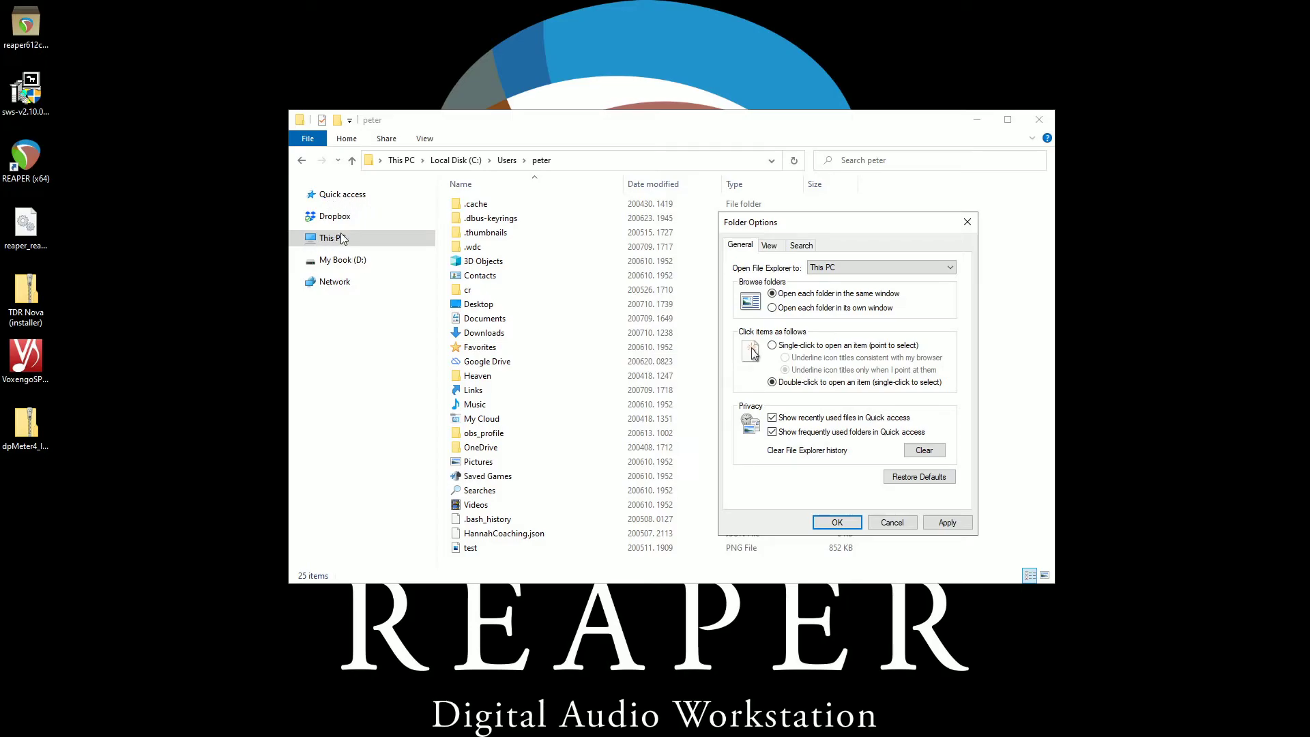
pyautogui.moveTo(692, 316)
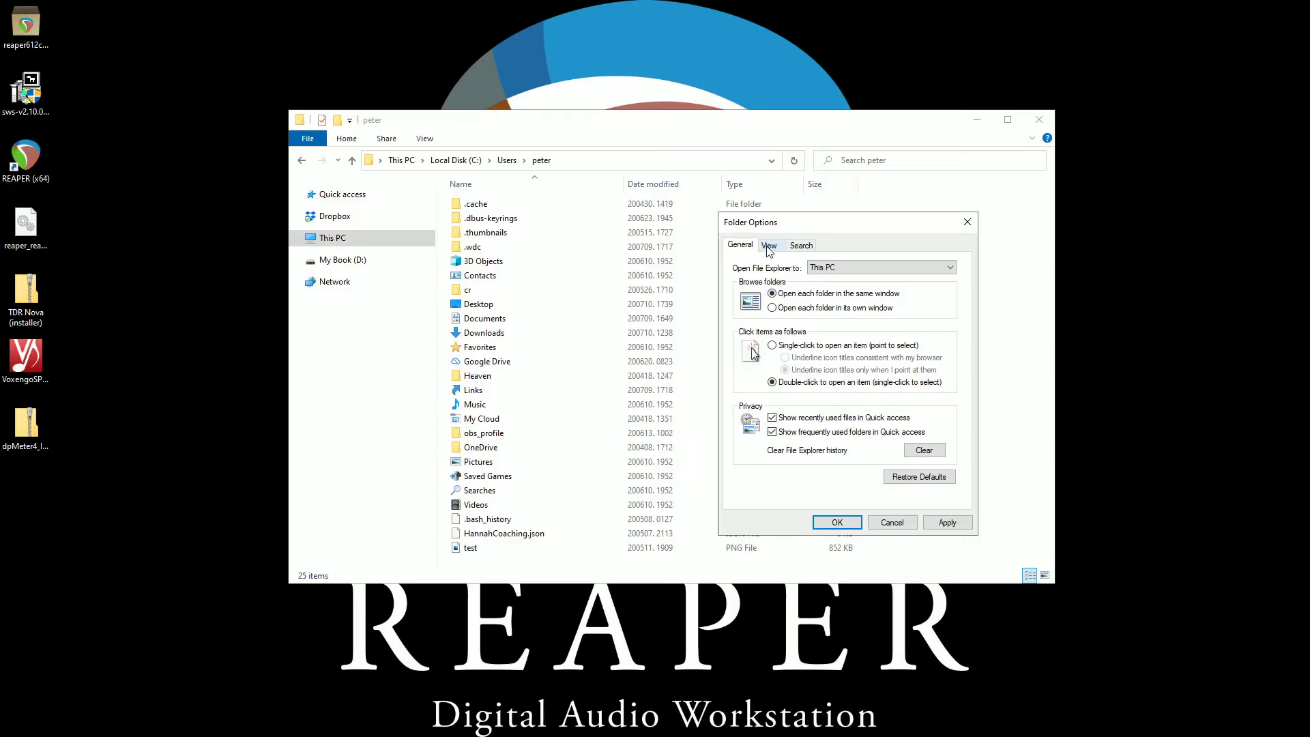
# Show hidden files, file extensions and protected system files, and apply the view to all folders.
pyautogui.click(767, 245)
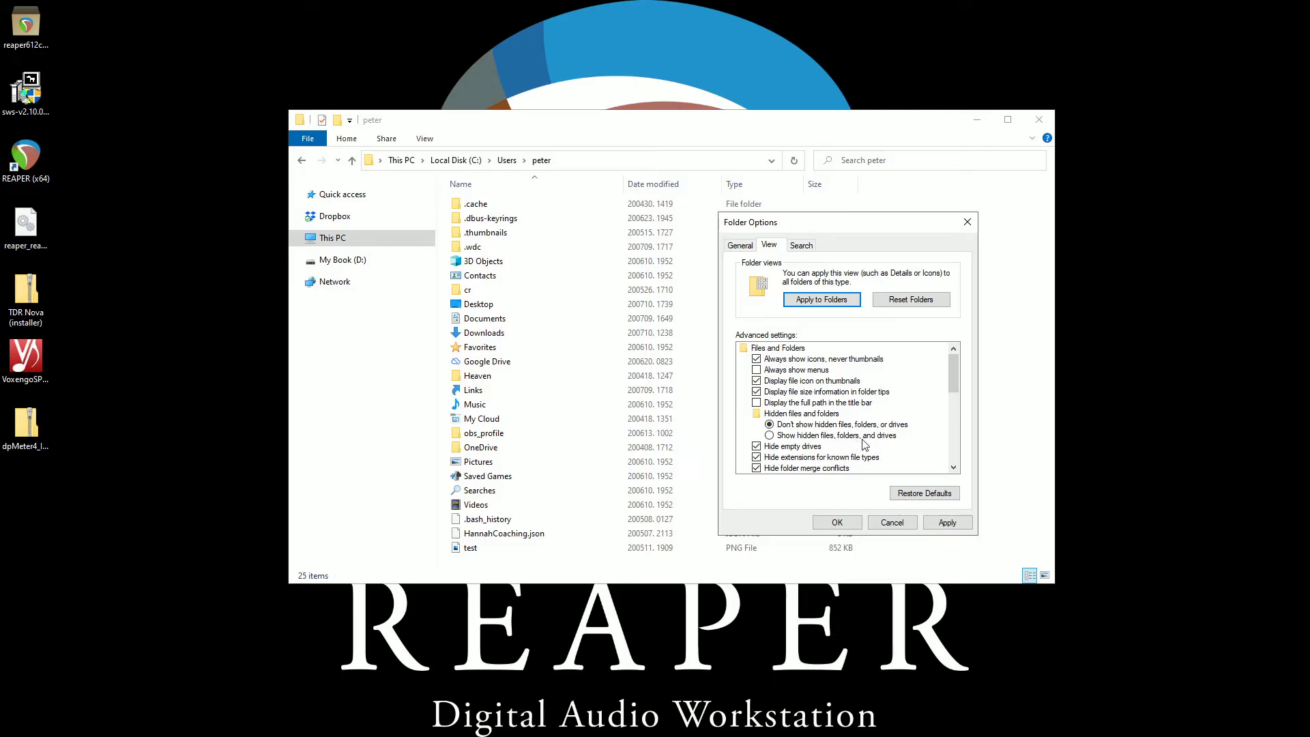
pyautogui.click(768, 435)
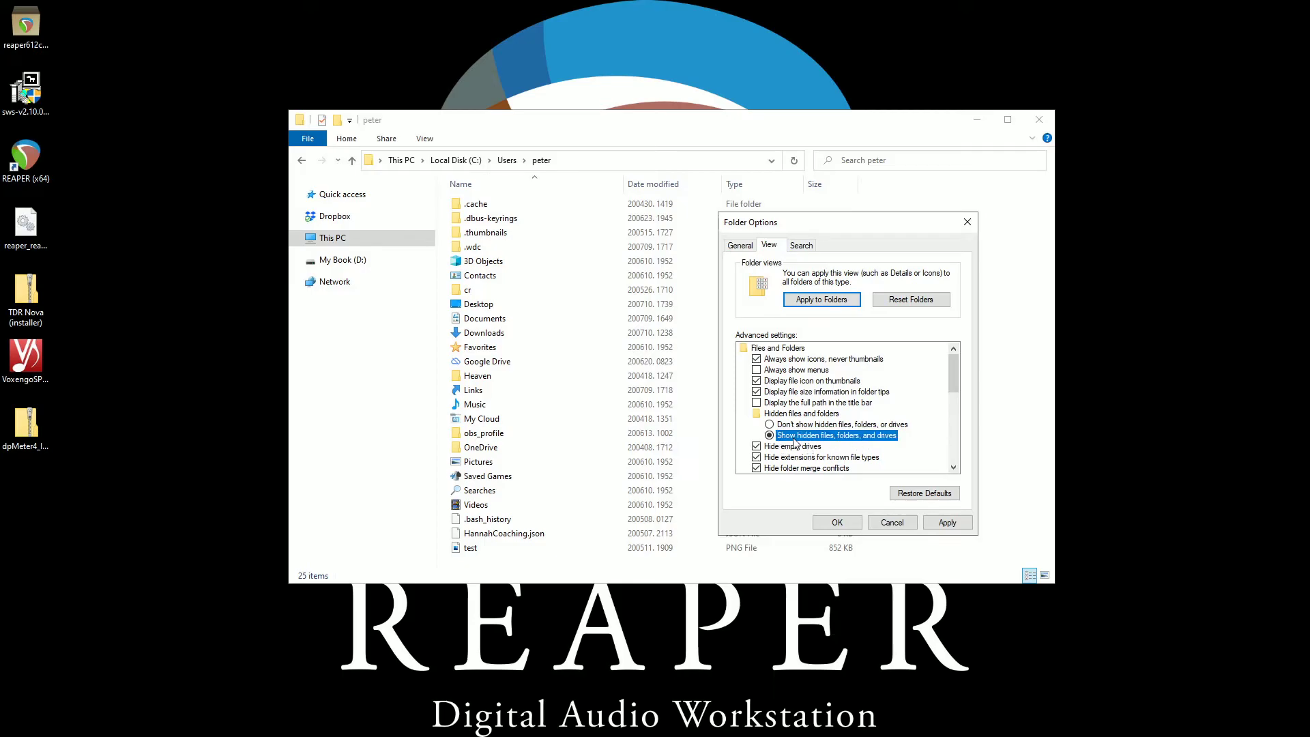
pyautogui.scroll(-3)
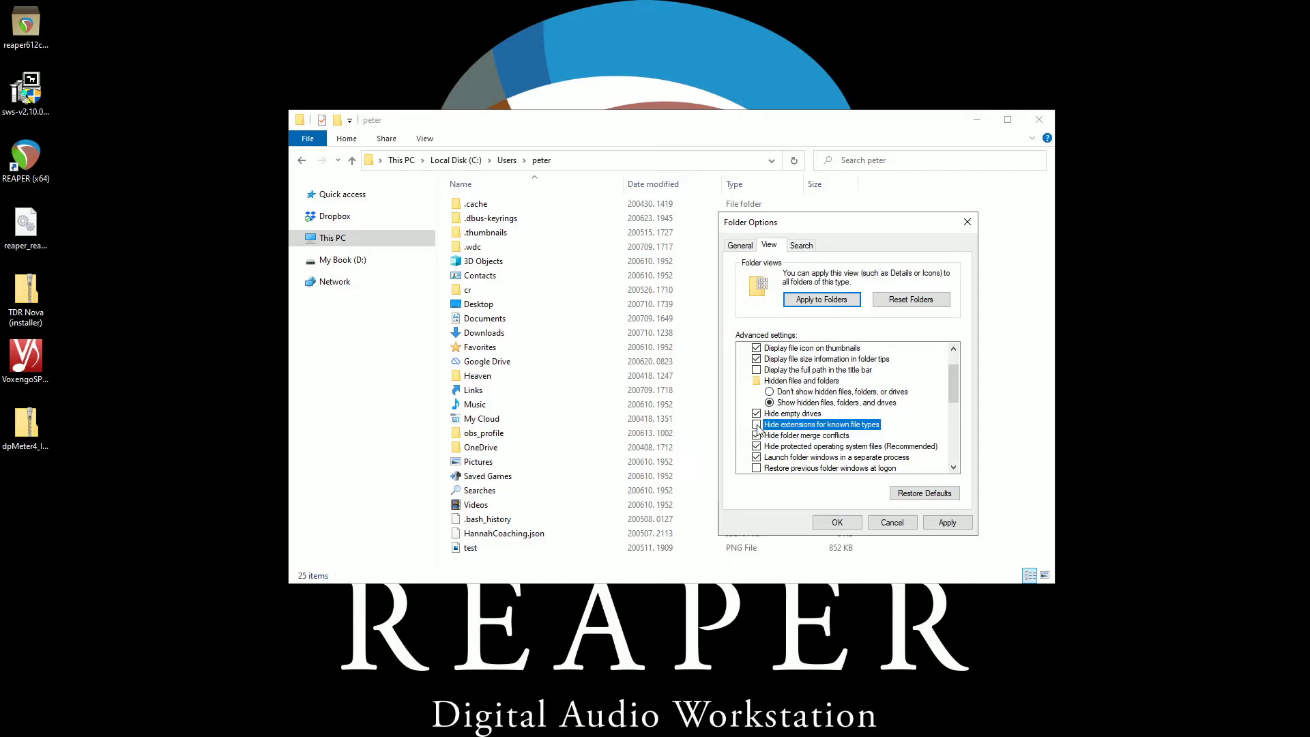
pyautogui.click(756, 424)
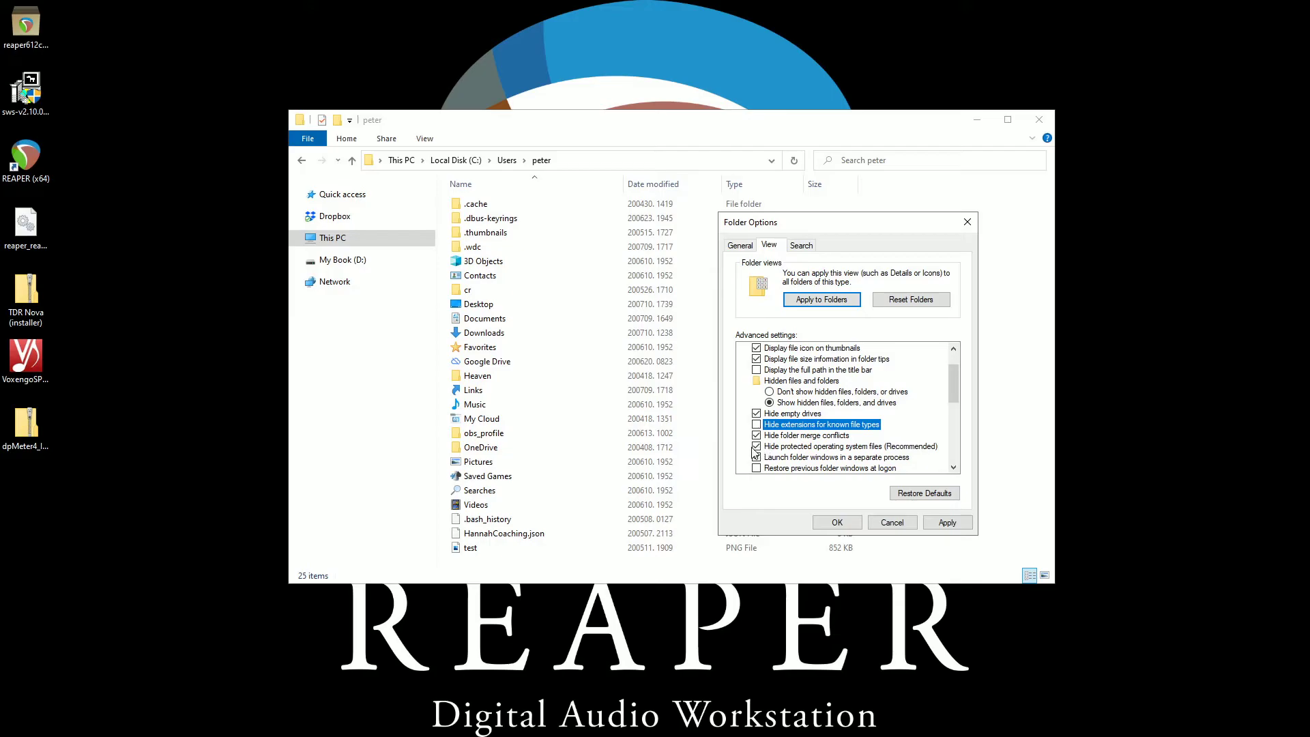
pyautogui.click(757, 445)
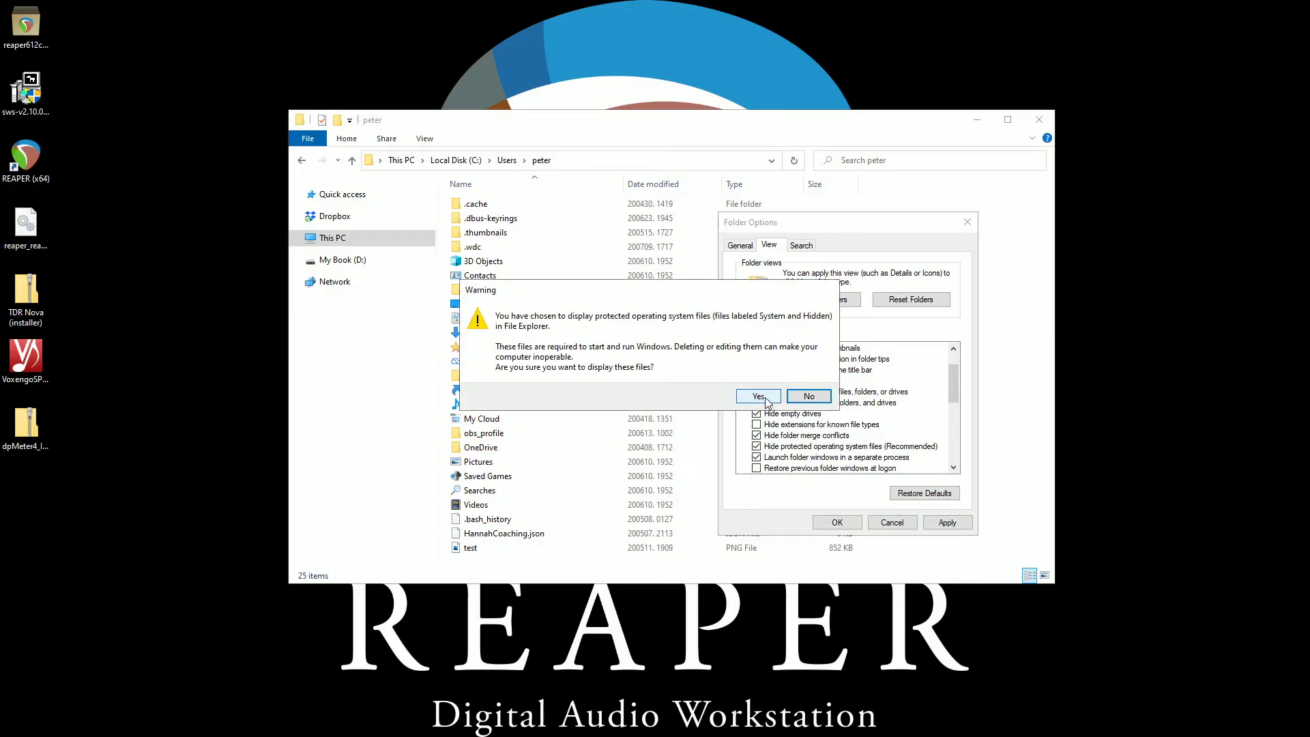
pyautogui.click(756, 395)
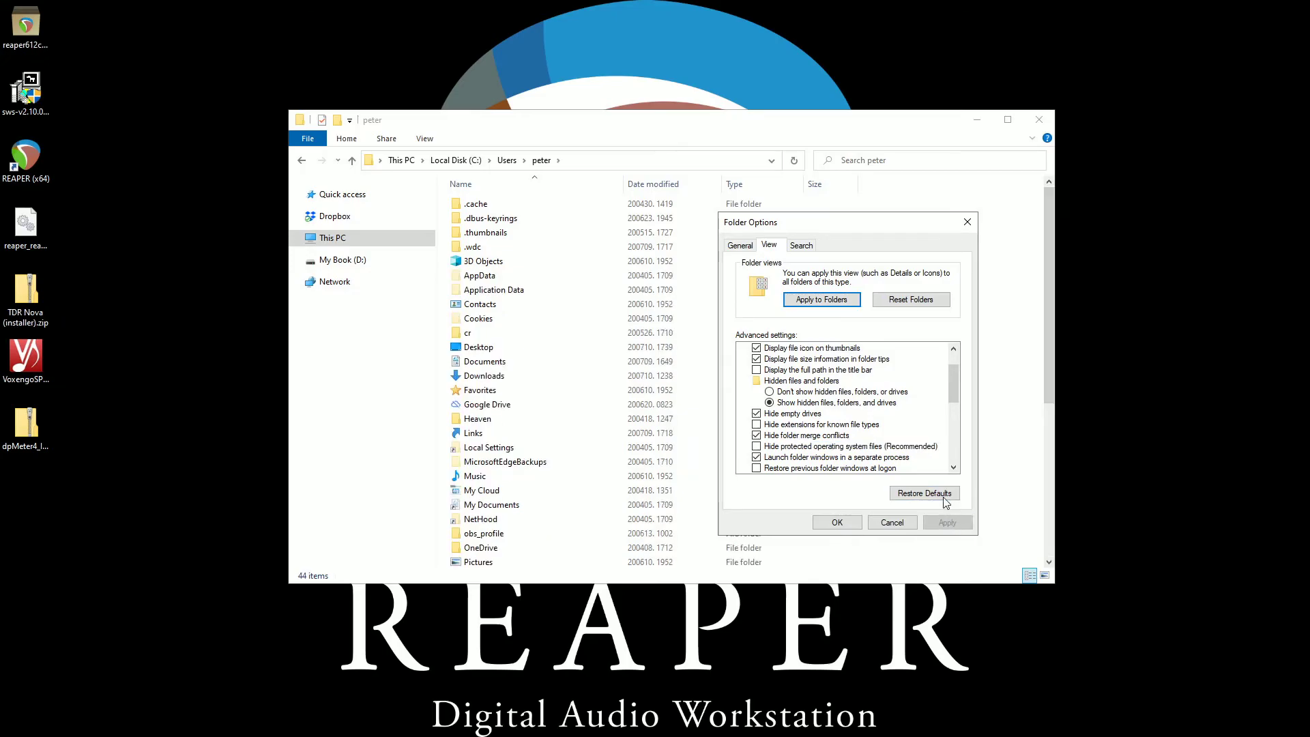
pyautogui.click(821, 298)
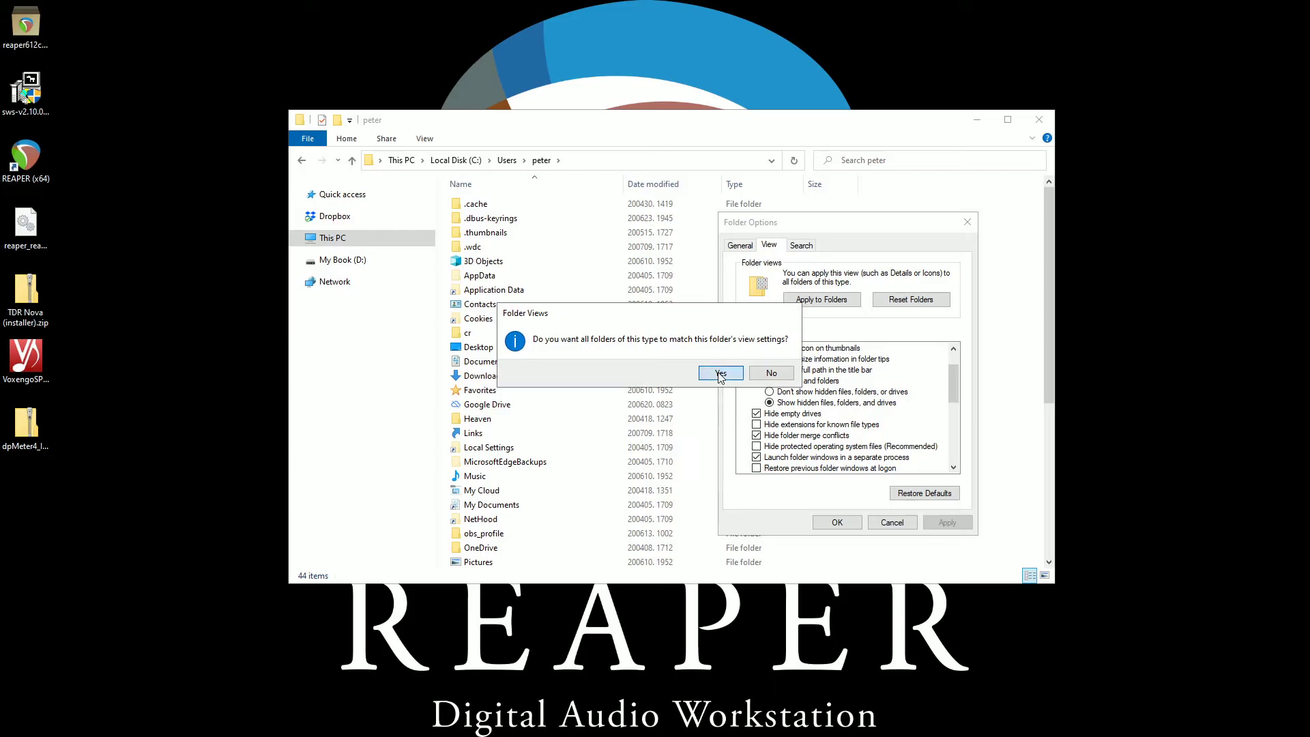
pyautogui.click(719, 373)
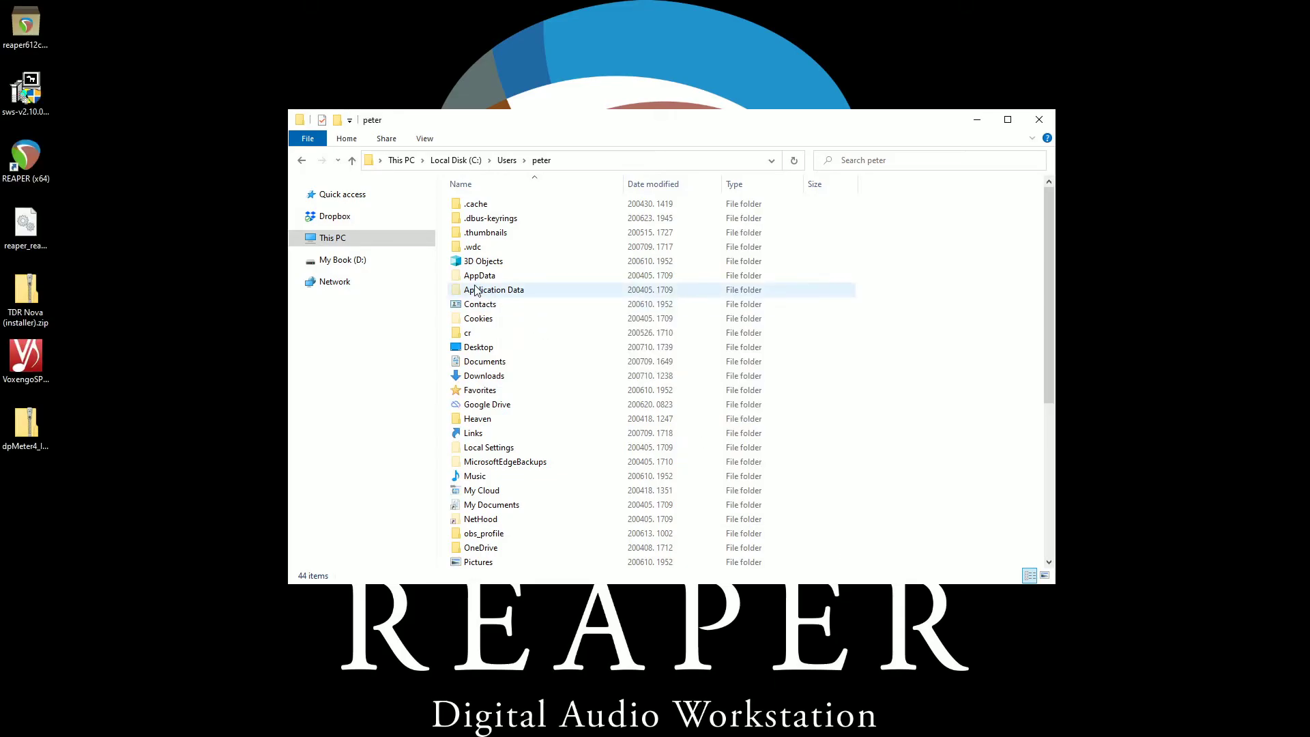
pyautogui.moveTo(494, 289)
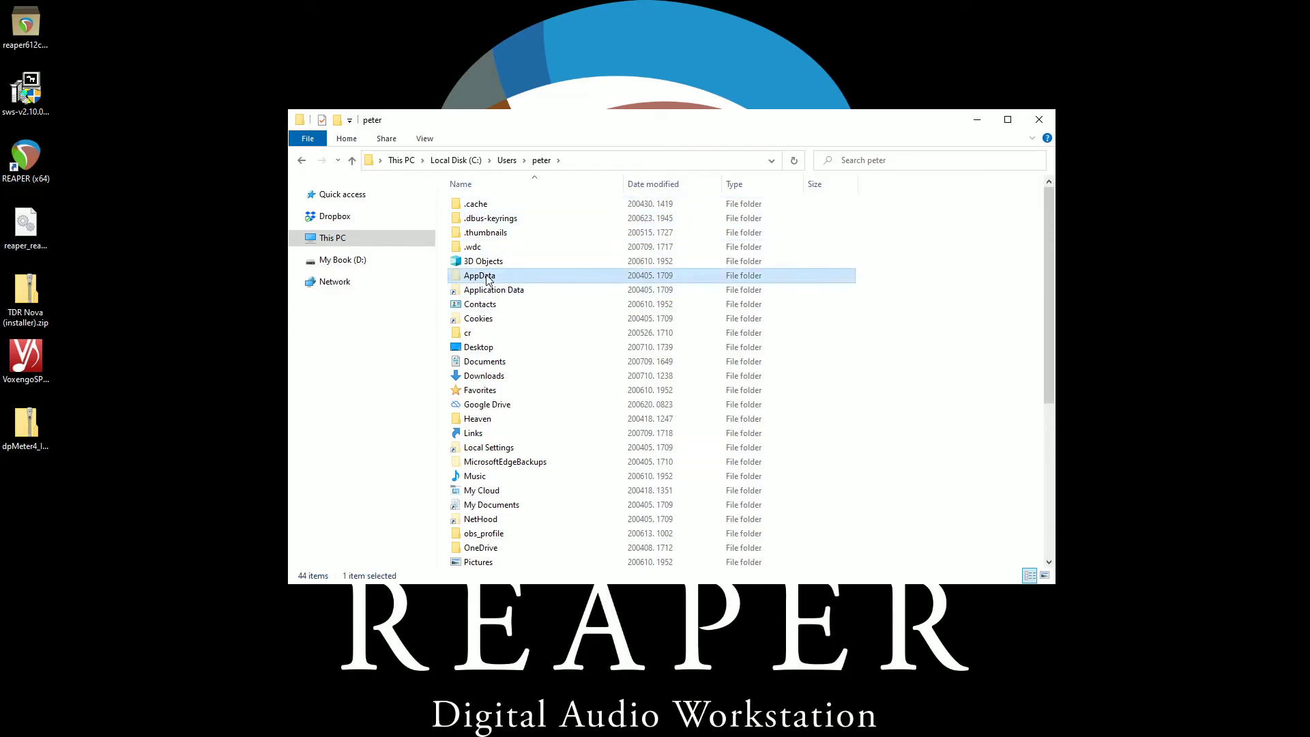
# Open AppData in the profile folder, then its Roaming subfolder.
pyautogui.doubleClick(480, 275)
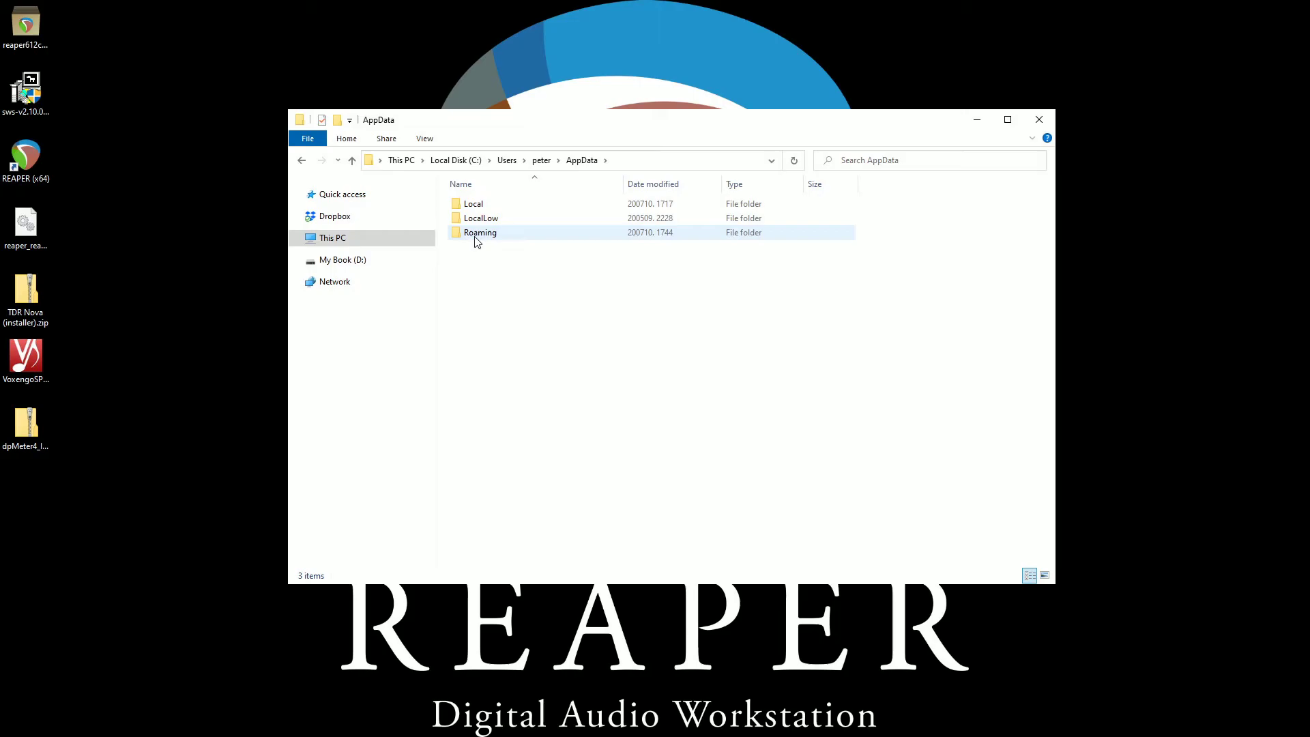
pyautogui.doubleClick(479, 232)
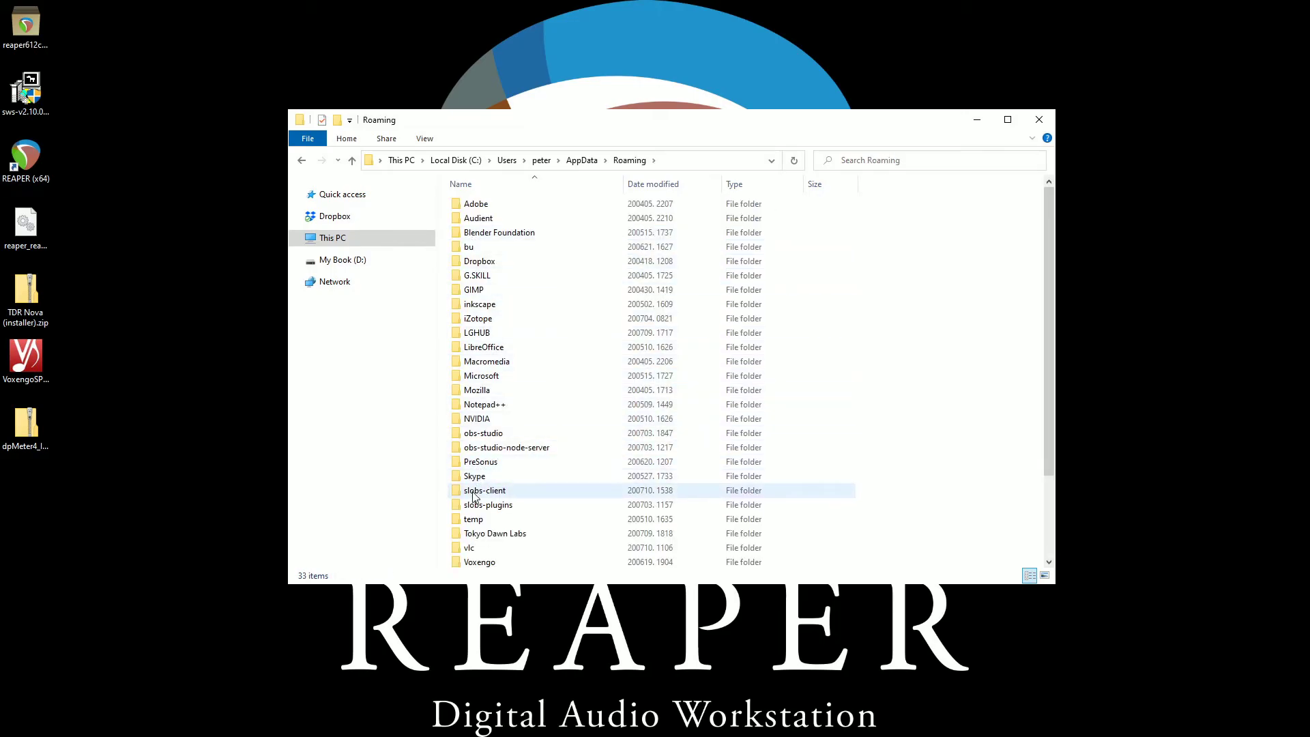
pyautogui.moveTo(473, 476)
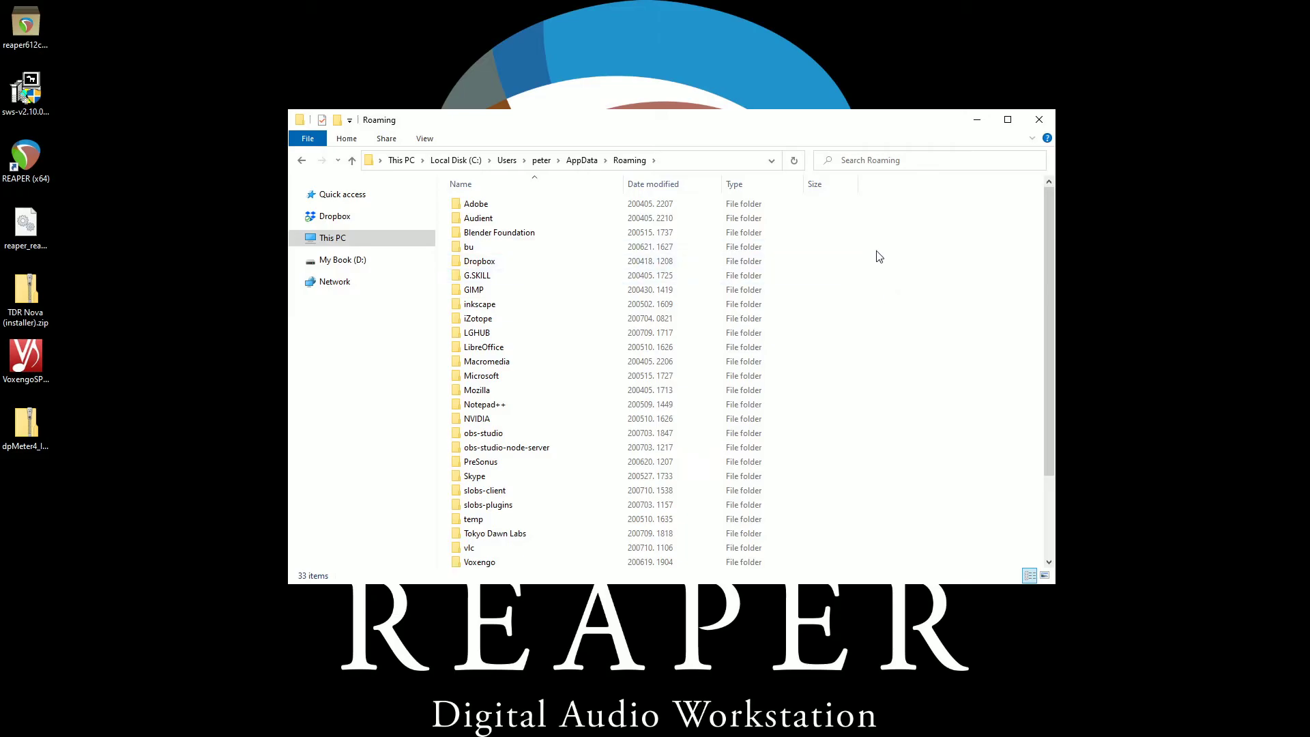
# Make a REAPER folder in Roaming, add a UserPlugins folder inside, and open it.
pyautogui.rightClick(878, 256)
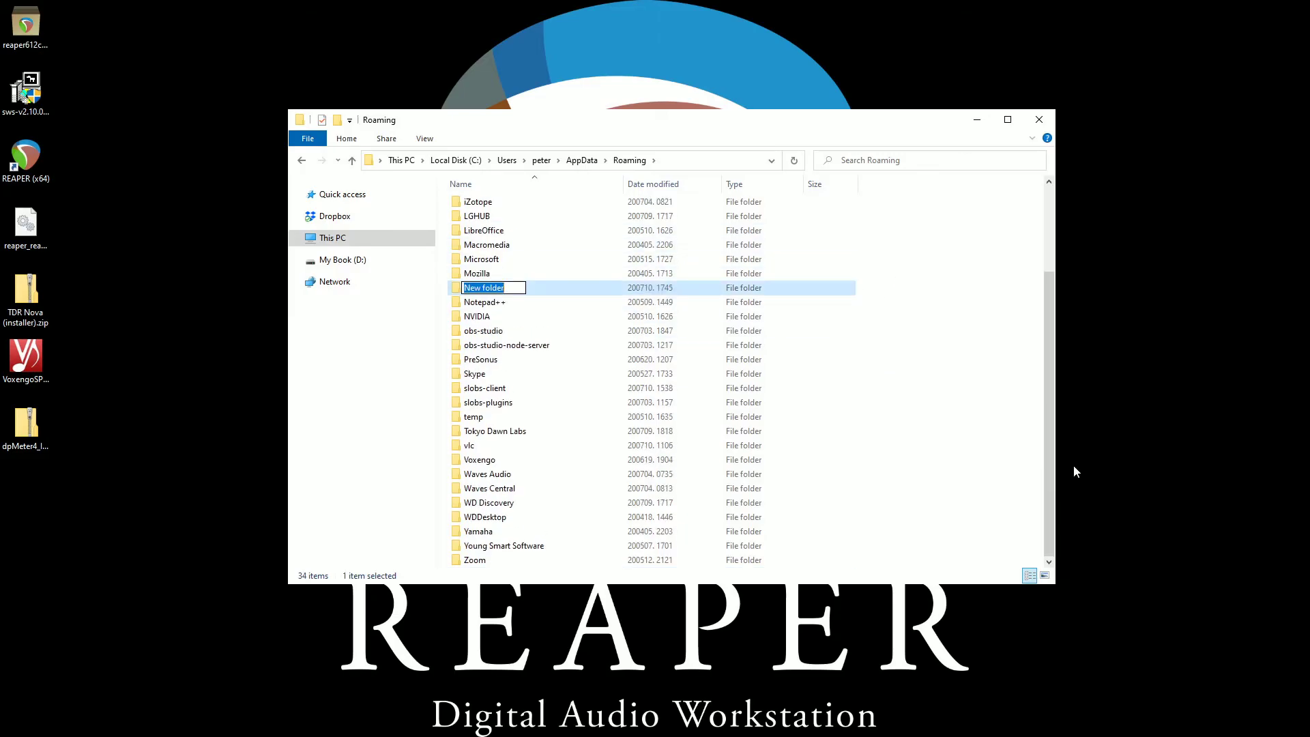
pyautogui.write('RE')
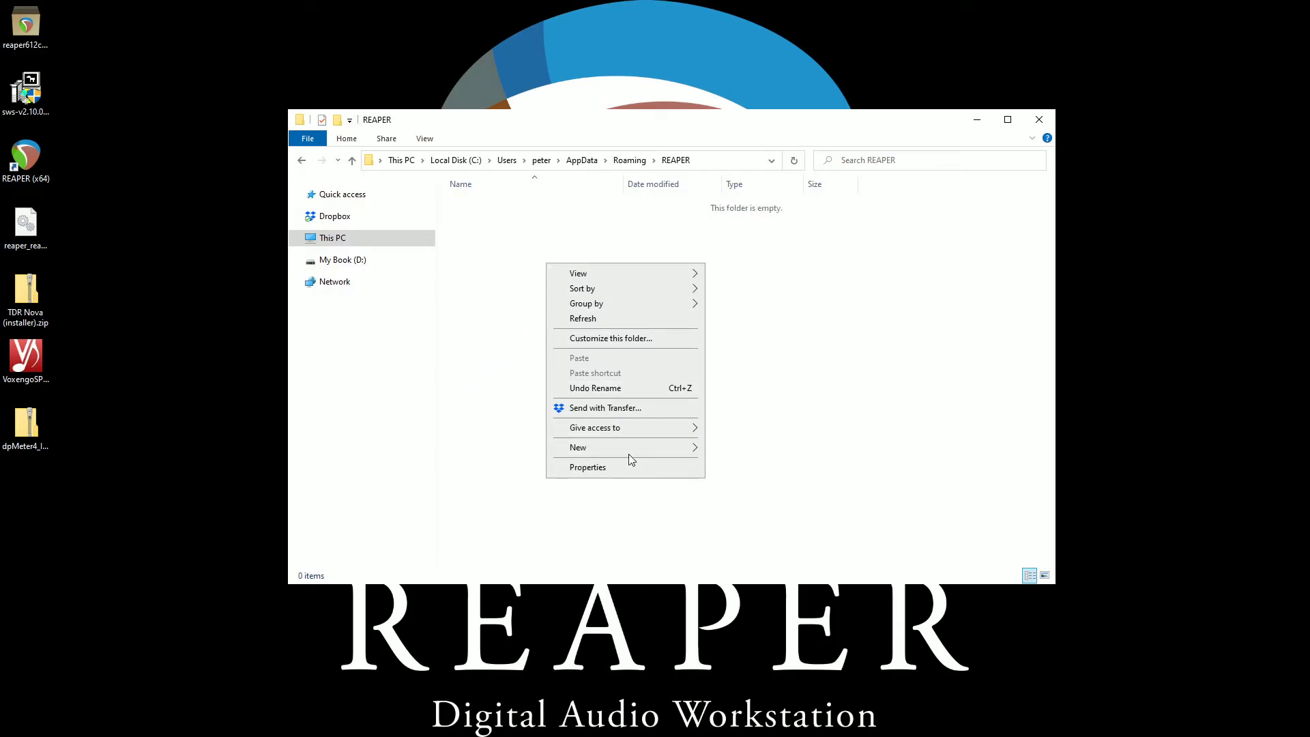
pyautogui.click(578, 446)
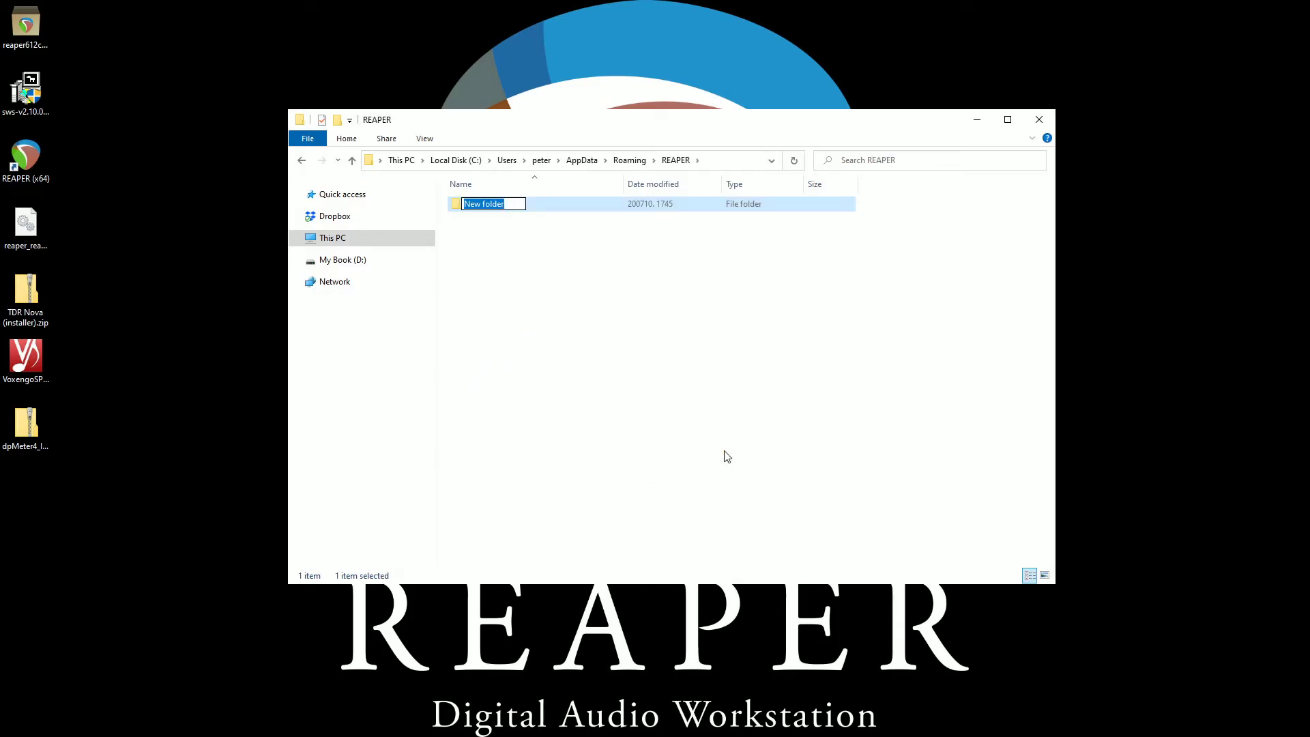
pyautogui.write('UserPlug')
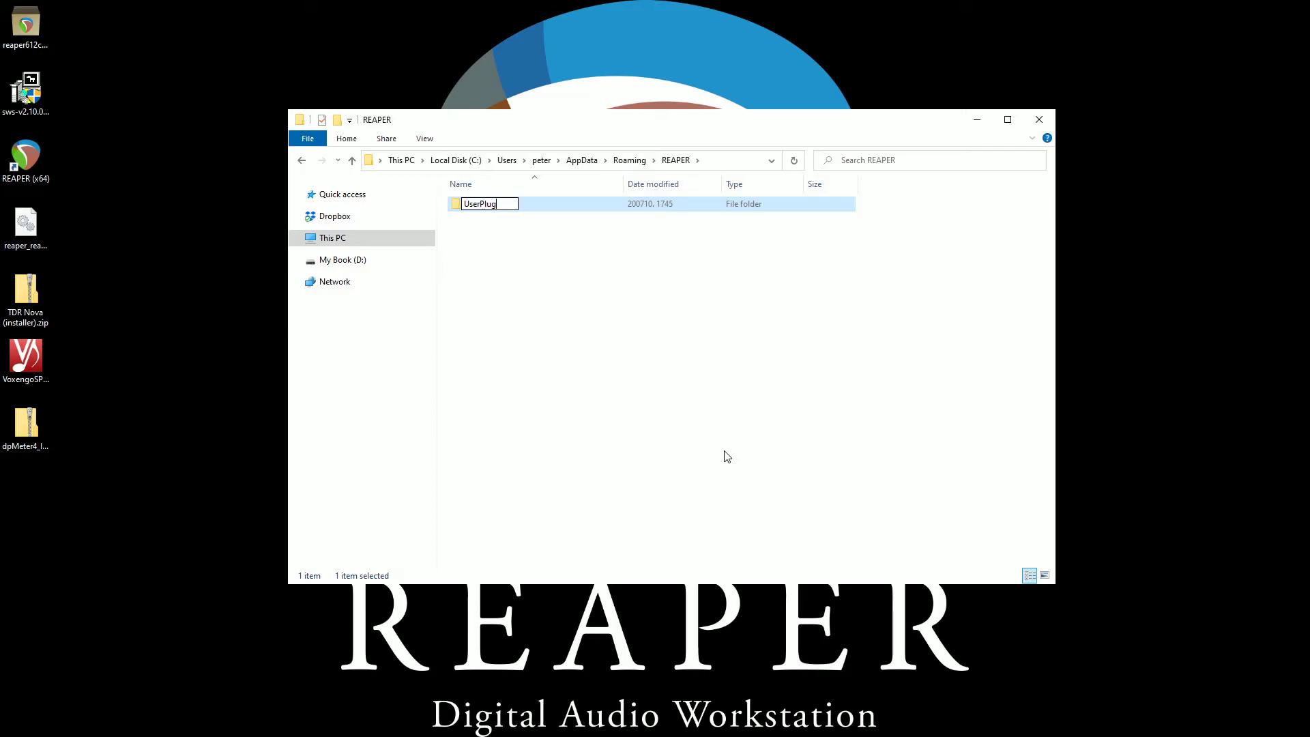
pyautogui.write('ins')
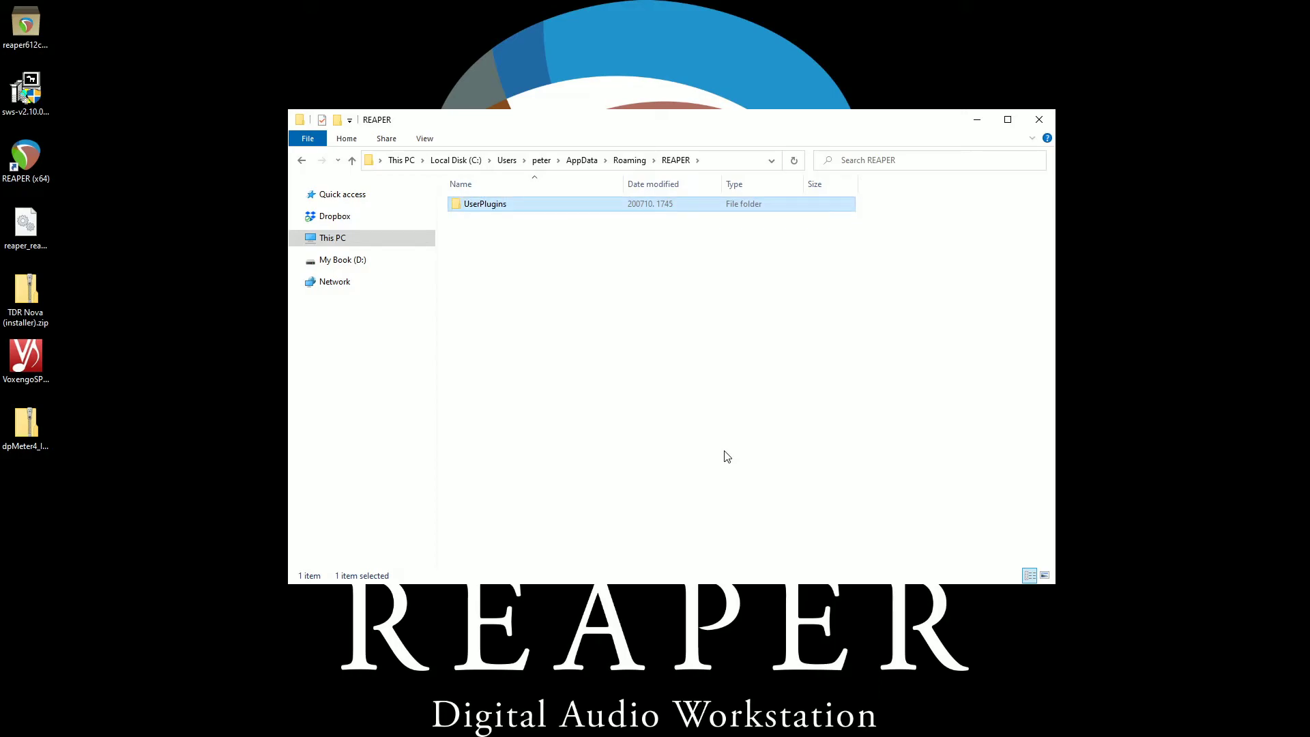
pyautogui.doubleClick(485, 204)
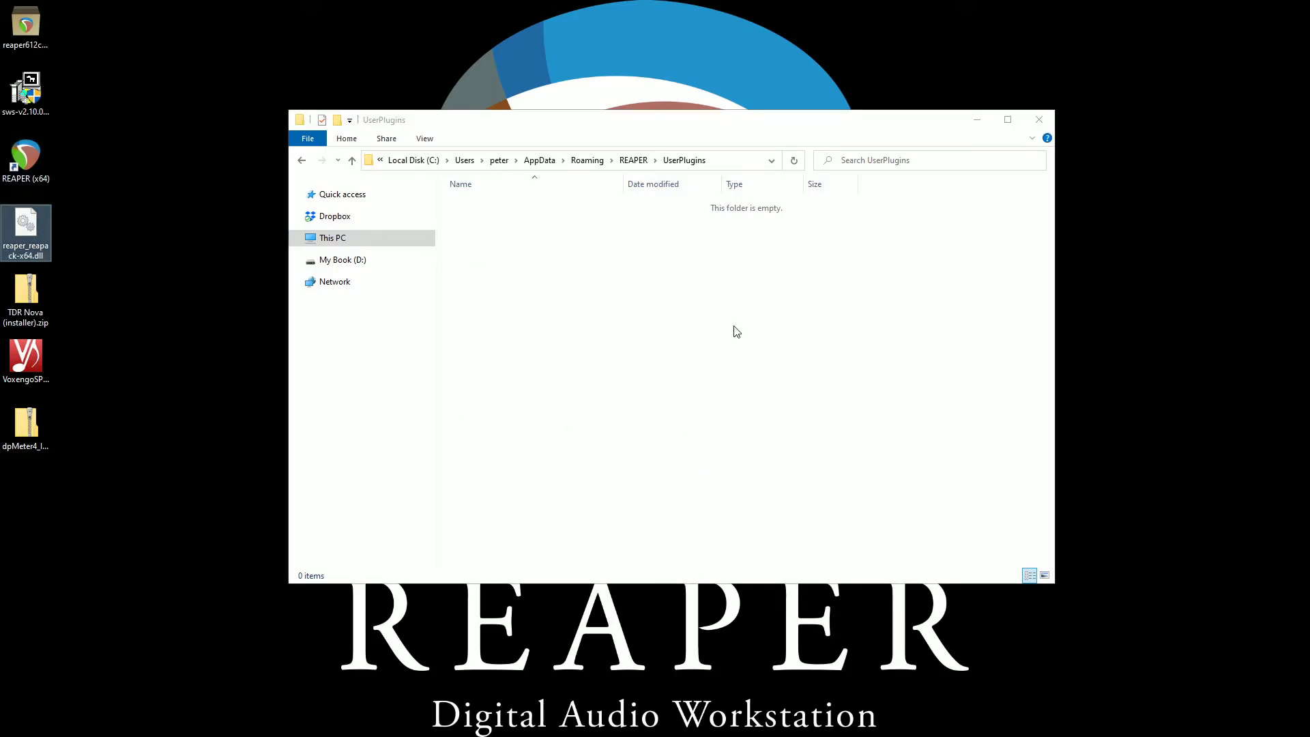
pyautogui.moveTo(732, 329)
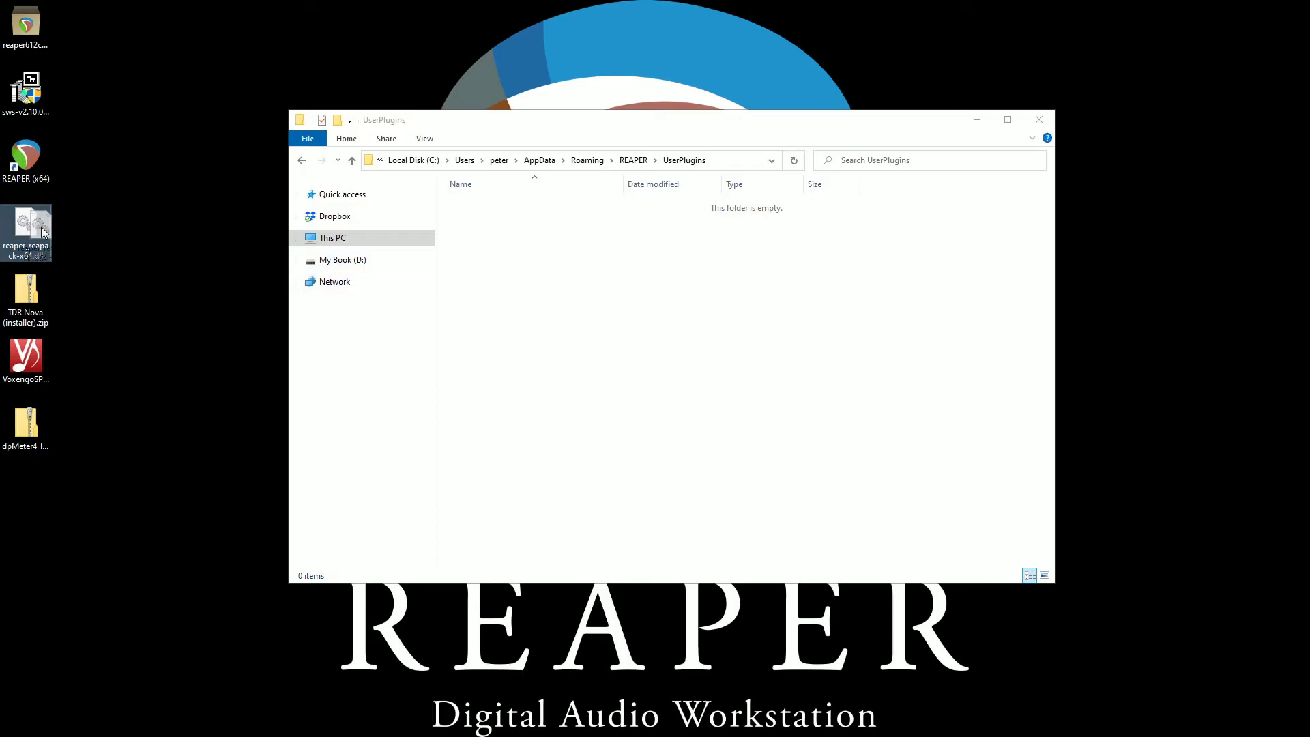
# Right-drag reaper_reapack-x64.dll from the desktop into UserPlugins and choose Copy here.
pyautogui.moveTo(26, 232); pyautogui.dragTo(635, 326)
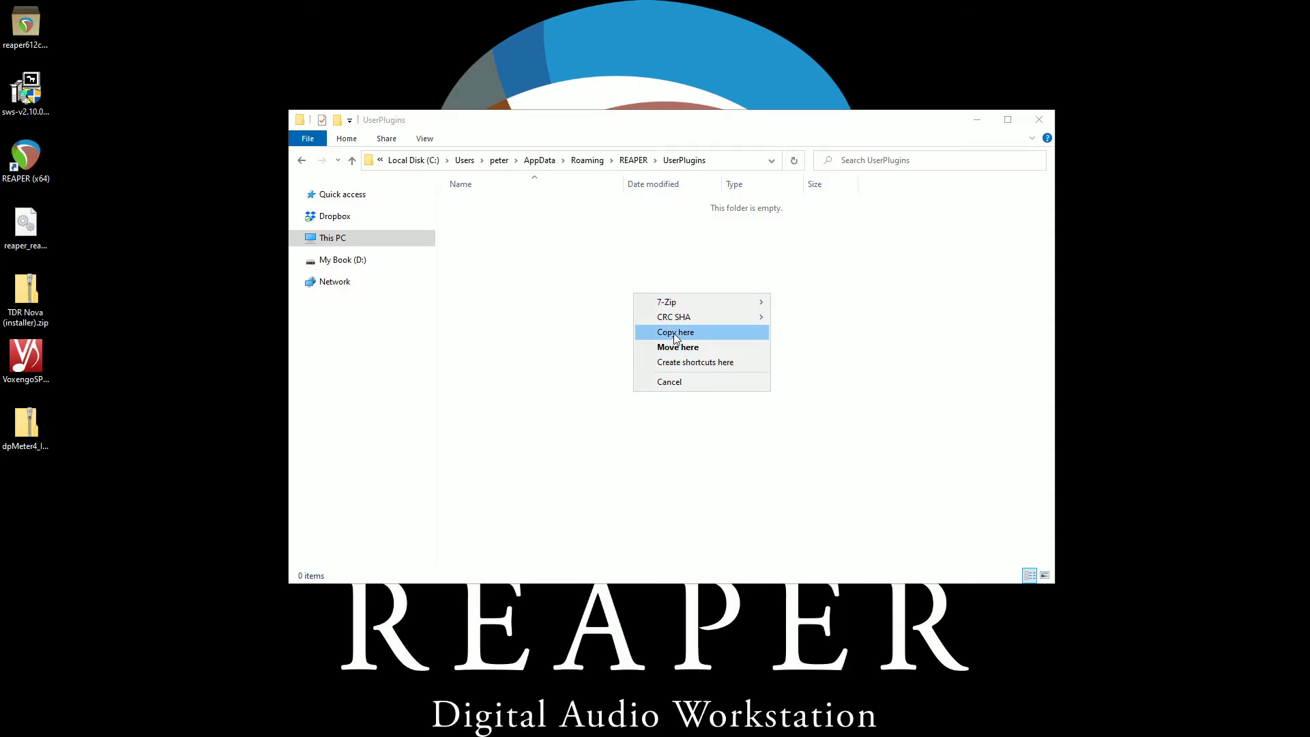
pyautogui.click(676, 331)
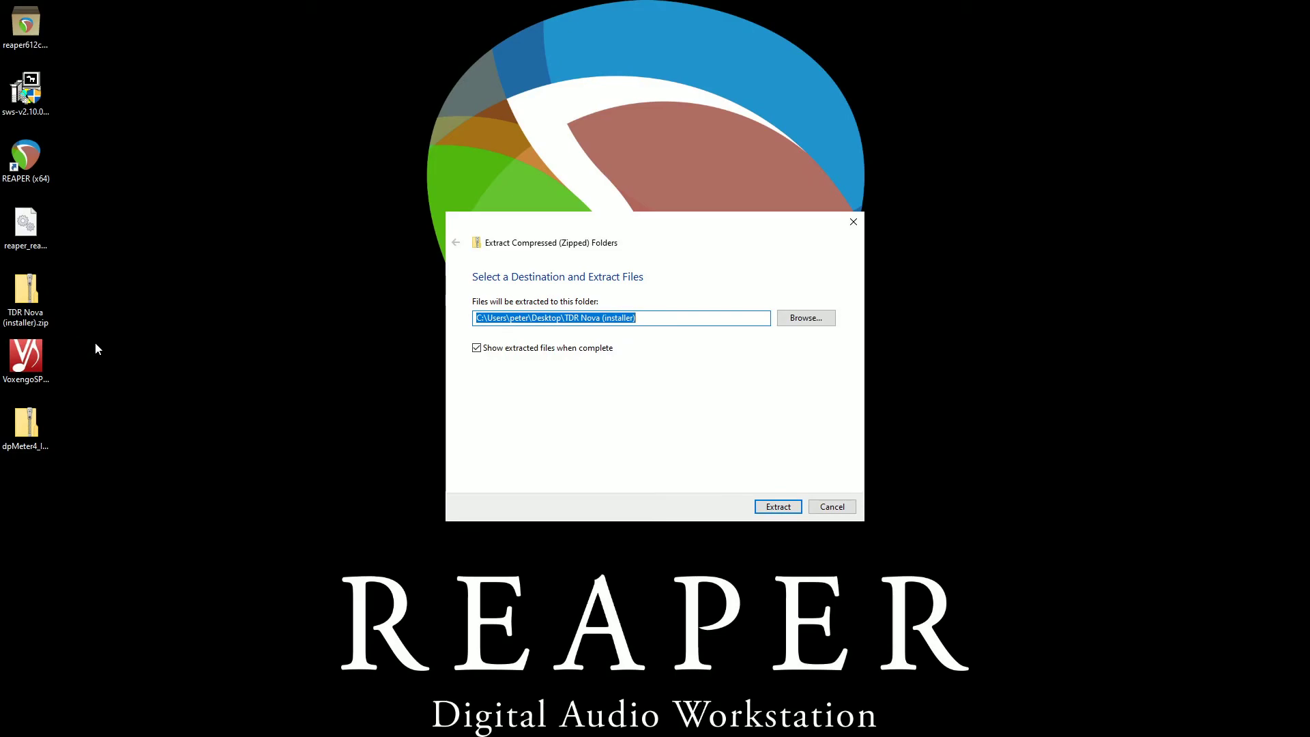
# Extract the TDR Nova zip and run TDR Nova - setup.exe, bypassing SmartScreen with Run anyway.
pyautogui.click(776, 506)
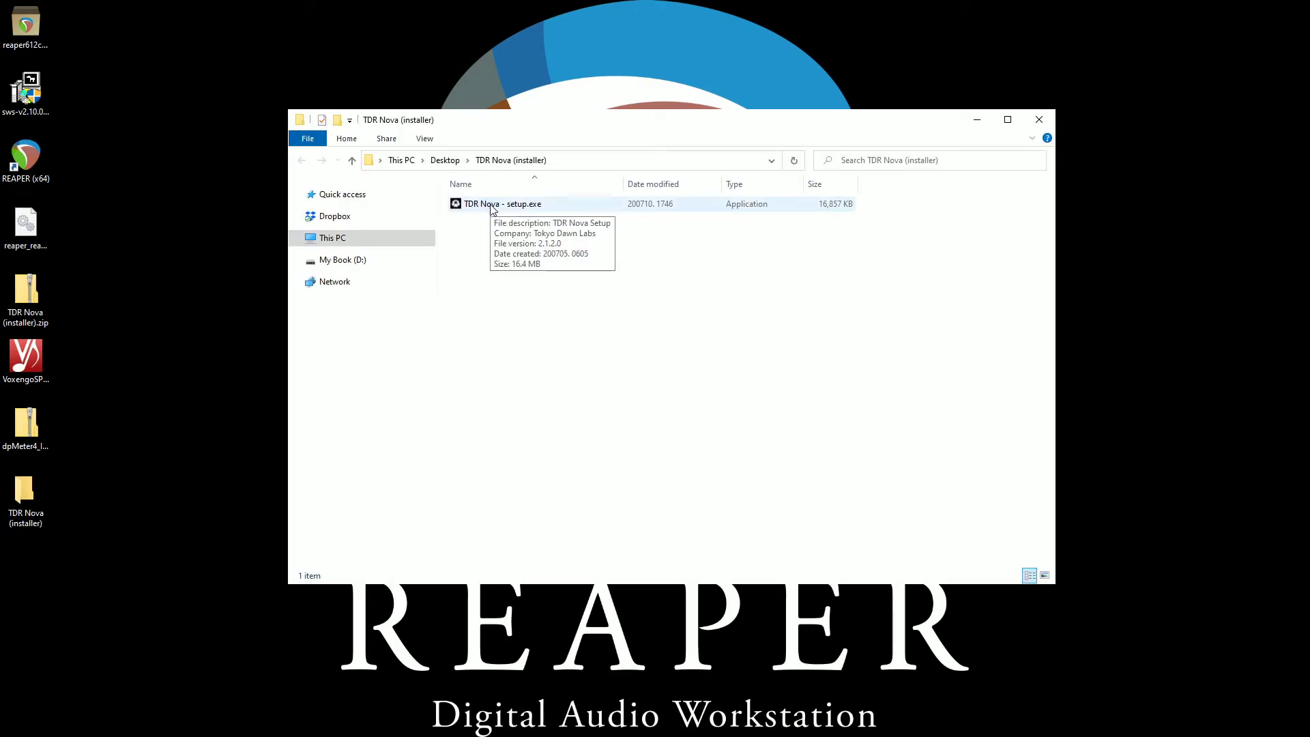
pyautogui.doubleClick(502, 203)
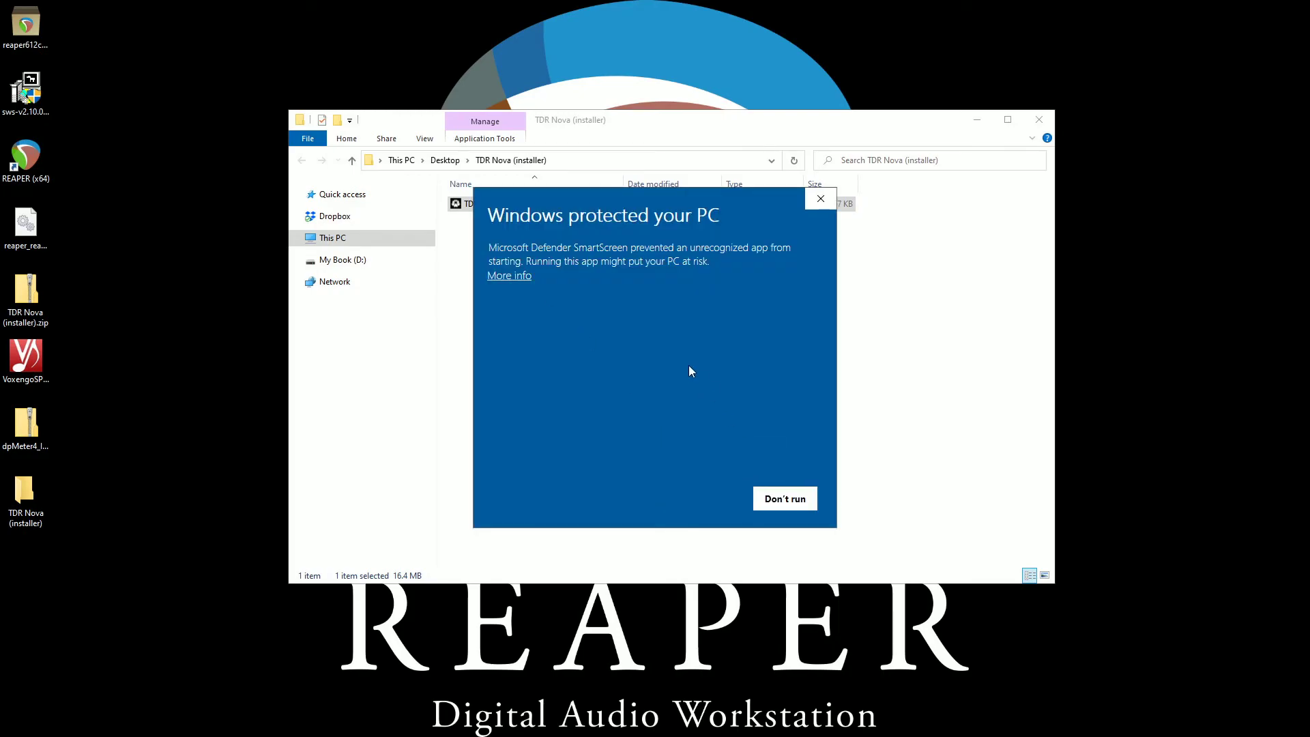
pyautogui.moveTo(684, 337)
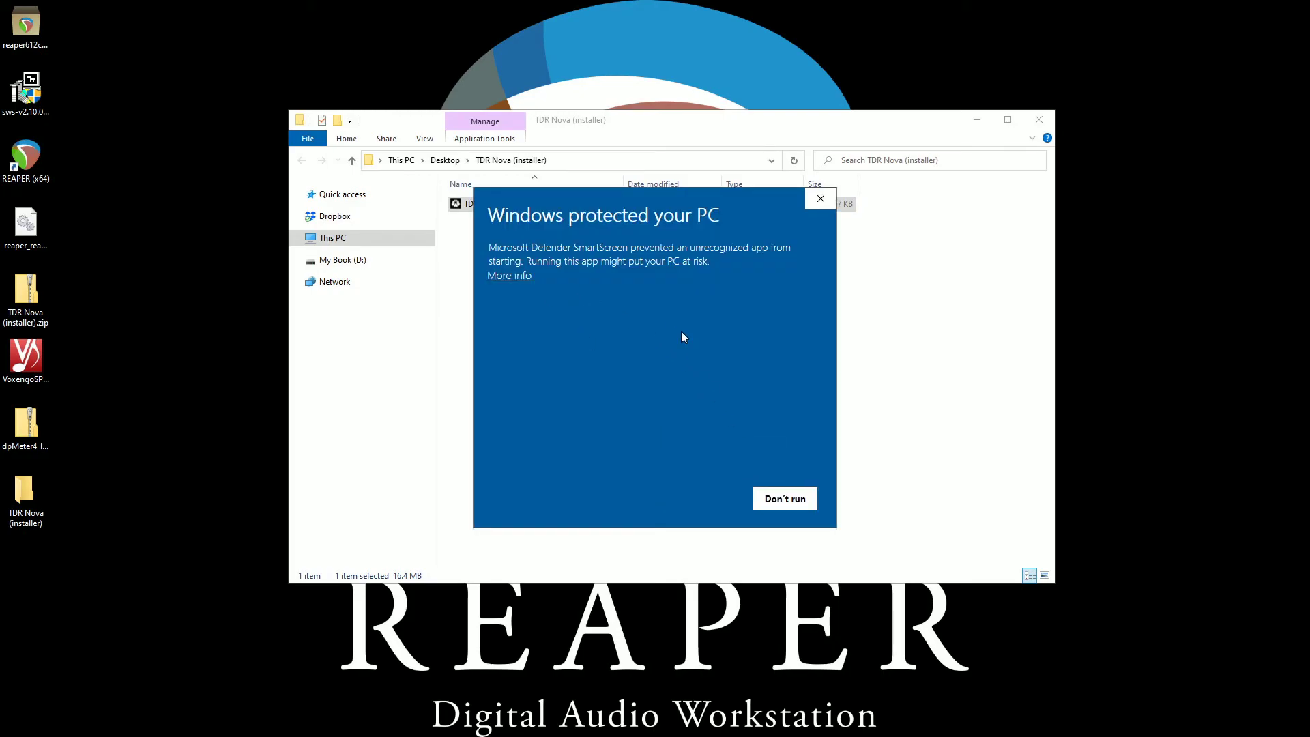
pyautogui.moveTo(729, 235)
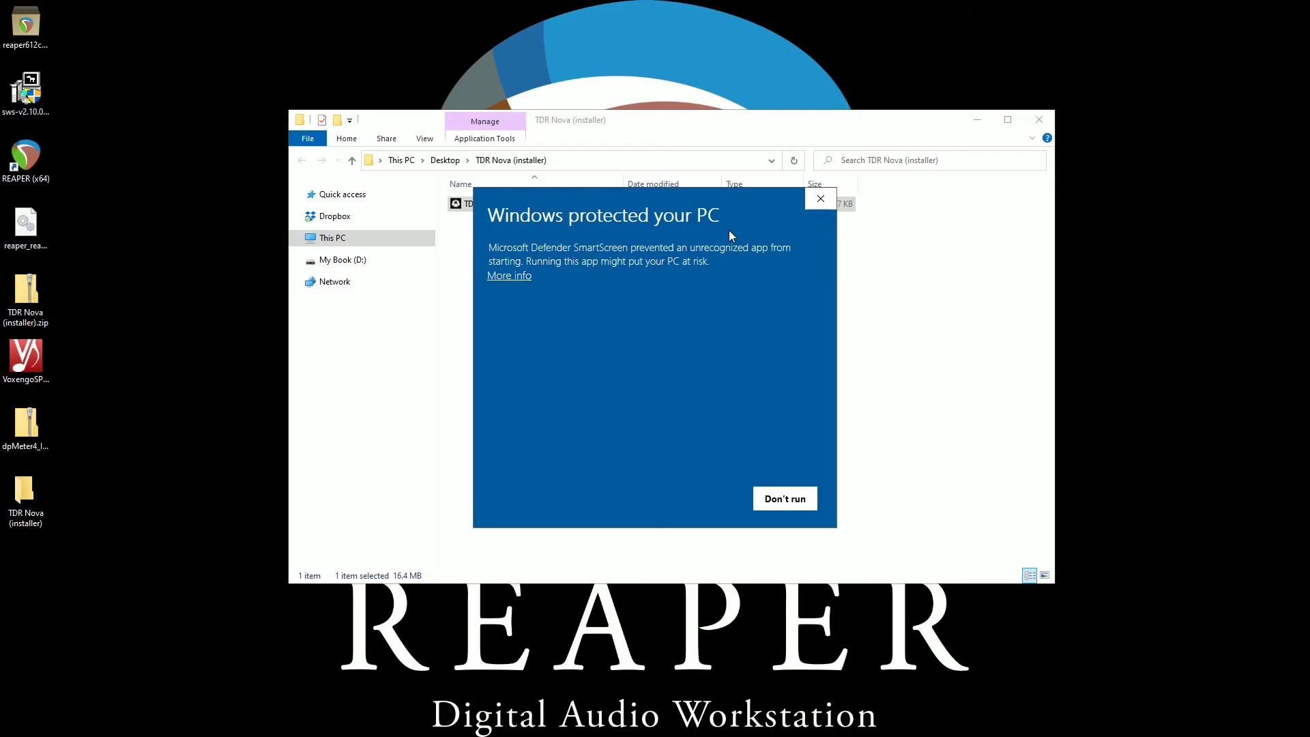
pyautogui.moveTo(569, 309)
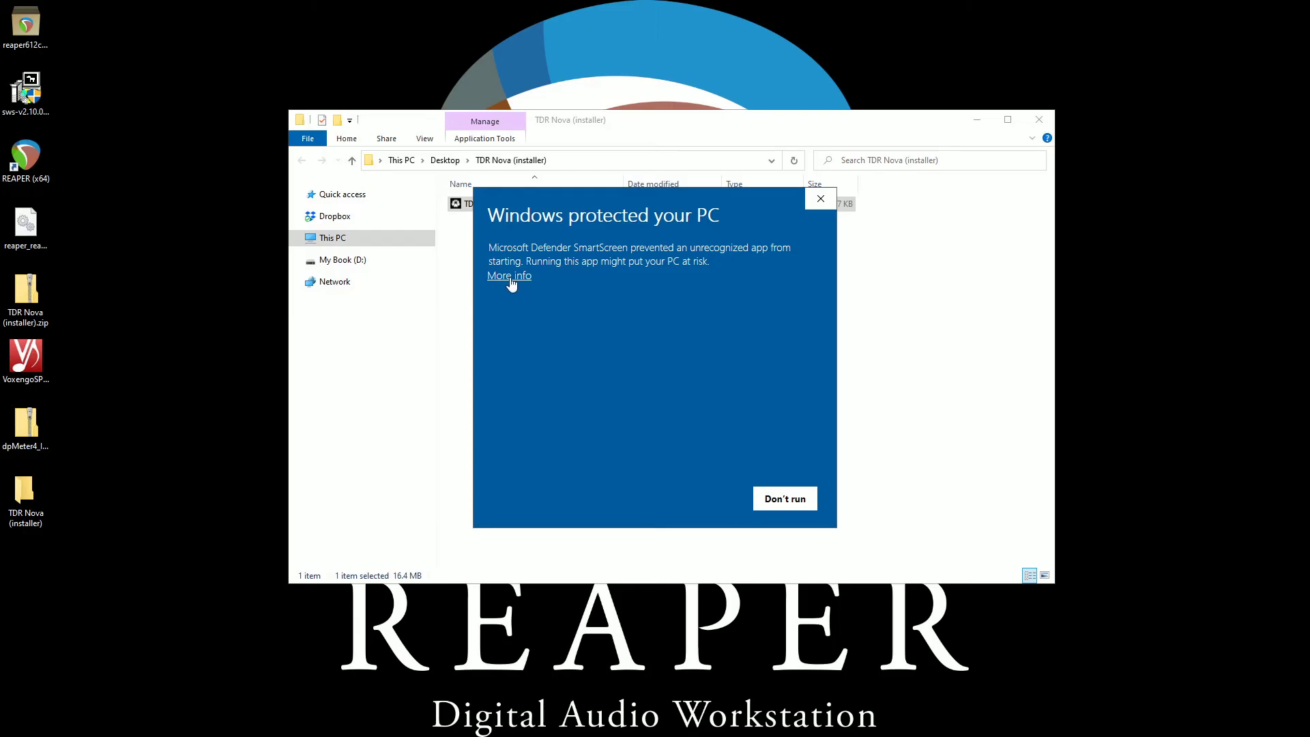
pyautogui.click(508, 275)
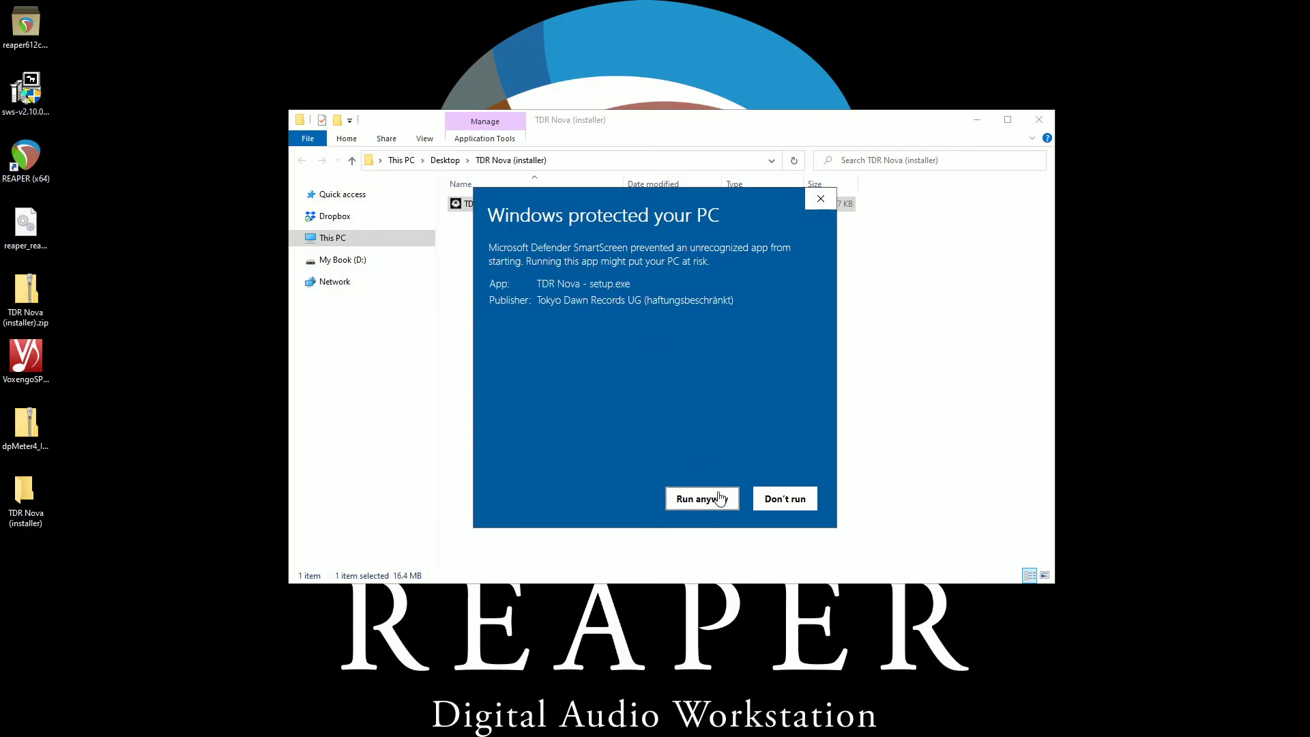
pyautogui.click(702, 498)
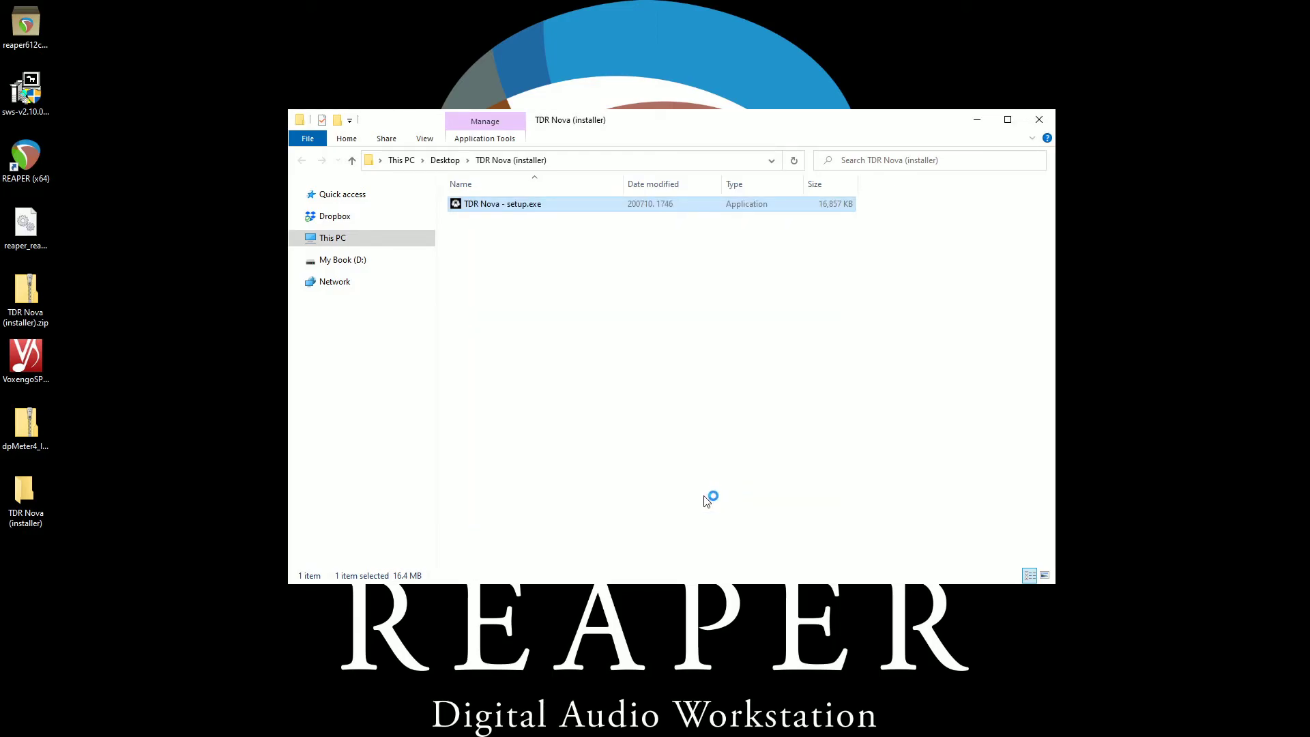
pyautogui.doubleClick(502, 204)
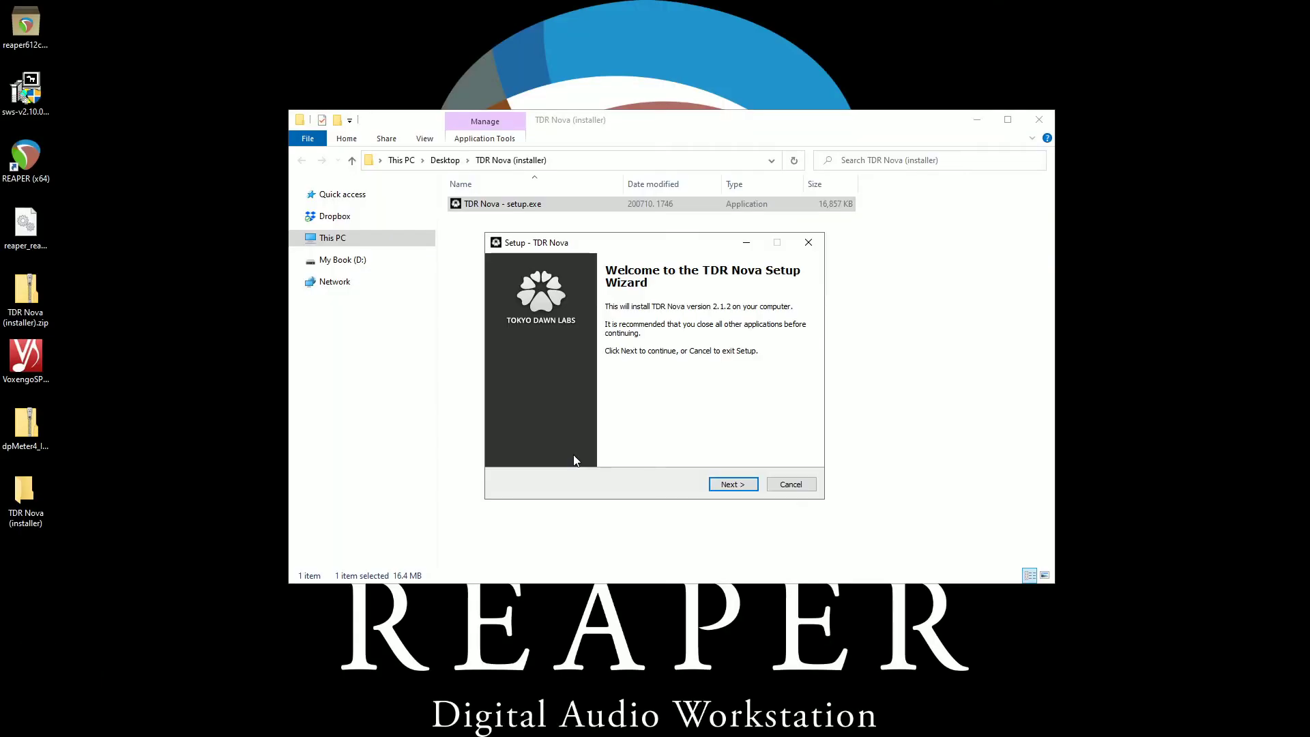
# Accept the TDR Nova licence and select only the 64-bit VST2 and VST3 components.
pyautogui.click(732, 483)
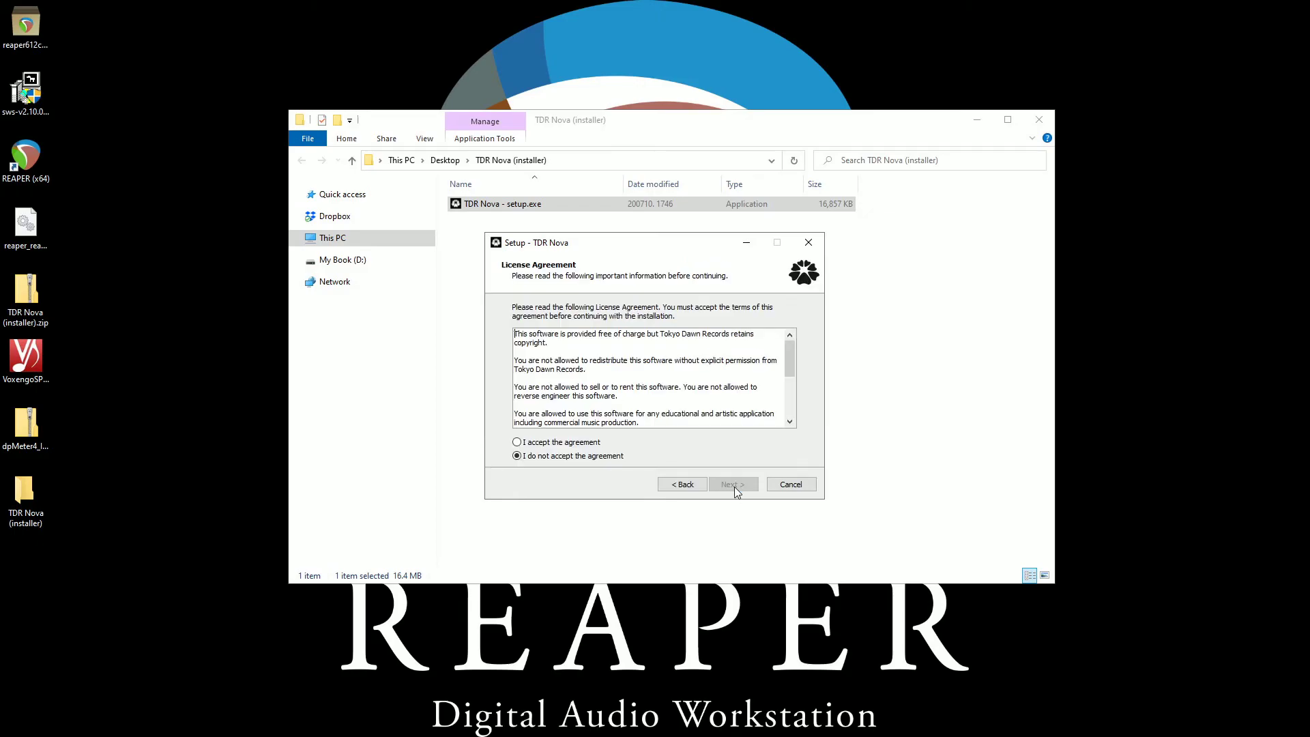
pyautogui.click(517, 442)
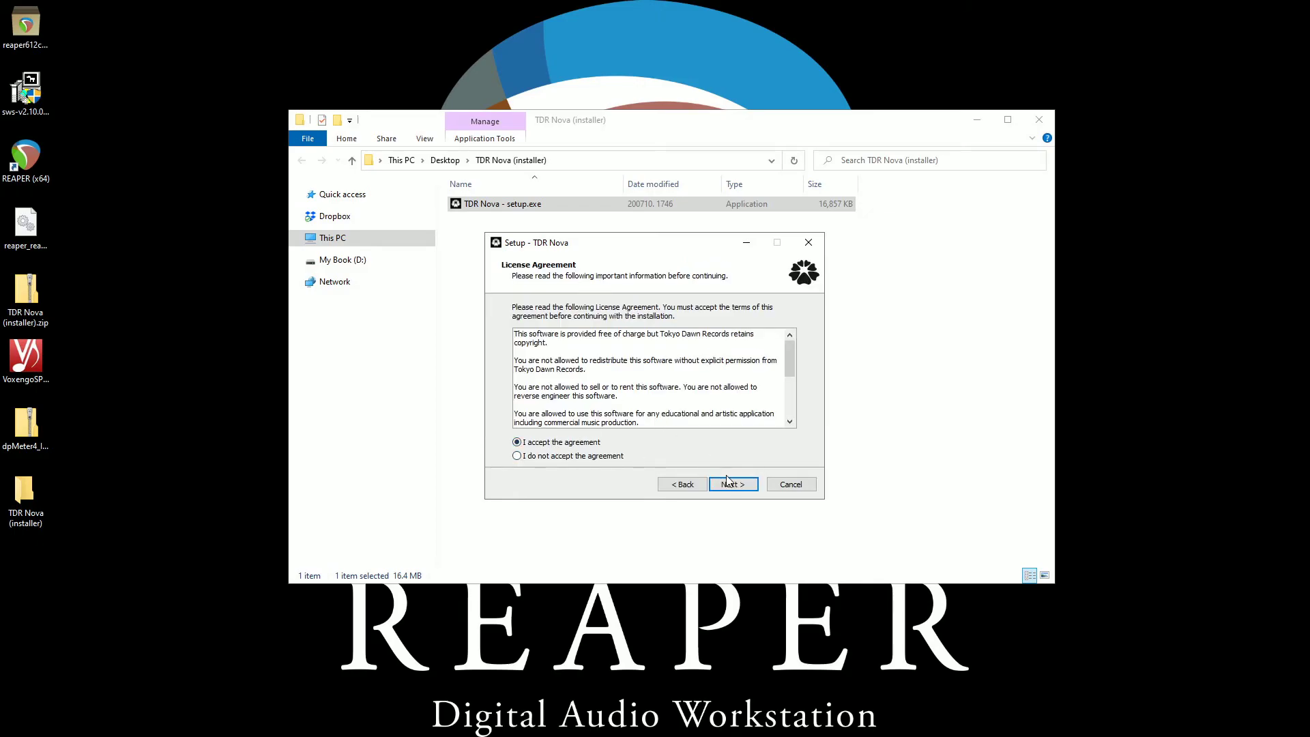
pyautogui.click(730, 484)
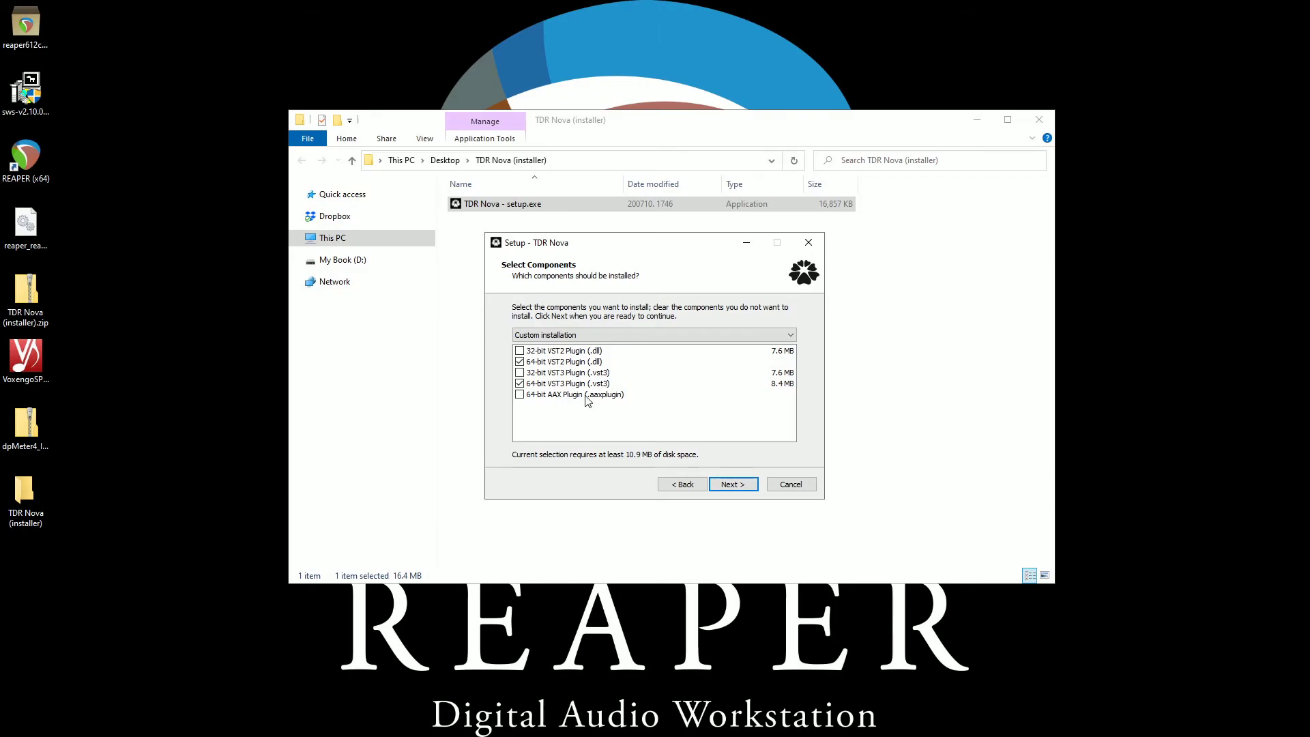
pyautogui.moveTo(528, 402)
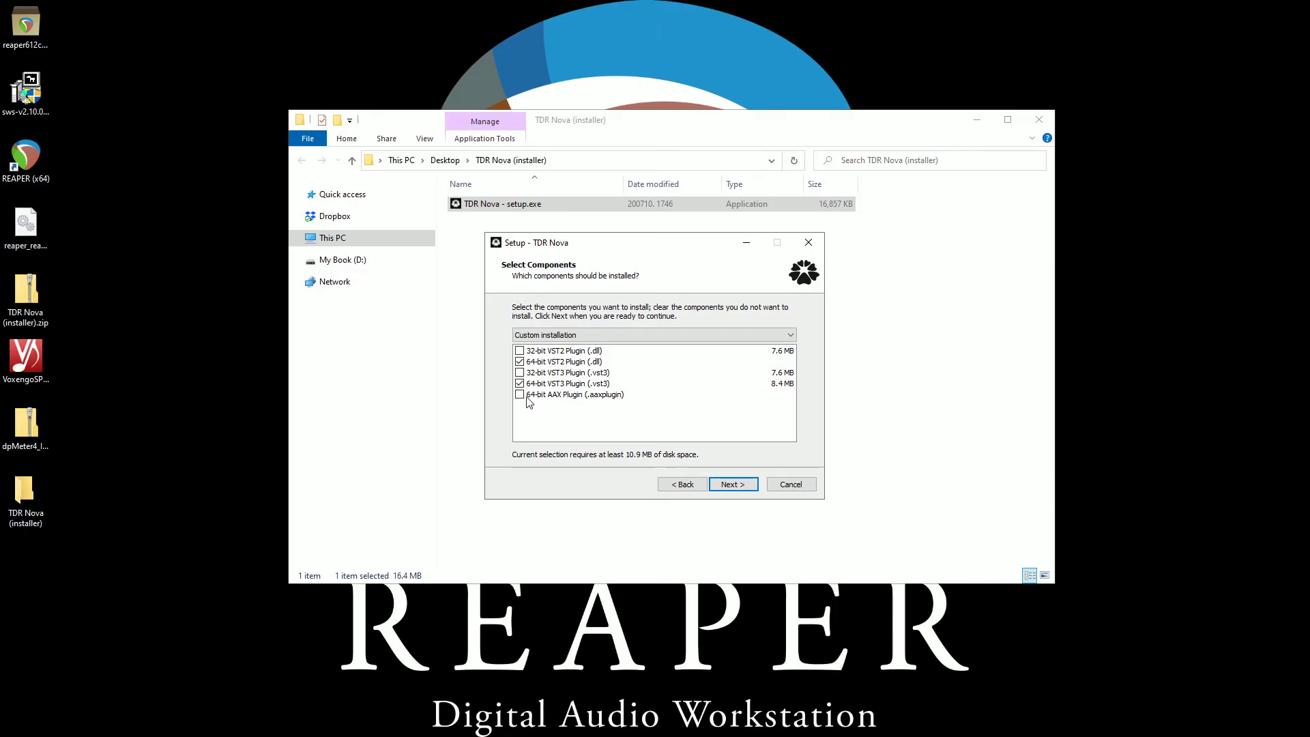
pyautogui.click(654, 335)
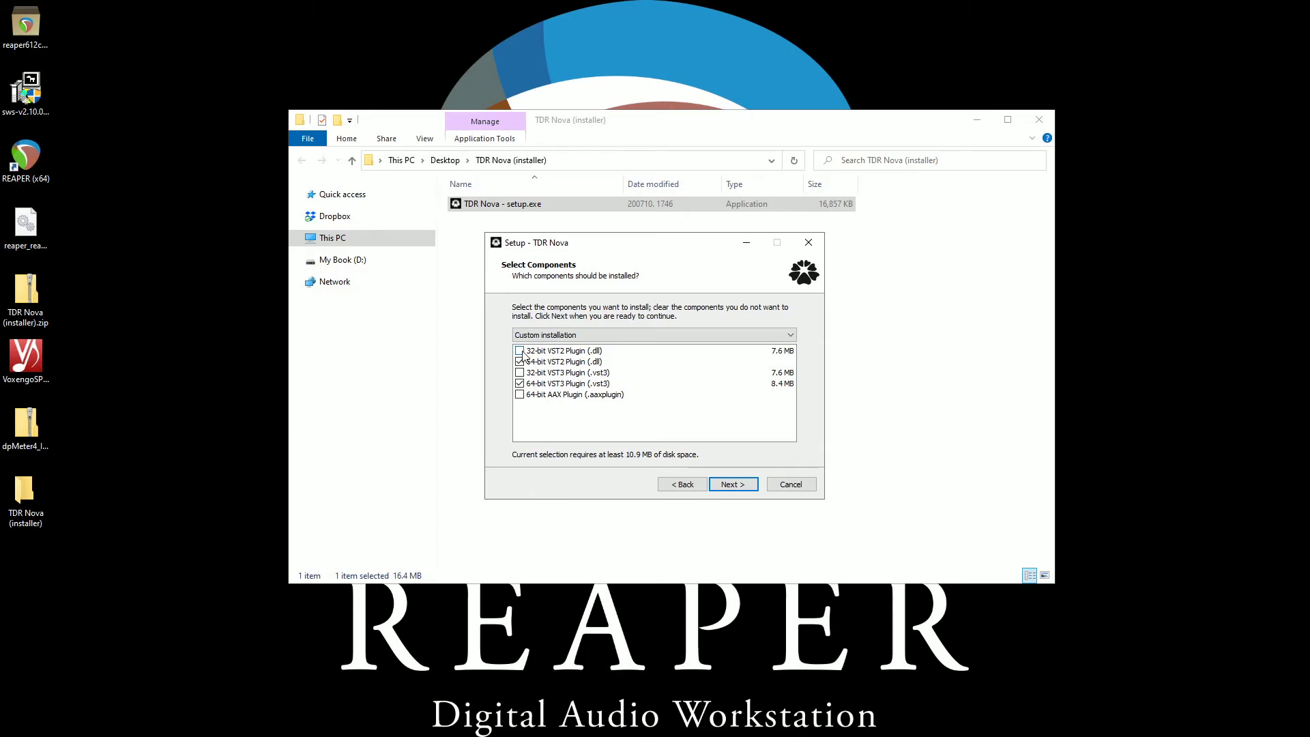
pyautogui.click(520, 384)
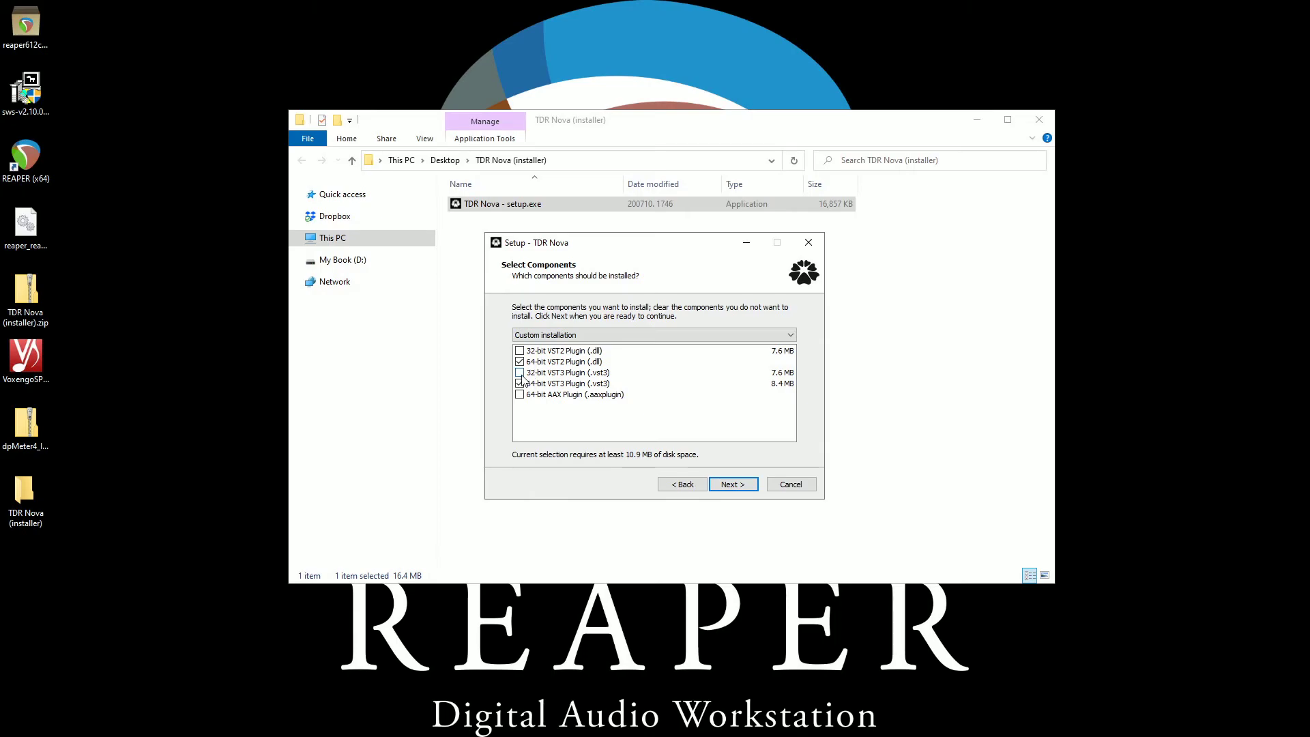
pyautogui.click(520, 383)
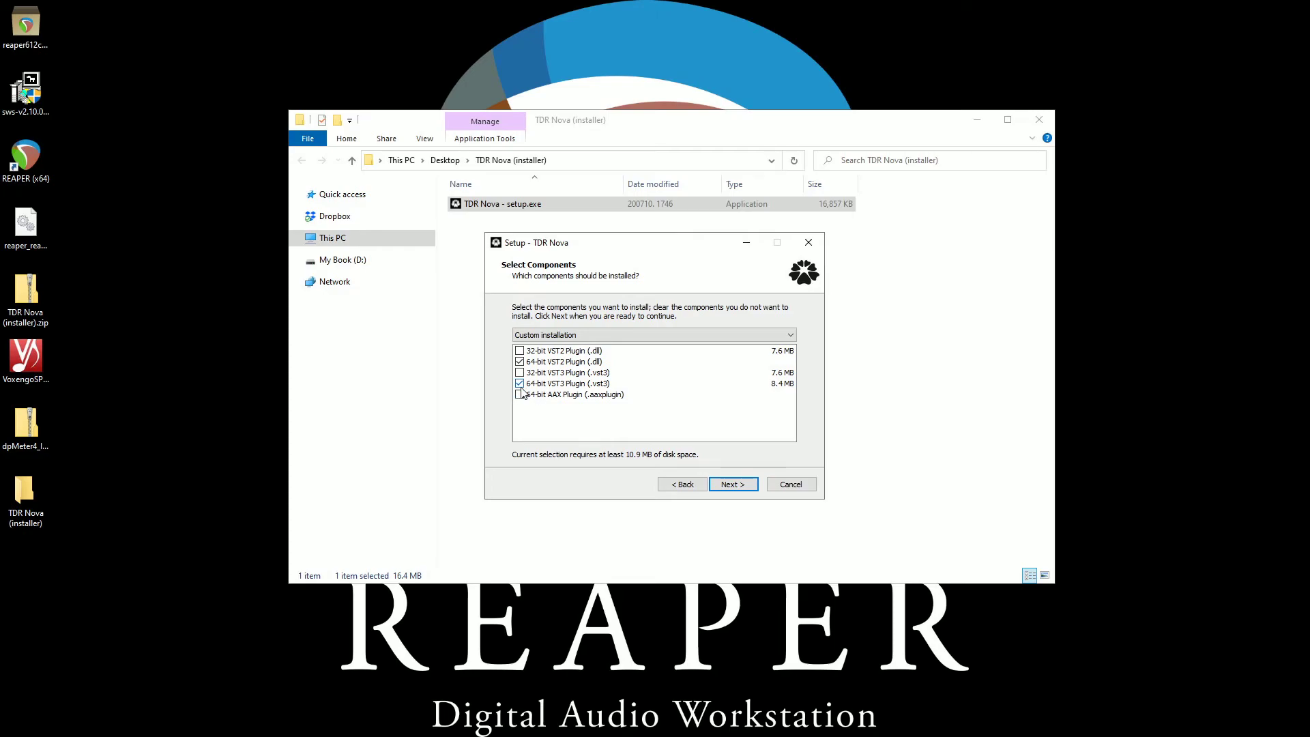
pyautogui.click(520, 383)
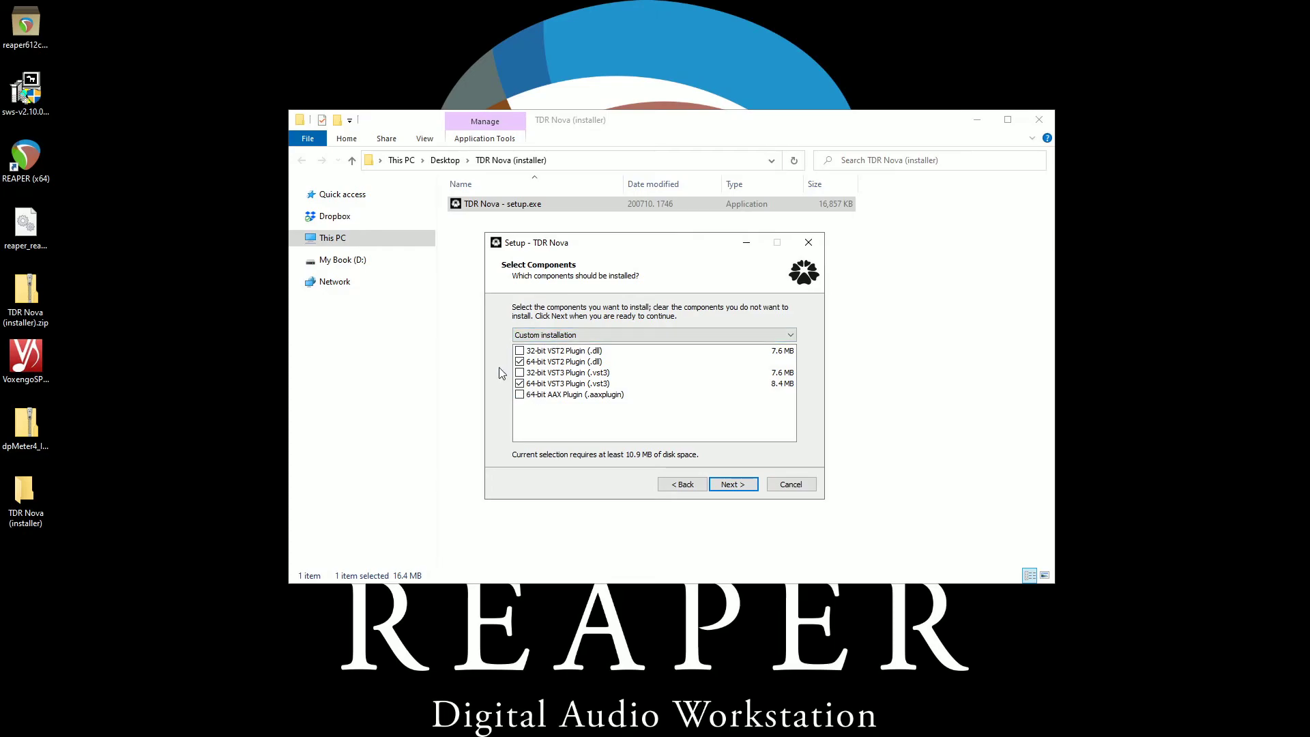
pyautogui.click(518, 373)
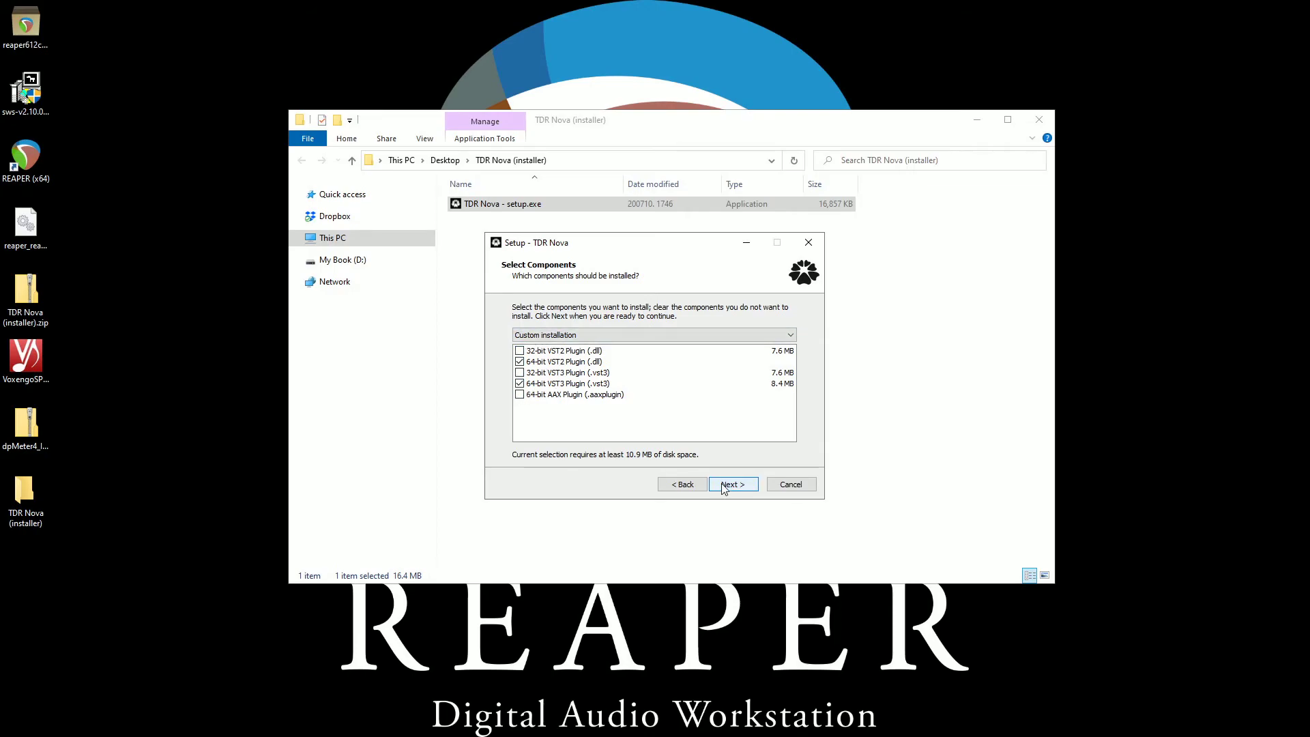
# Keep the default 64-bit VST2 and VST3 folders, install TDR Nova, and finish.
pyautogui.click(732, 484)
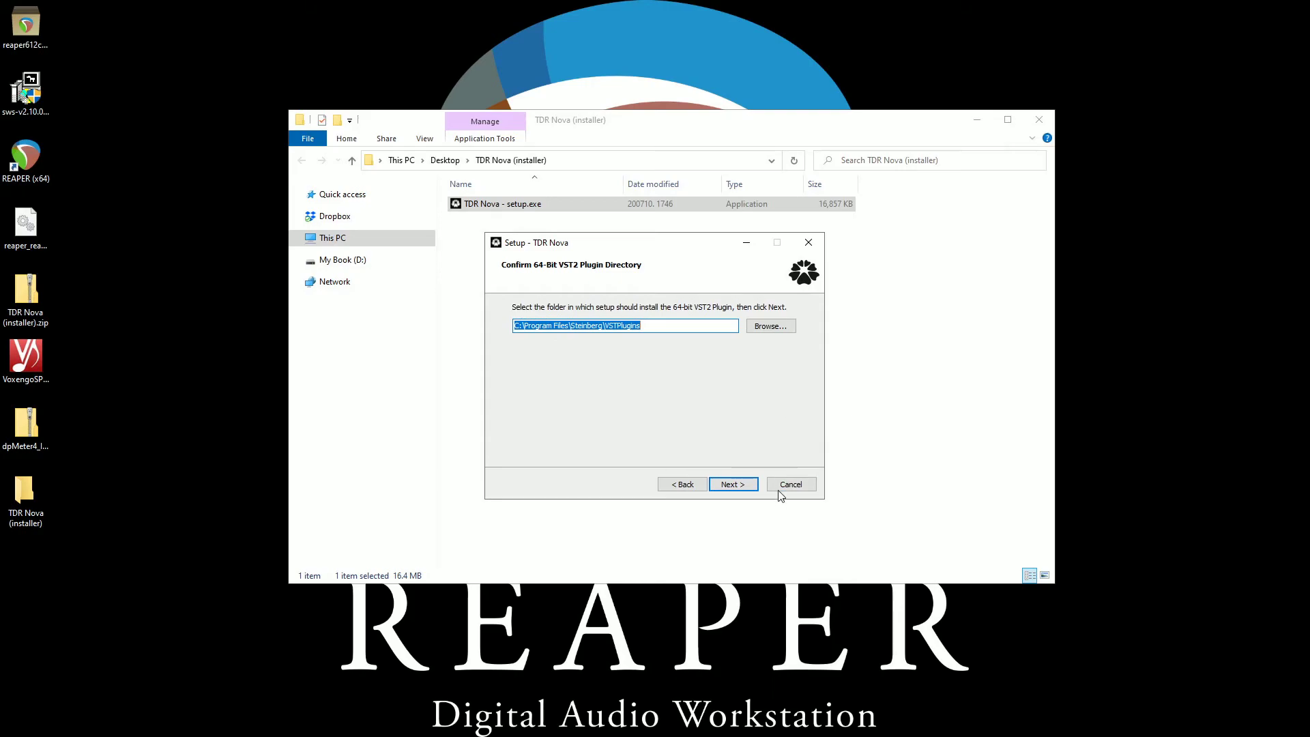
pyautogui.click(732, 484)
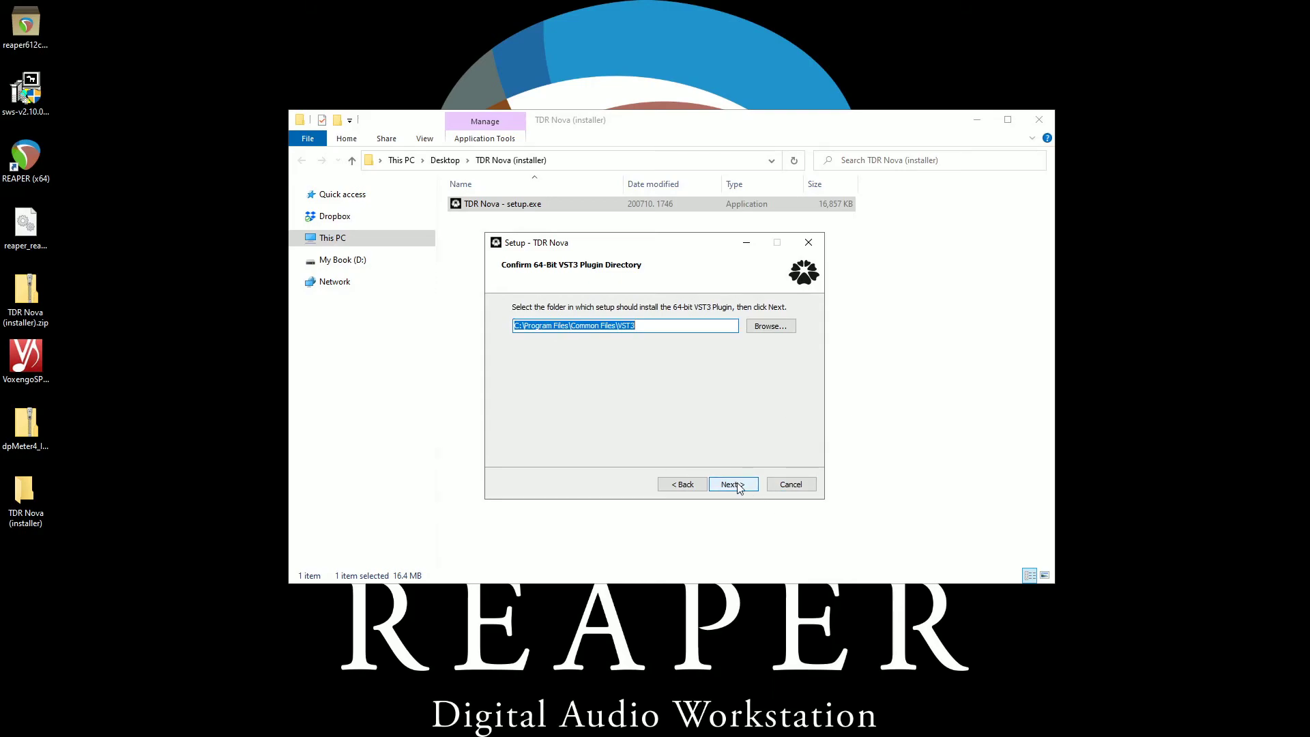
pyautogui.click(733, 485)
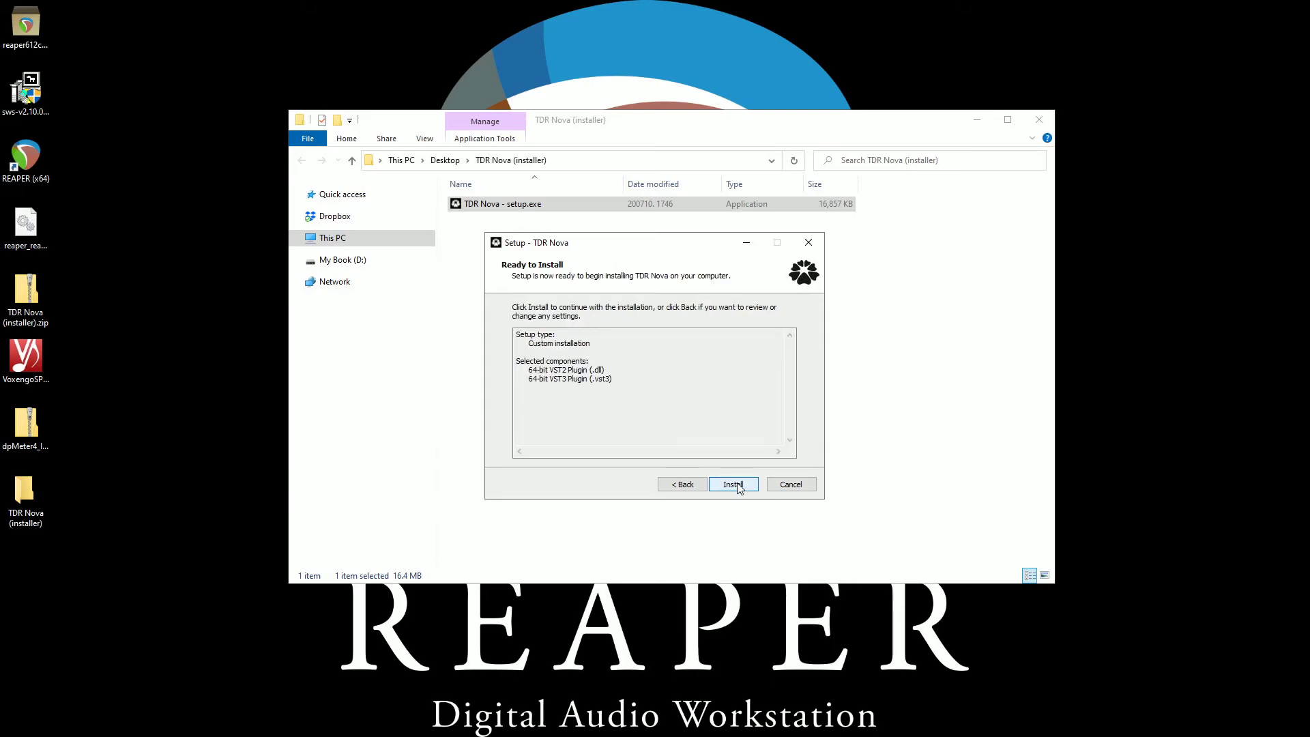
pyautogui.click(732, 484)
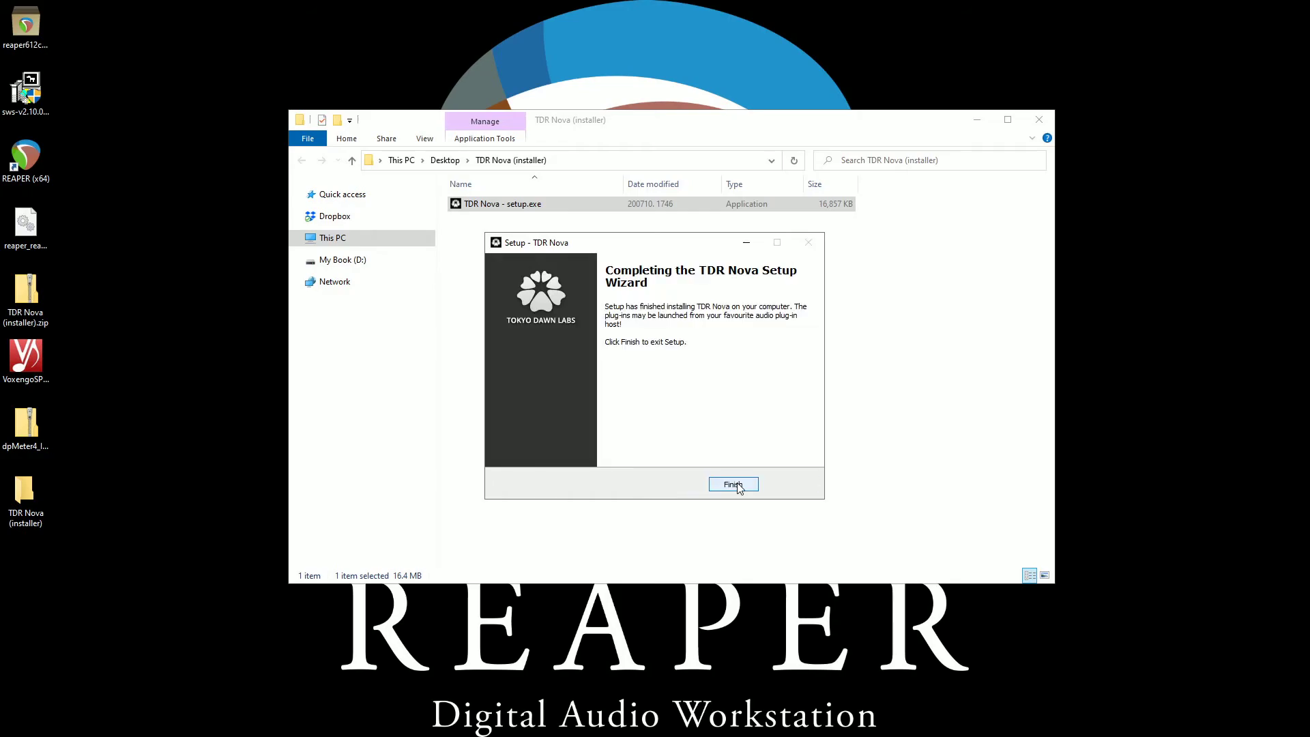
pyautogui.click(732, 485)
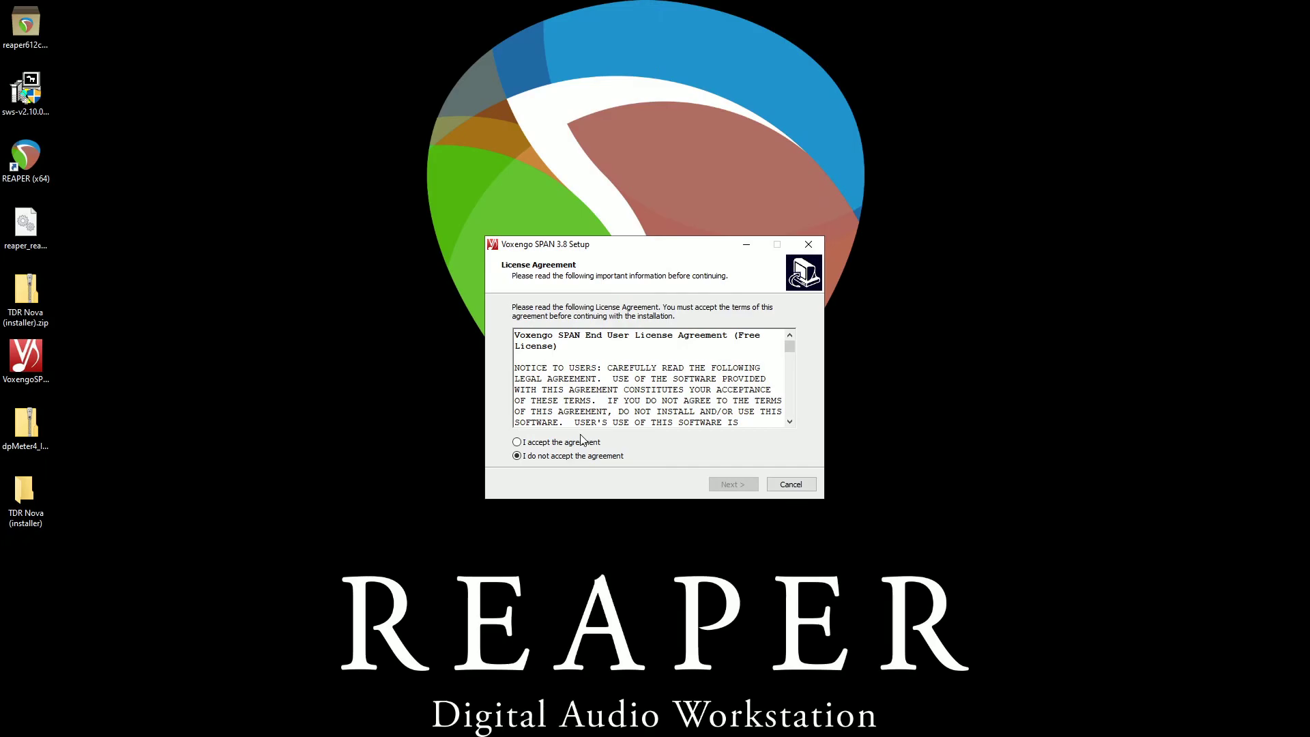
# Accept the SPAN licence, keep 64-bit VST/VST3 components, default VST folder and shortcuts folder.
pyautogui.click(517, 441)
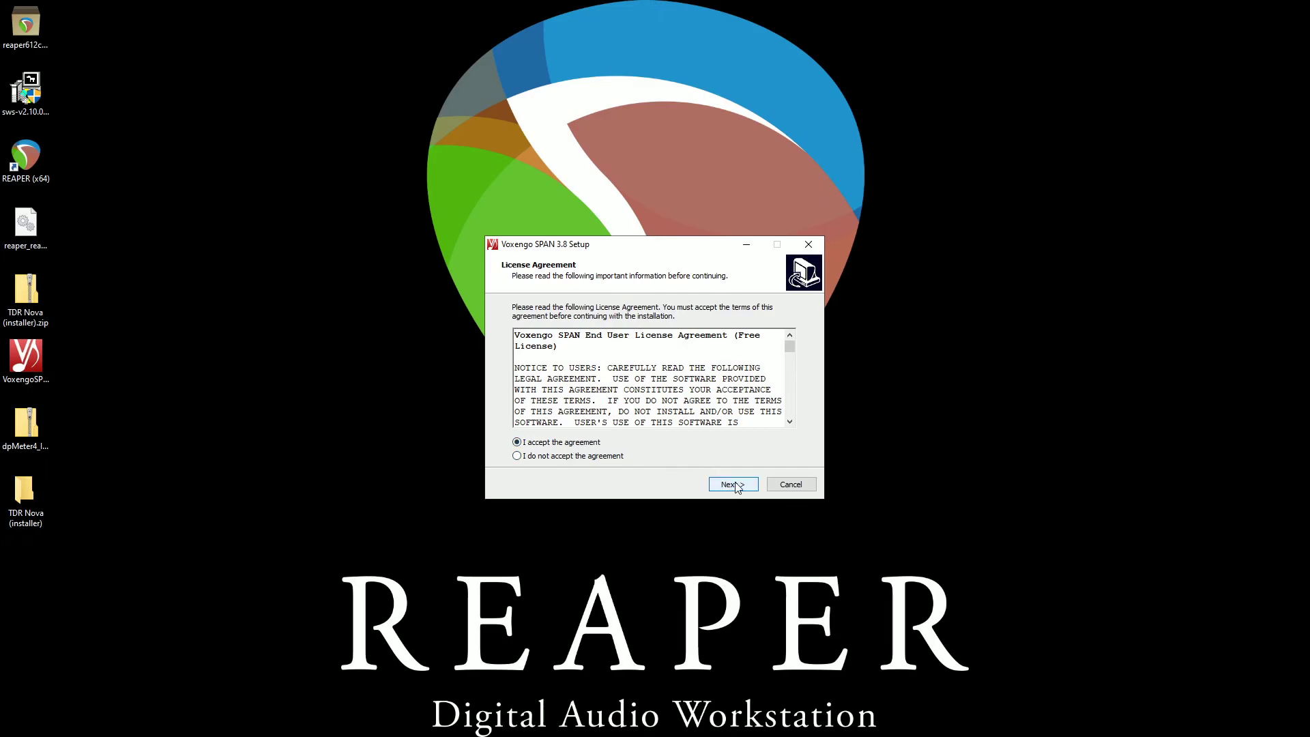
pyautogui.click(732, 484)
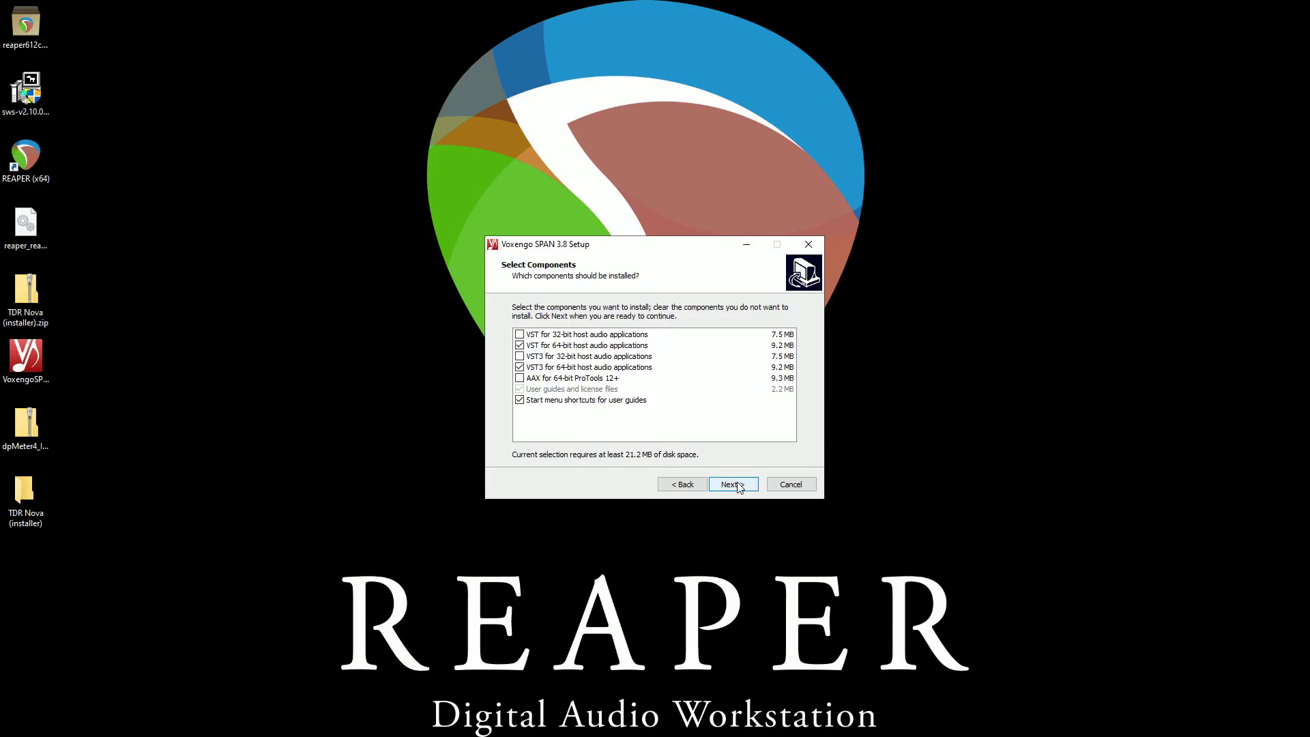
pyautogui.click(730, 483)
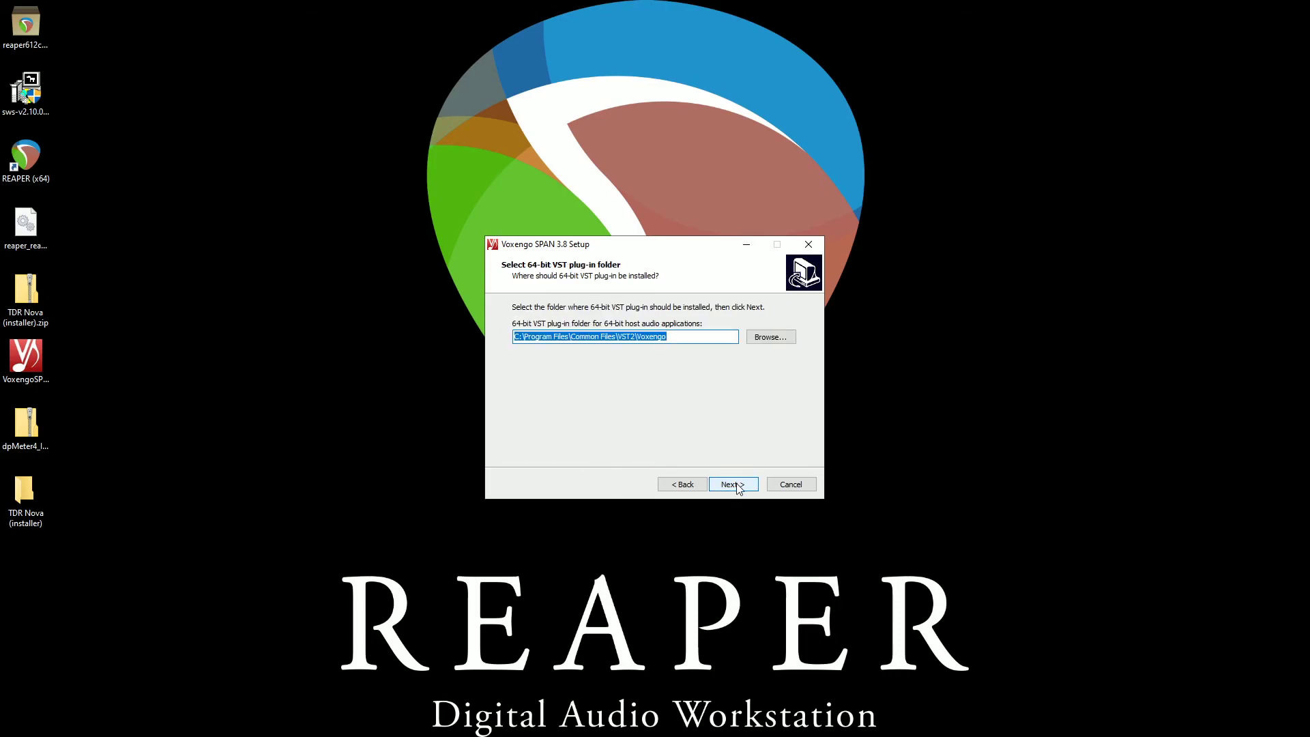
pyautogui.click(732, 484)
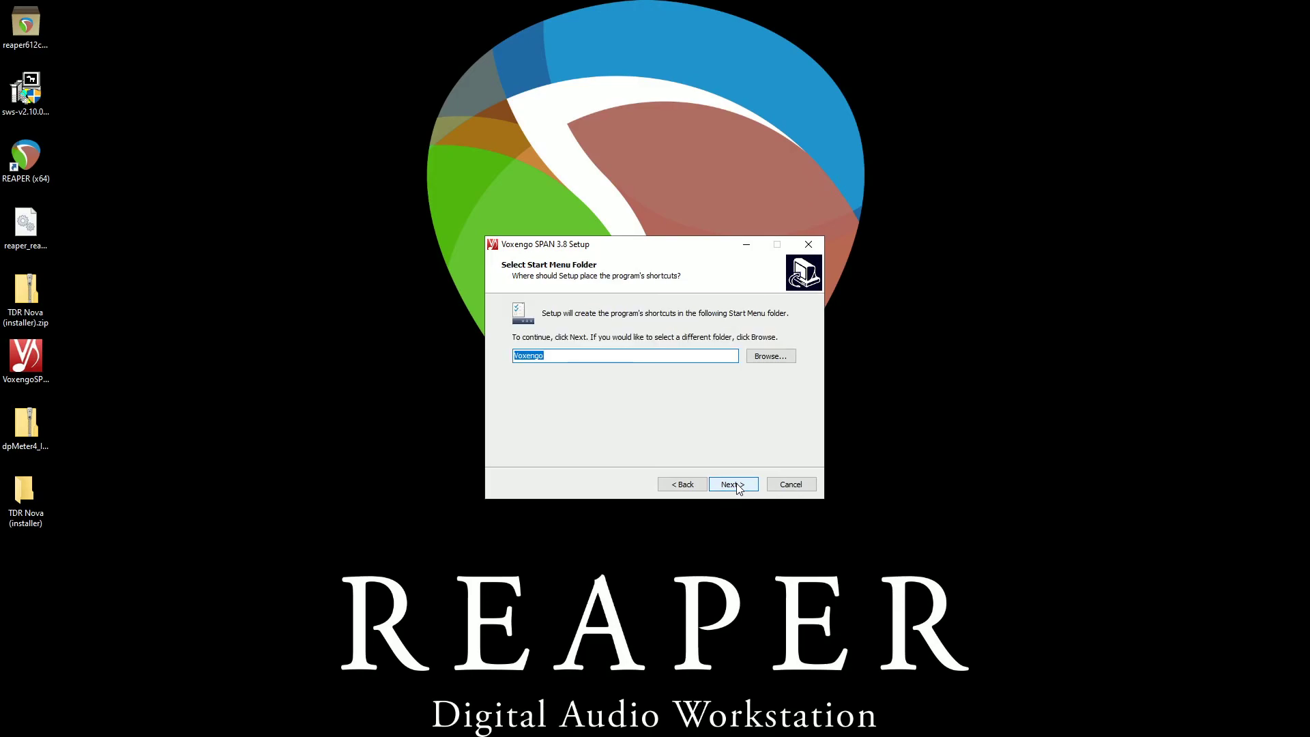
pyautogui.click(728, 484)
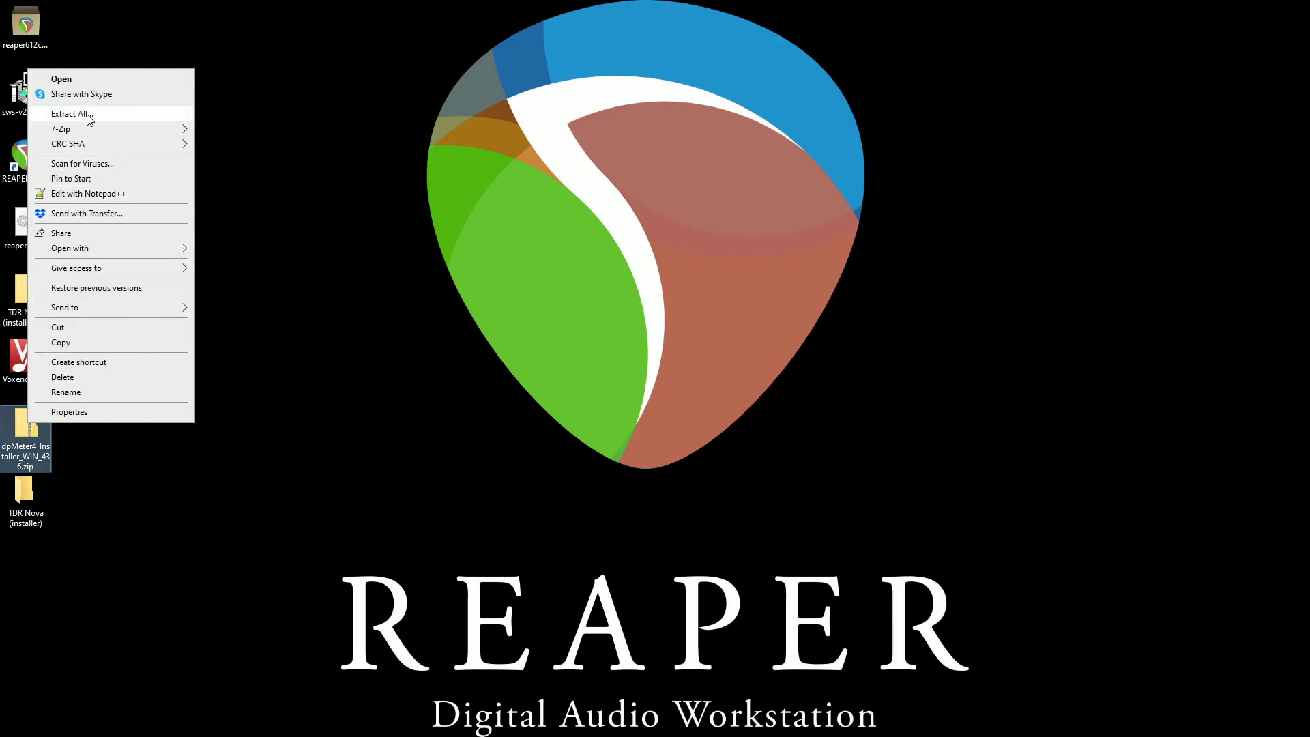
# Extract the dpMeter4 zip to the Desktop and launch dpMeter4_Installer.exe, confirming Yes.
pyautogui.click(72, 114)
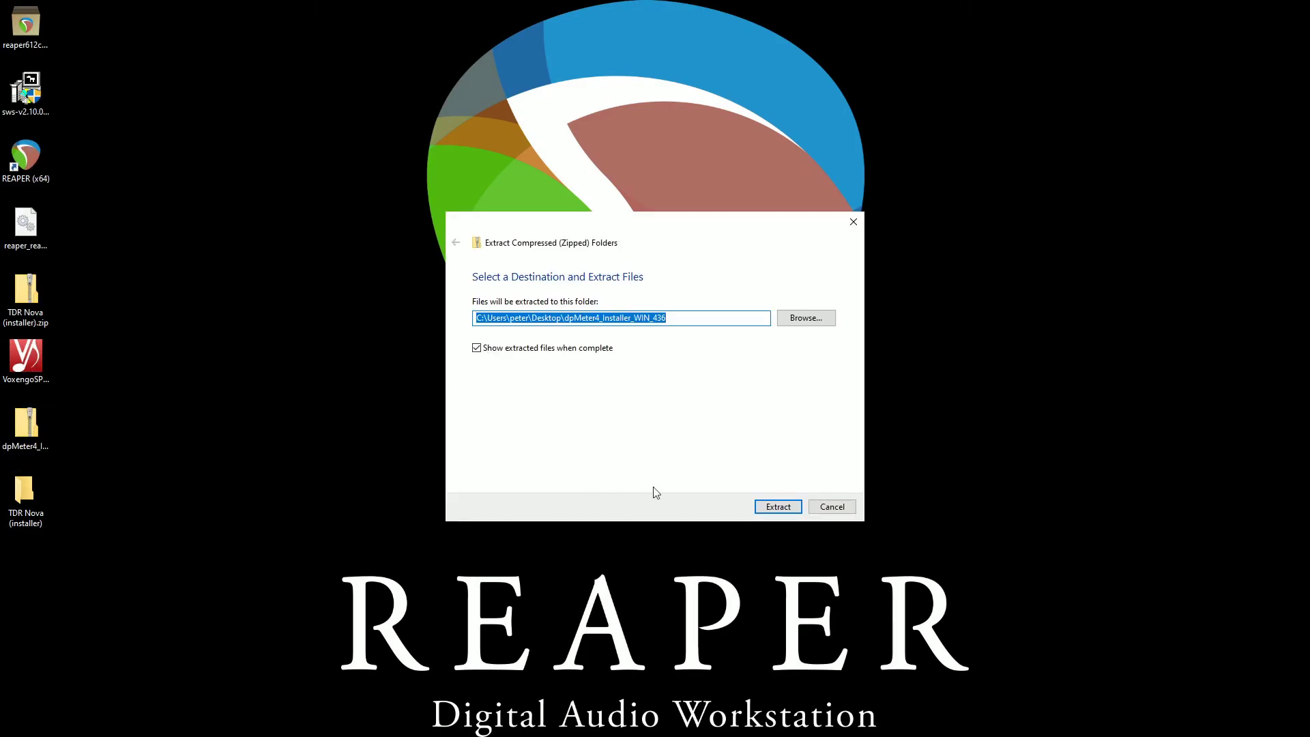
pyautogui.click(776, 506)
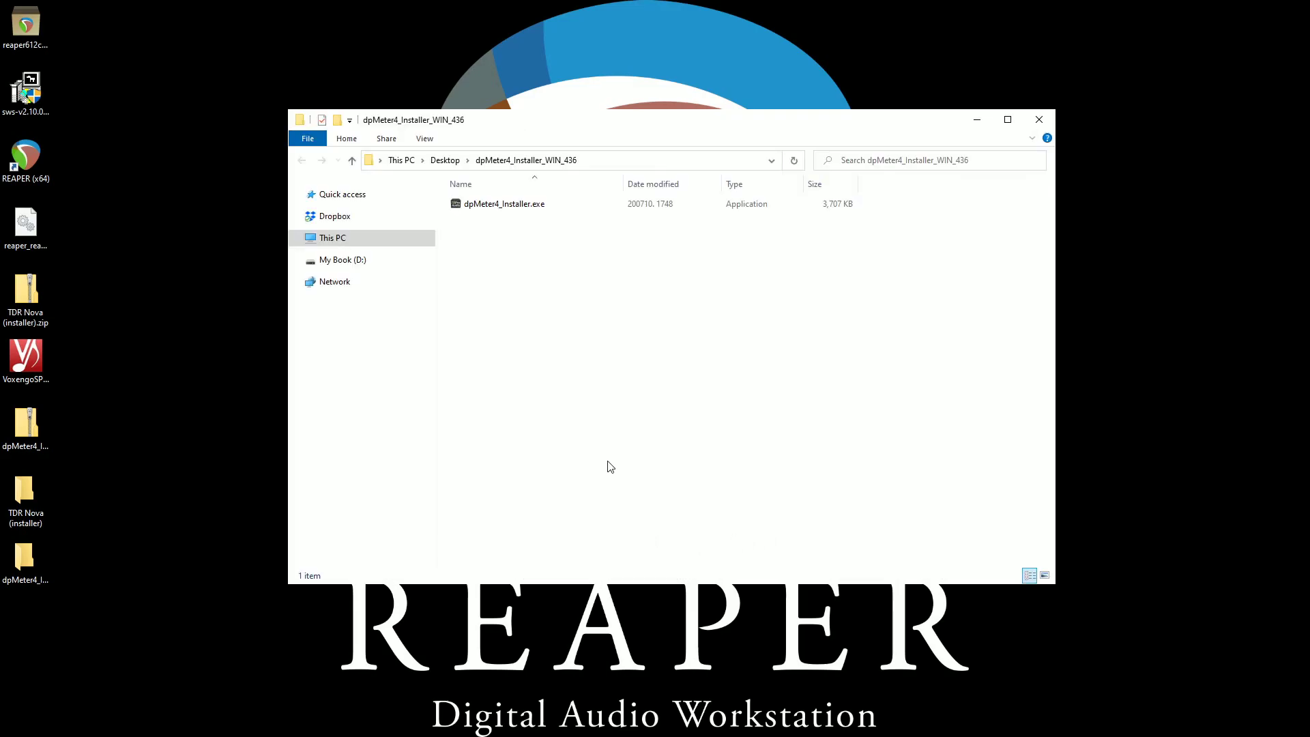
pyautogui.doubleClick(503, 203)
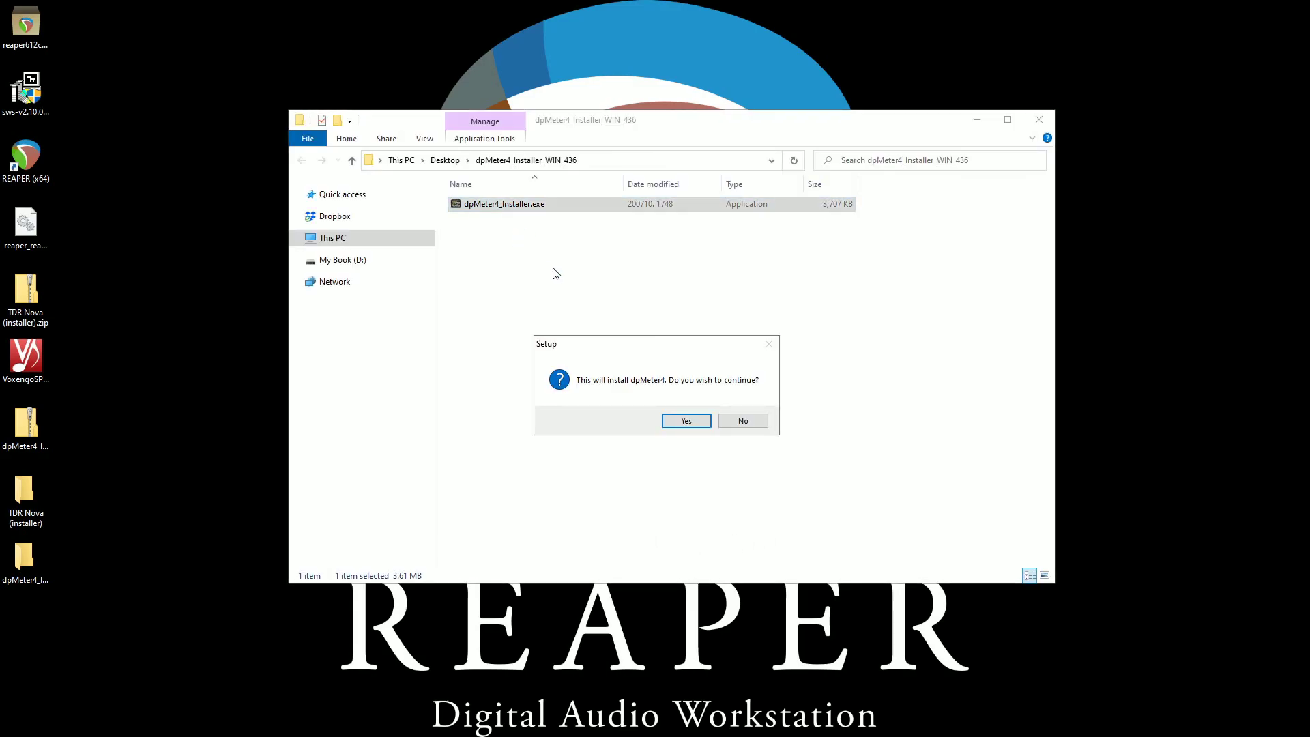
pyautogui.click(685, 420)
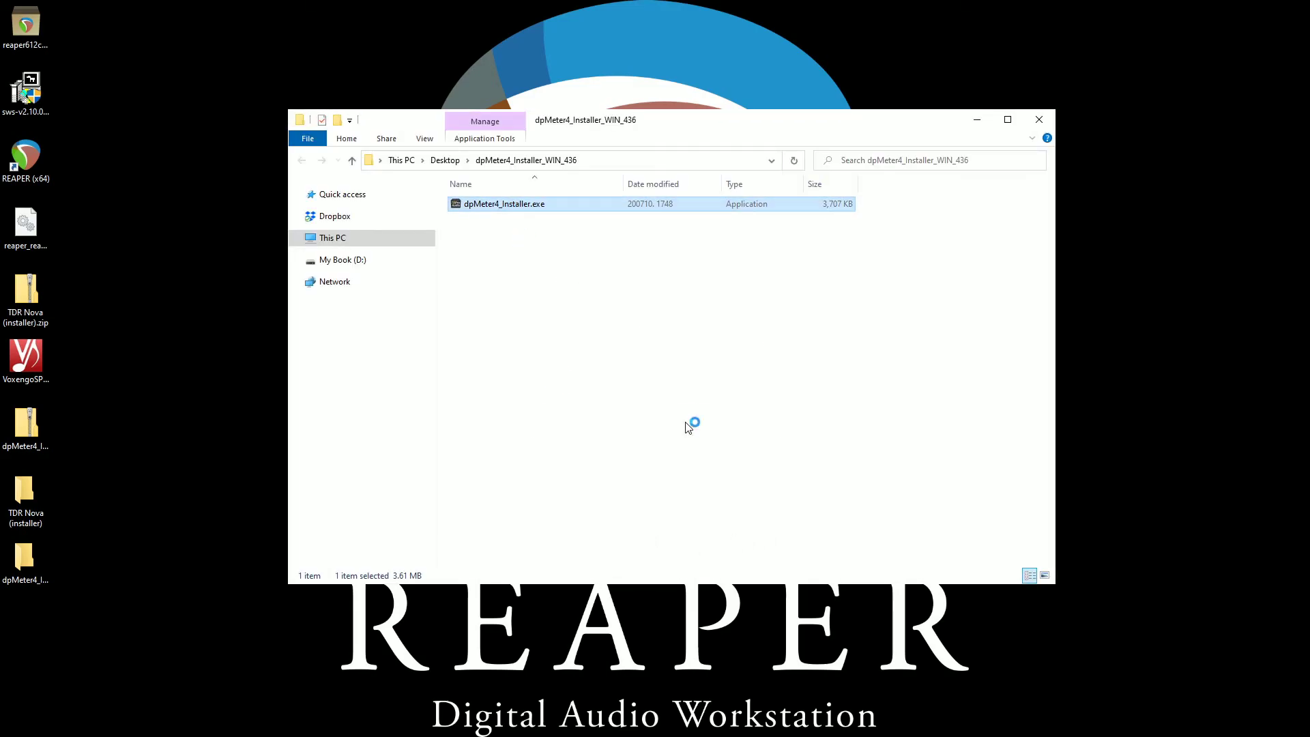
pyautogui.doubleClick(503, 203)
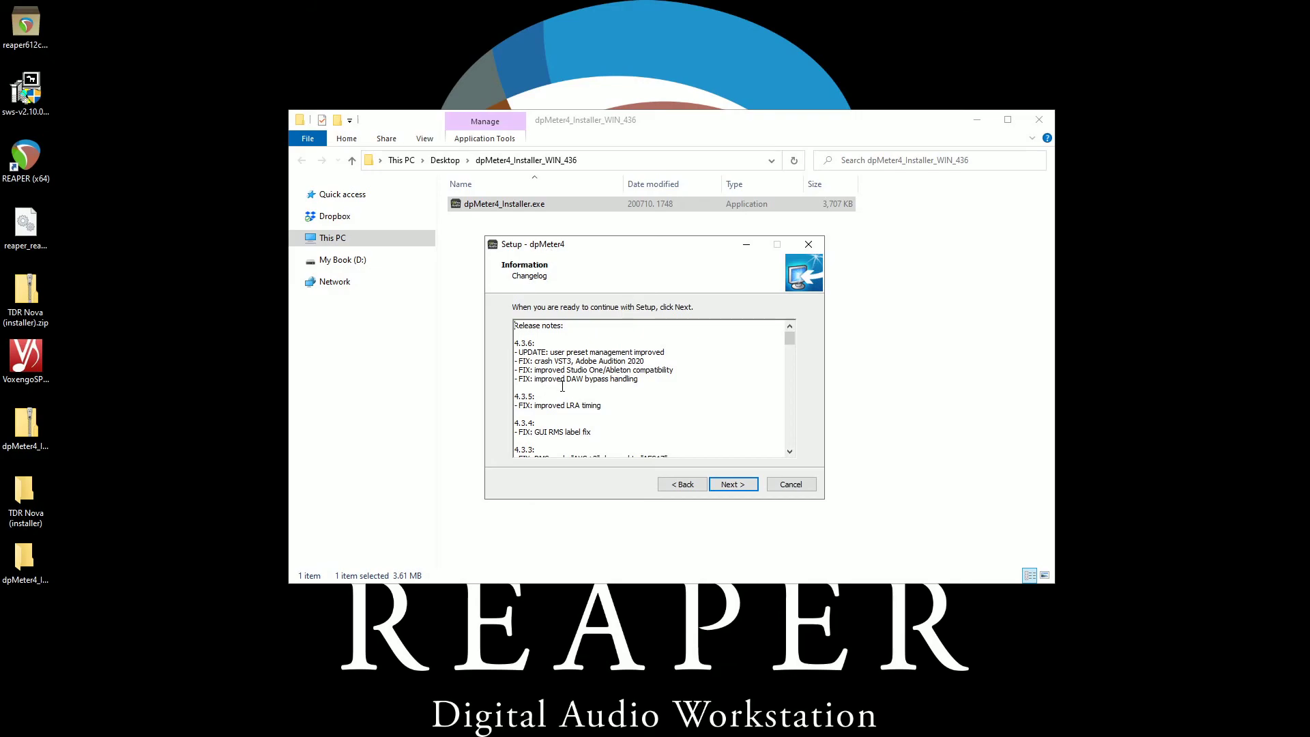
# Pass the dpMeter4 changelog and licence, keeping 64-bit VST2/VST3 components and default folders.
pyautogui.click(732, 484)
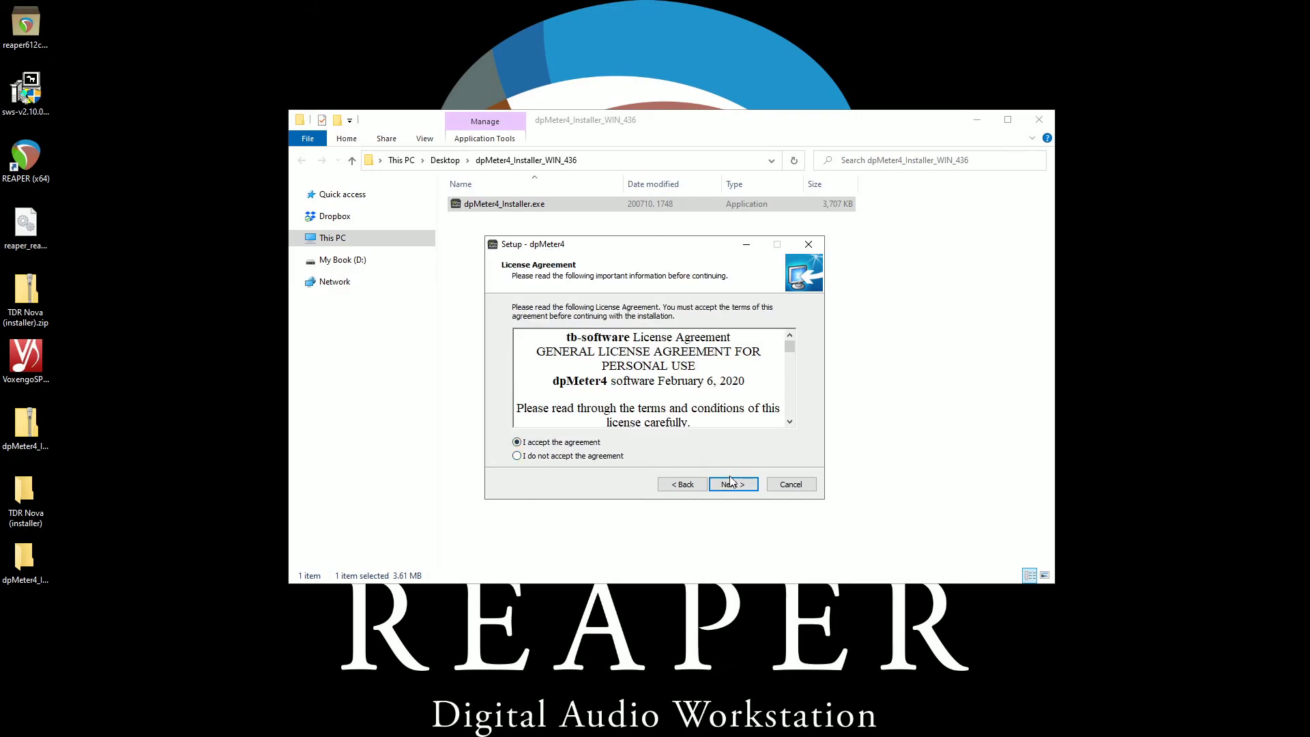
pyautogui.click(732, 483)
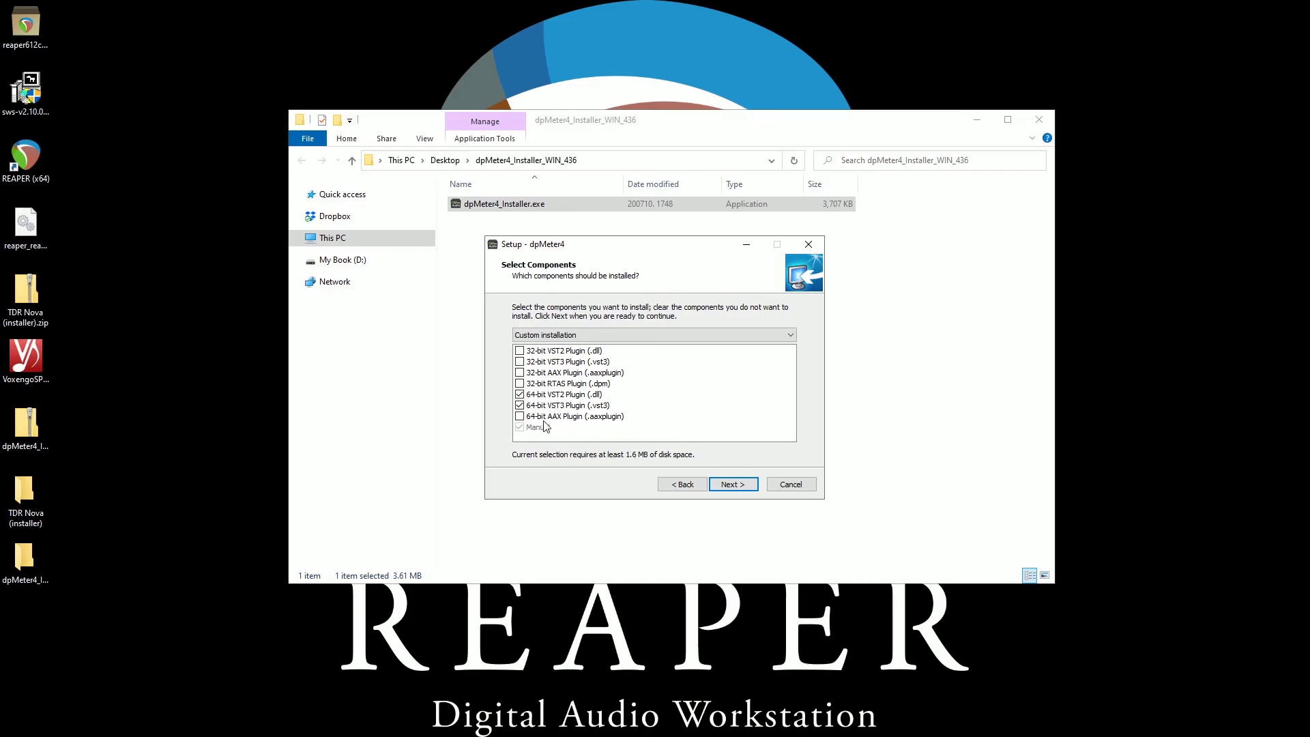
pyautogui.moveTo(639, 436)
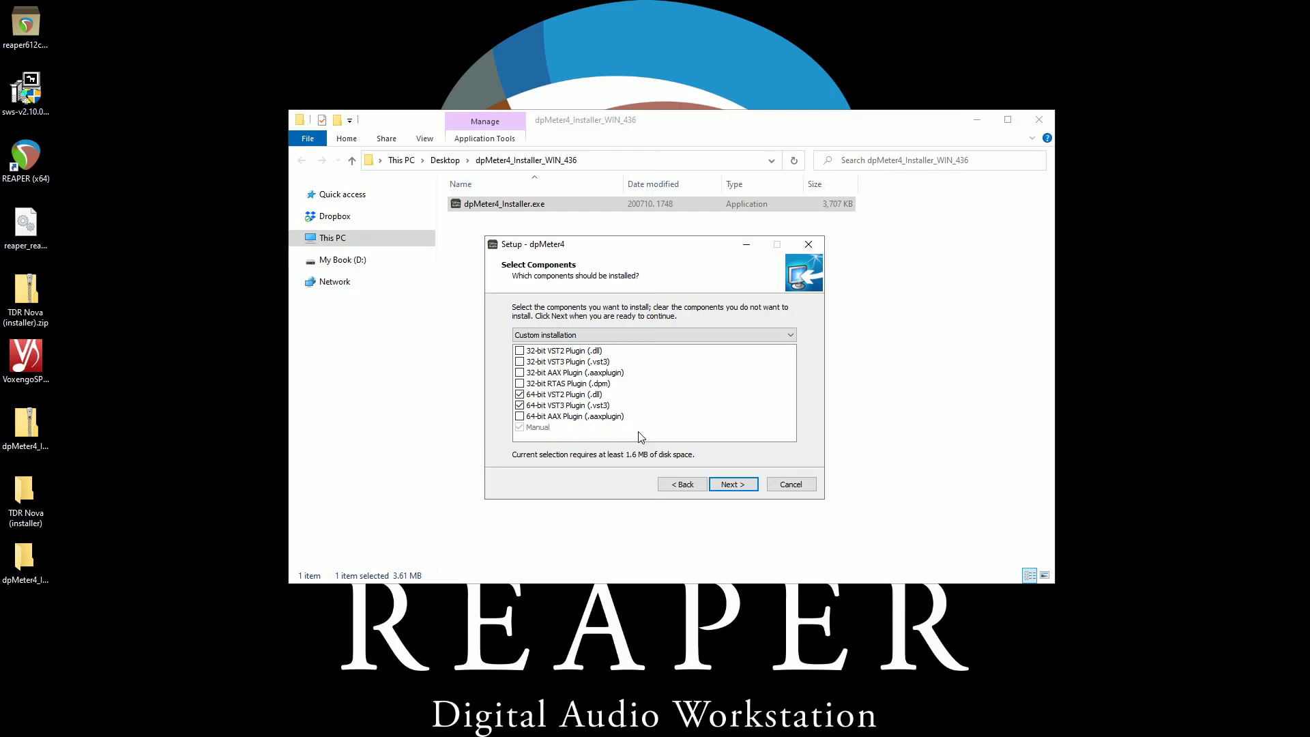
pyautogui.click(732, 485)
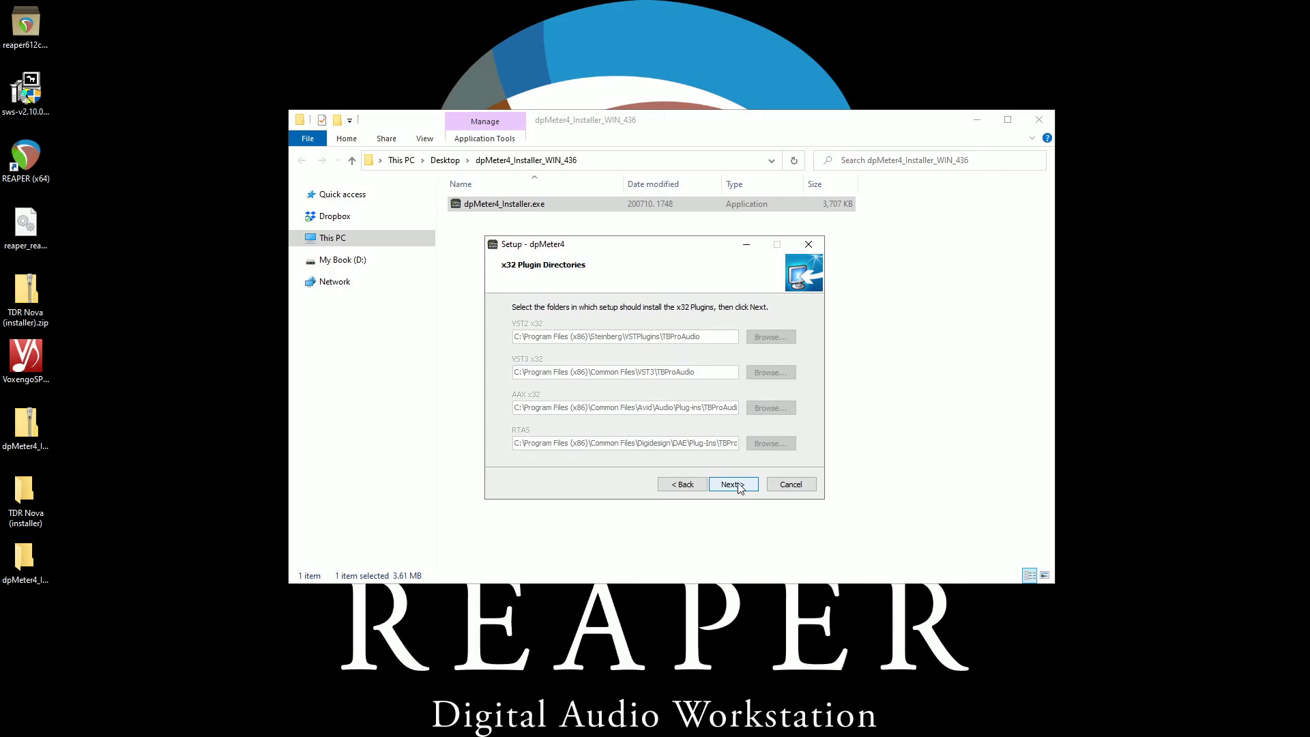
pyautogui.click(730, 485)
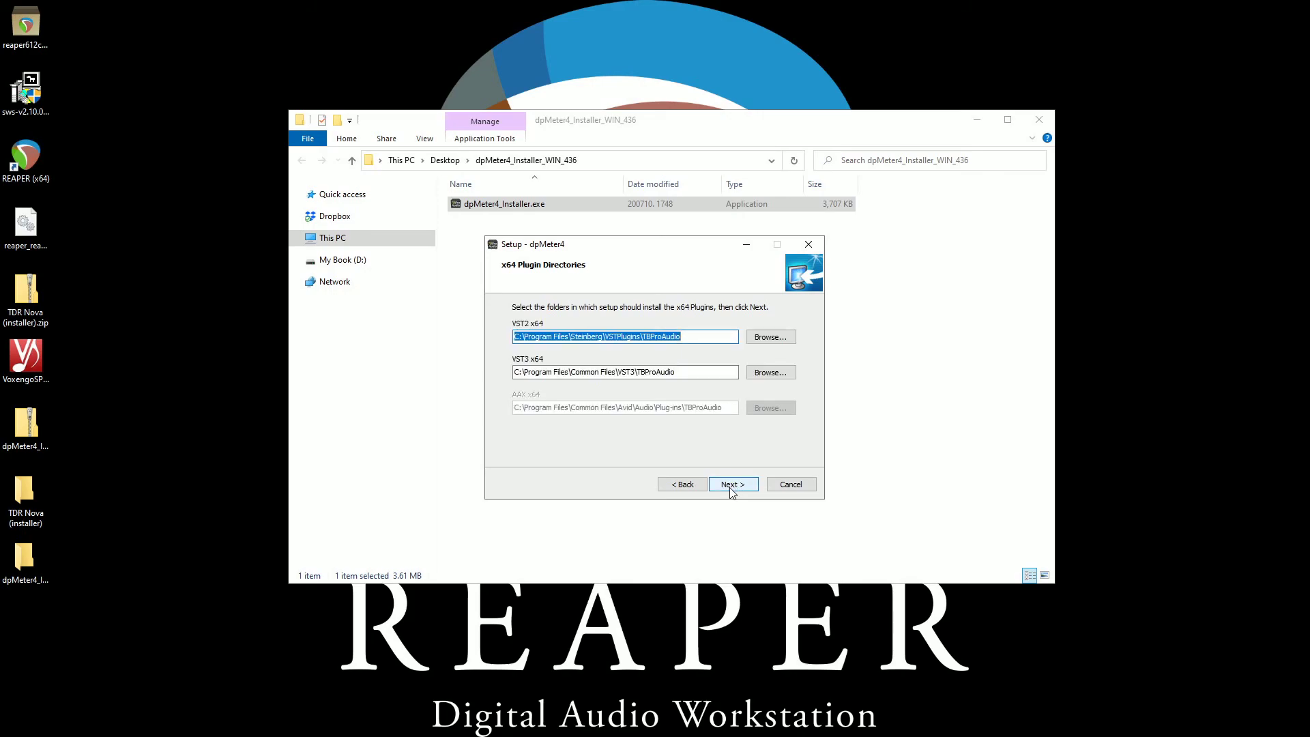
pyautogui.click(731, 484)
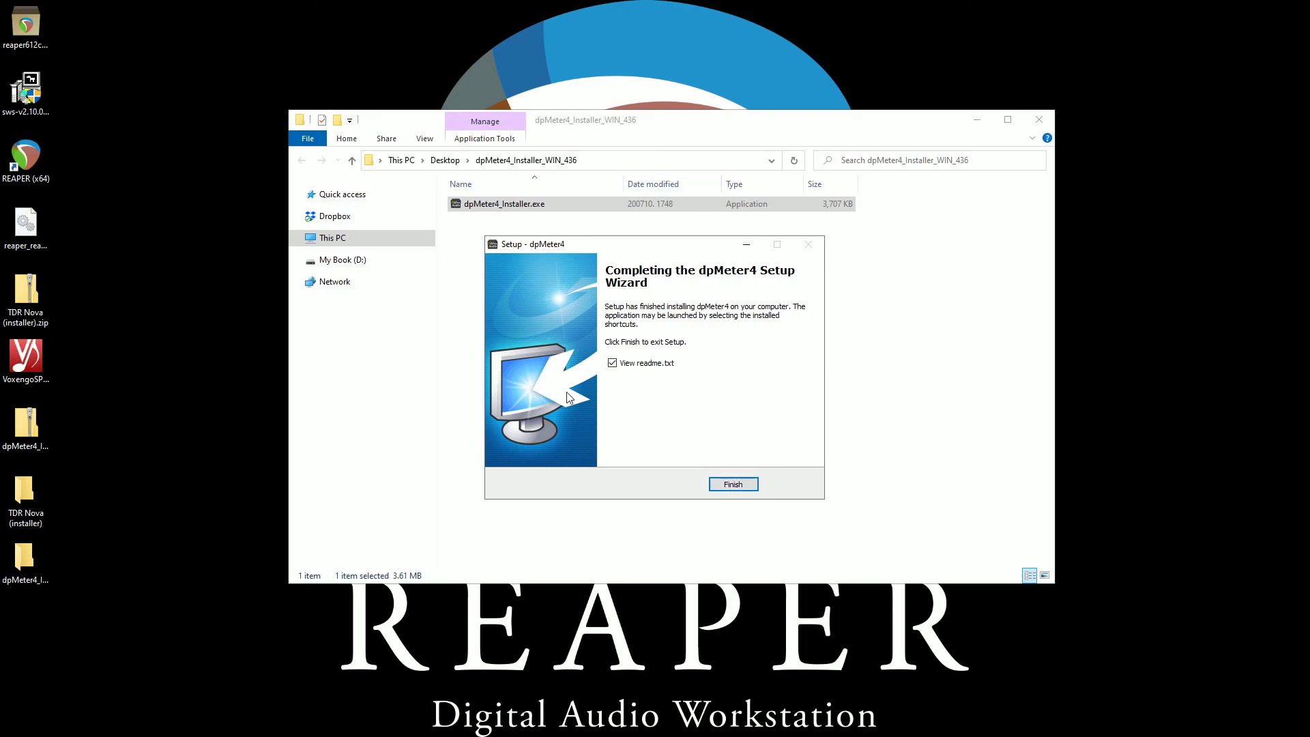
# Untick View readme.txt, finish the dpMeter4 installer, and close the folder window.
pyautogui.click(611, 362)
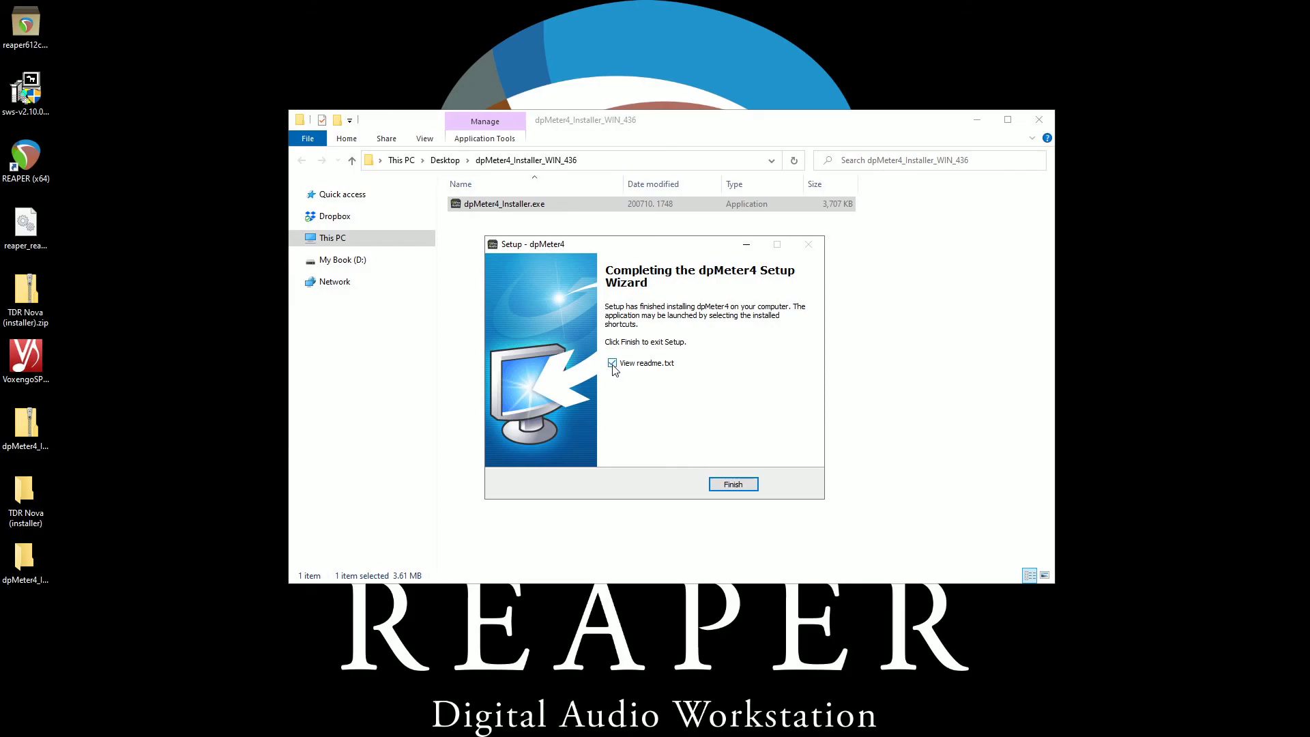
pyautogui.click(610, 362)
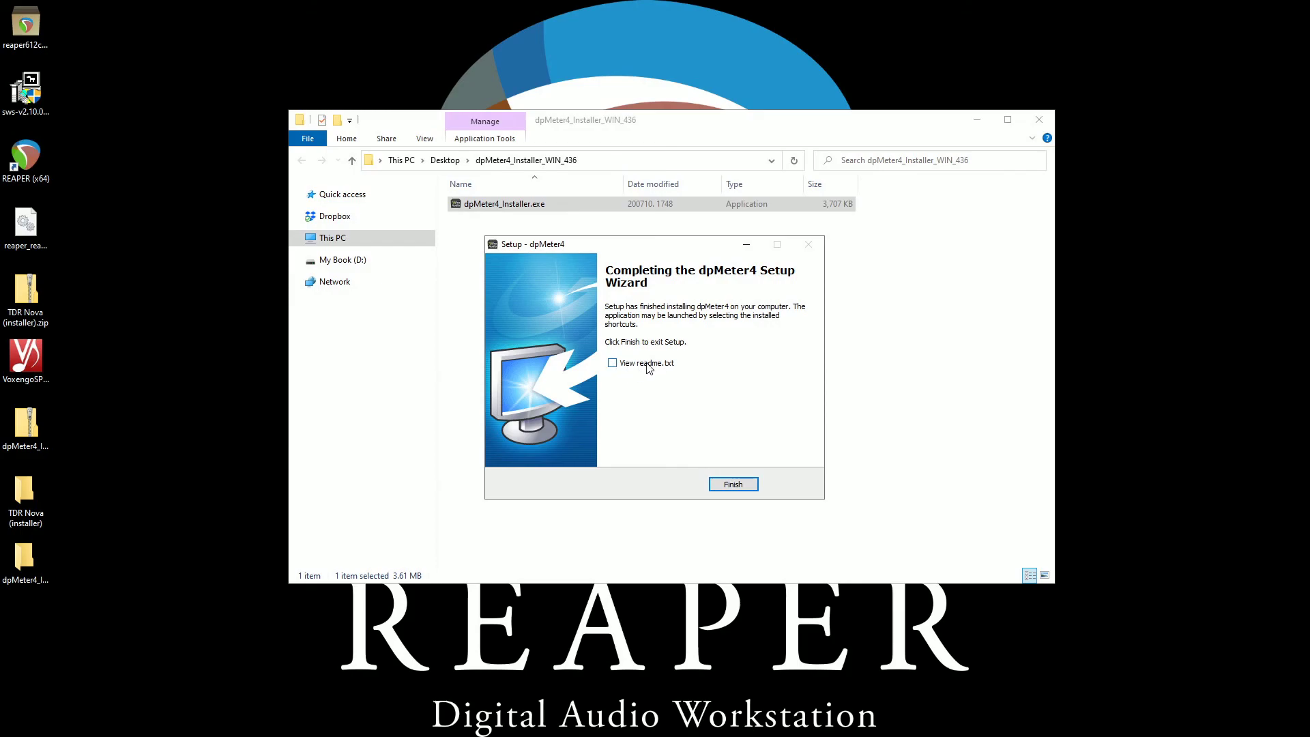
pyautogui.click(733, 484)
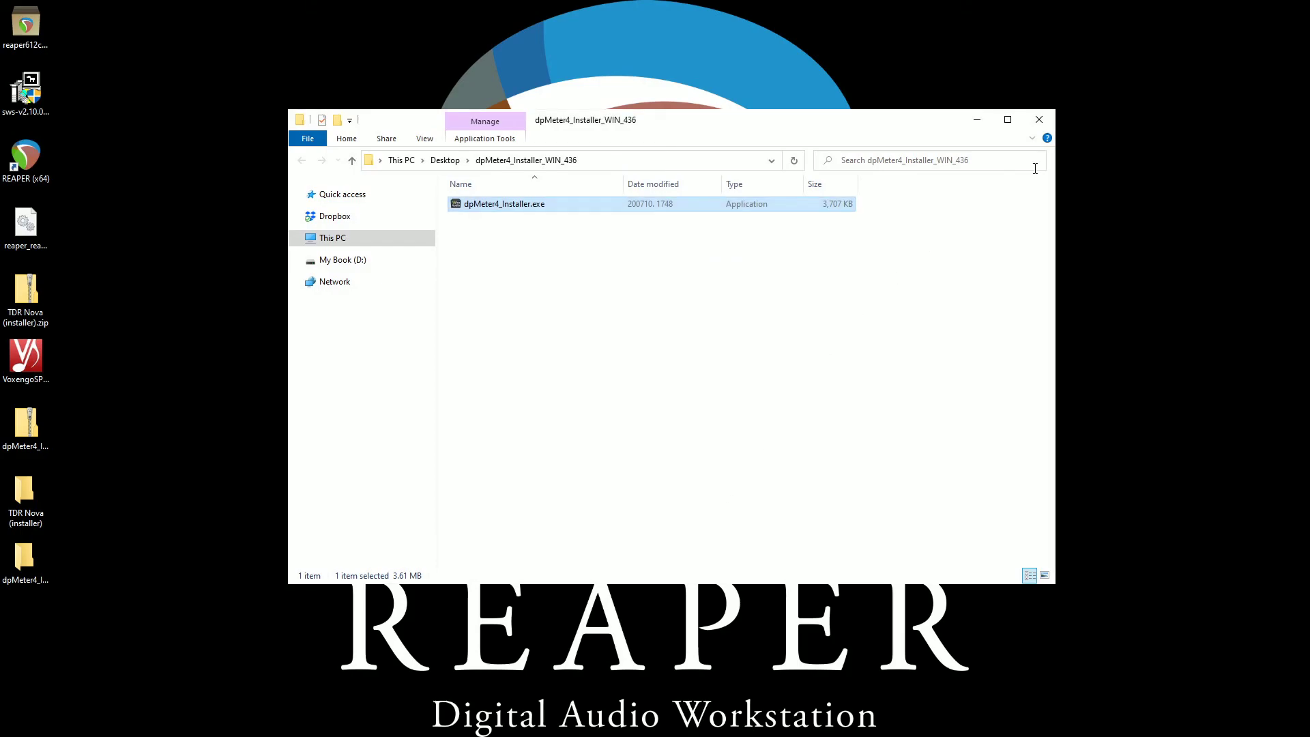
pyautogui.click(1038, 118)
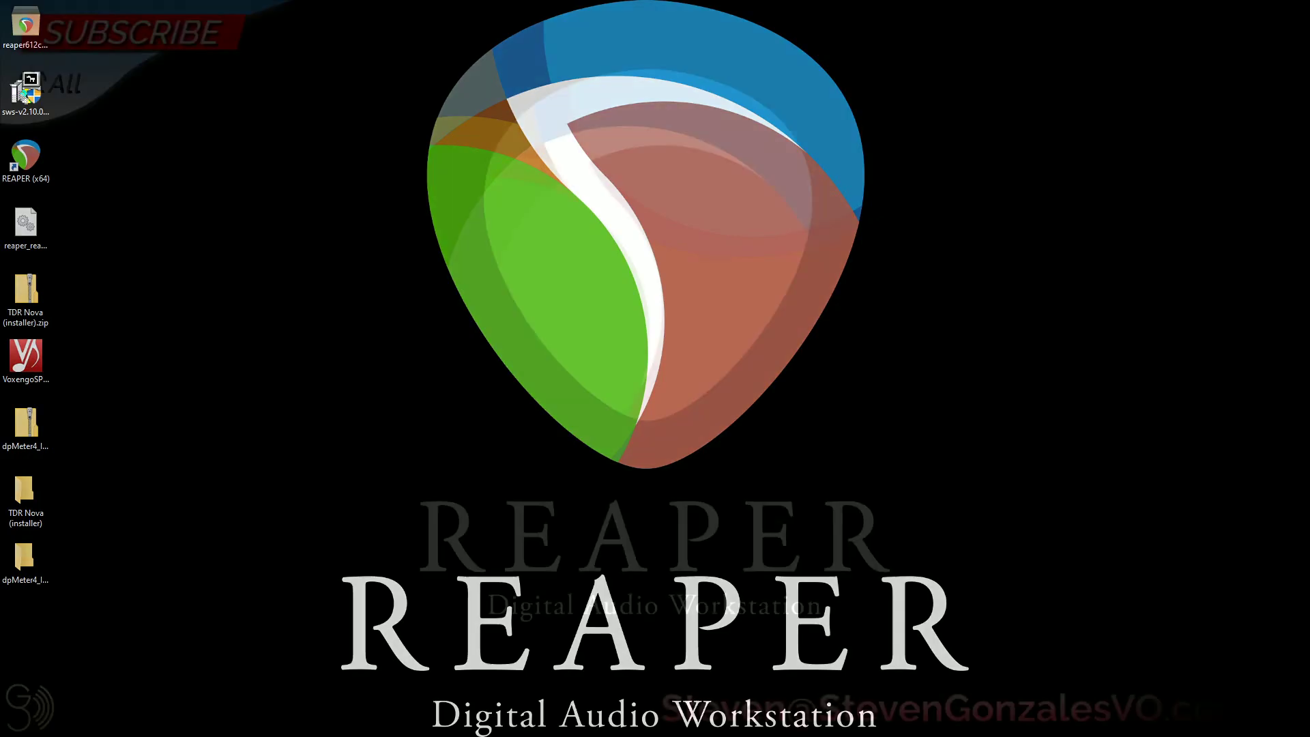